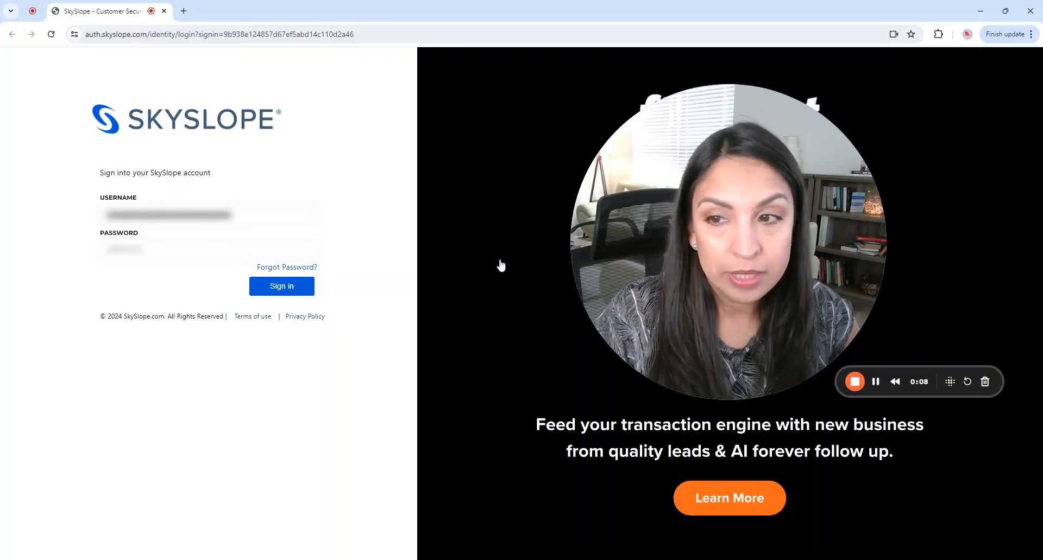
mouse_move(299, 393)
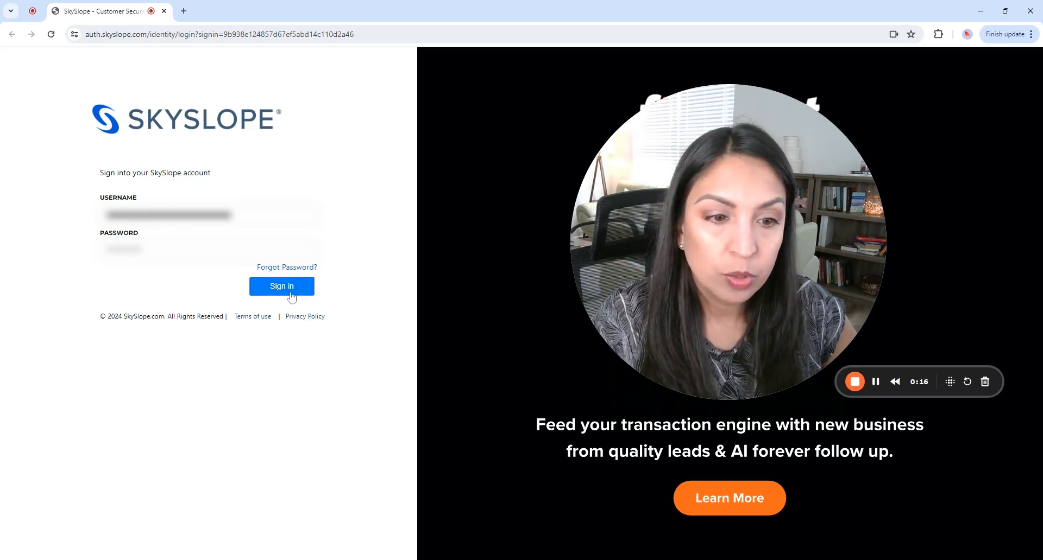
Step: Sign in and review the dashboard statistics, forms and DigiSign sections, then the More transaction options
left_click(282, 287)
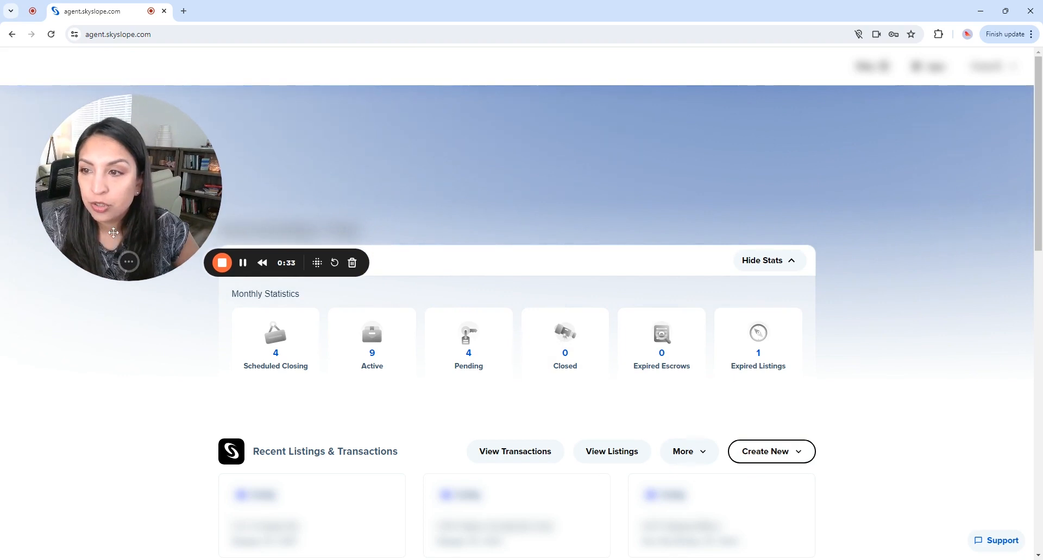
mouse_move(69, 78)
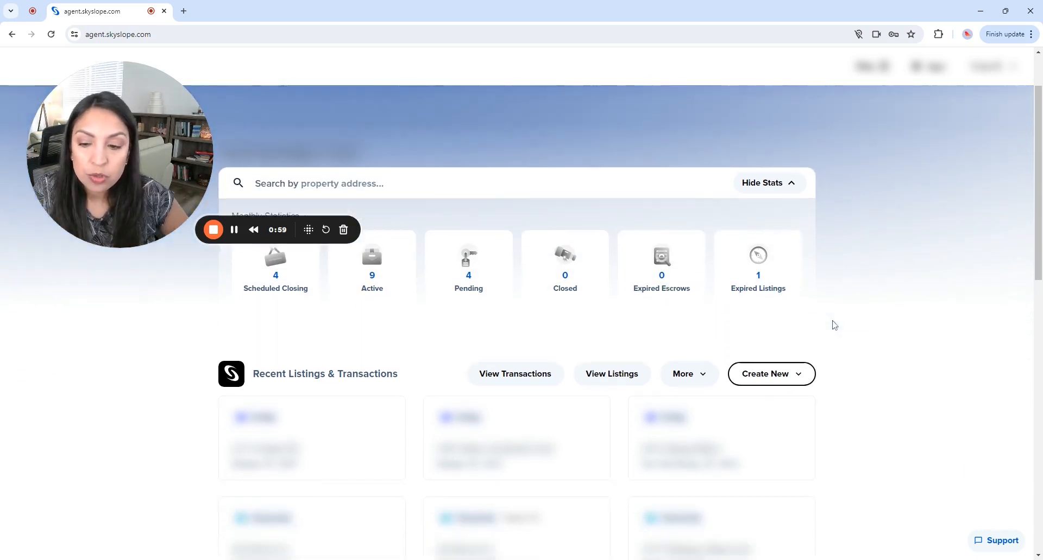
left_click(764, 182)
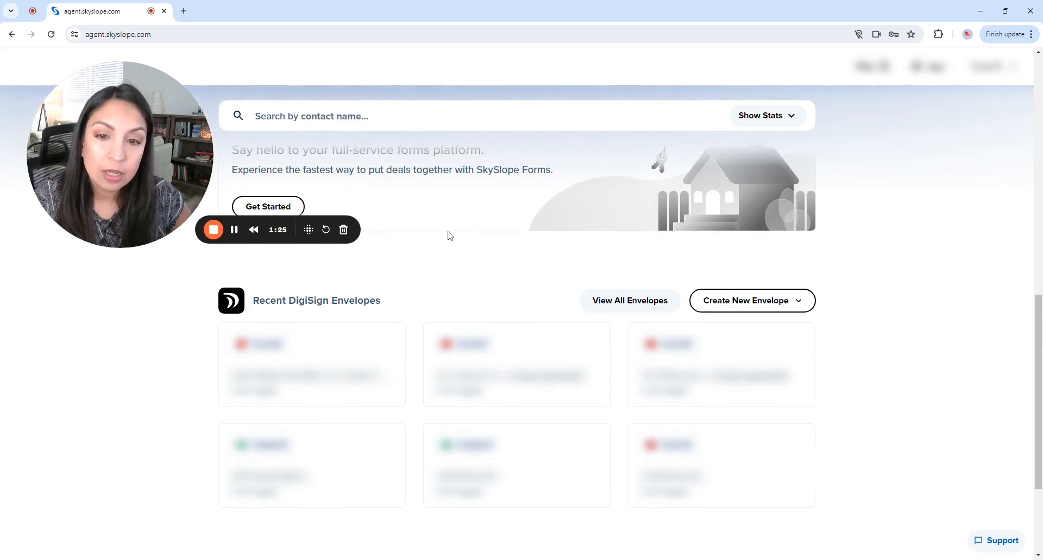
scroll("down", 3)
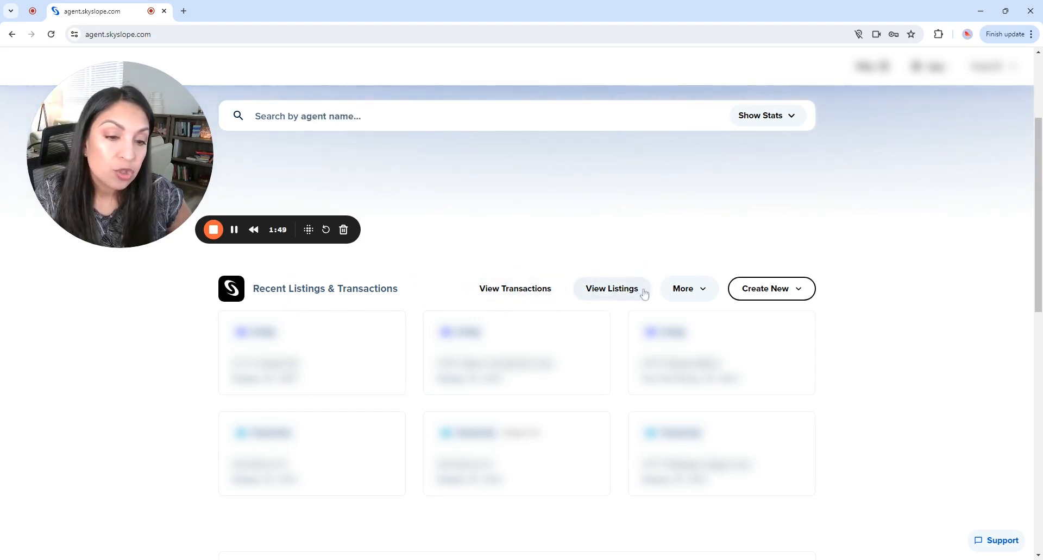
left_click(687, 289)
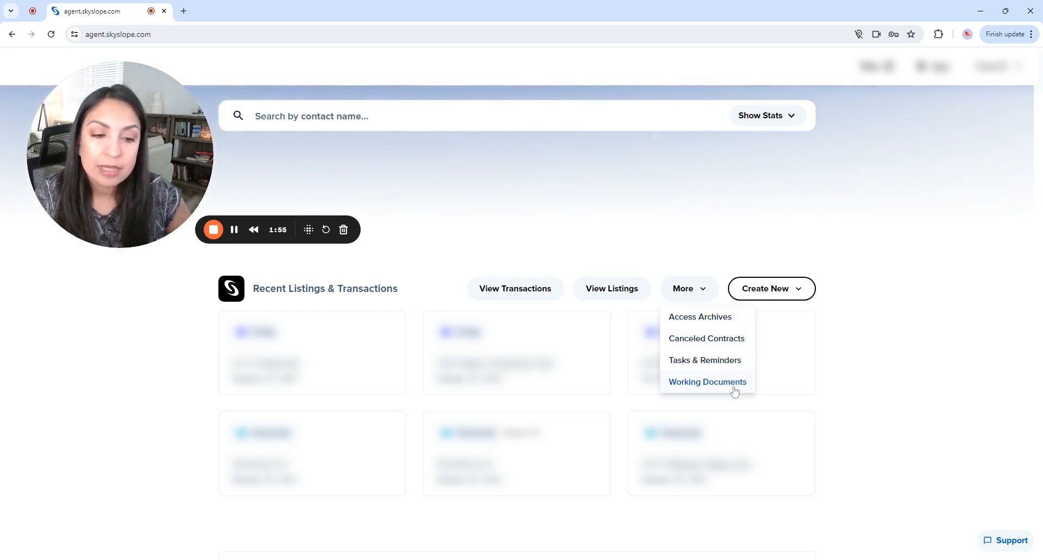
mouse_move(565, 220)
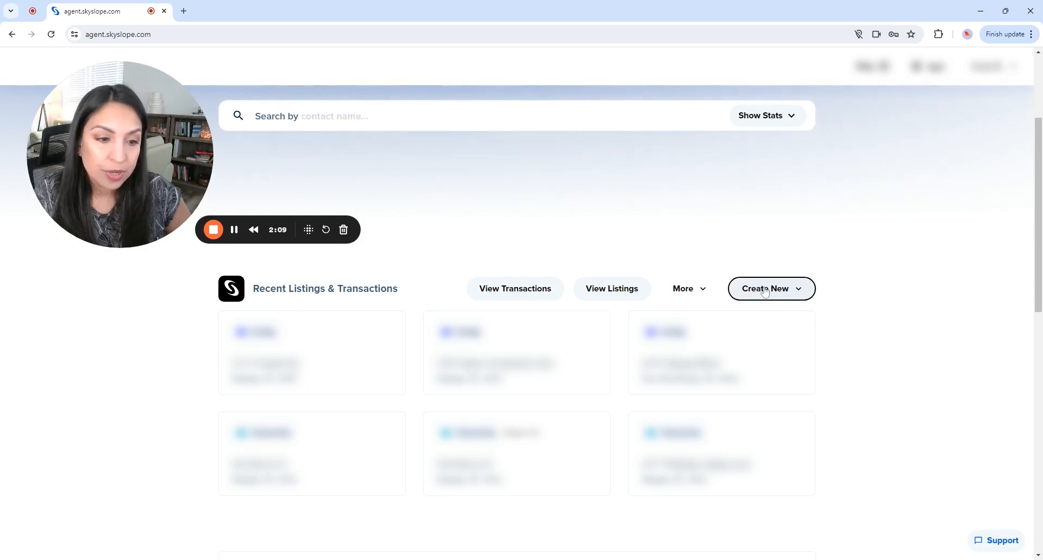
Step: Start a new transaction from Create New, bringing up the file creation choice dialog
left_click(771, 289)
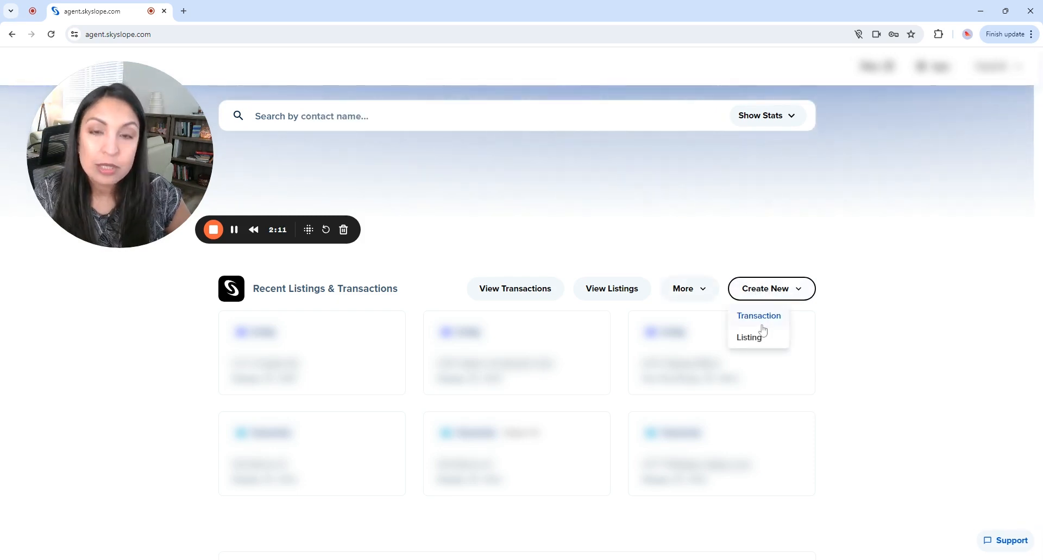
left_click(757, 316)
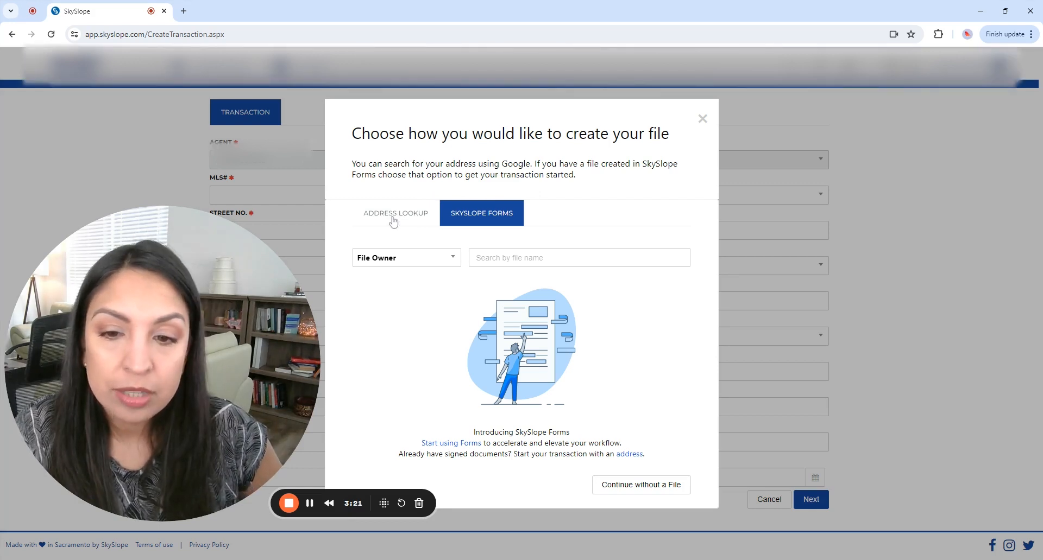
left_click(395, 213)
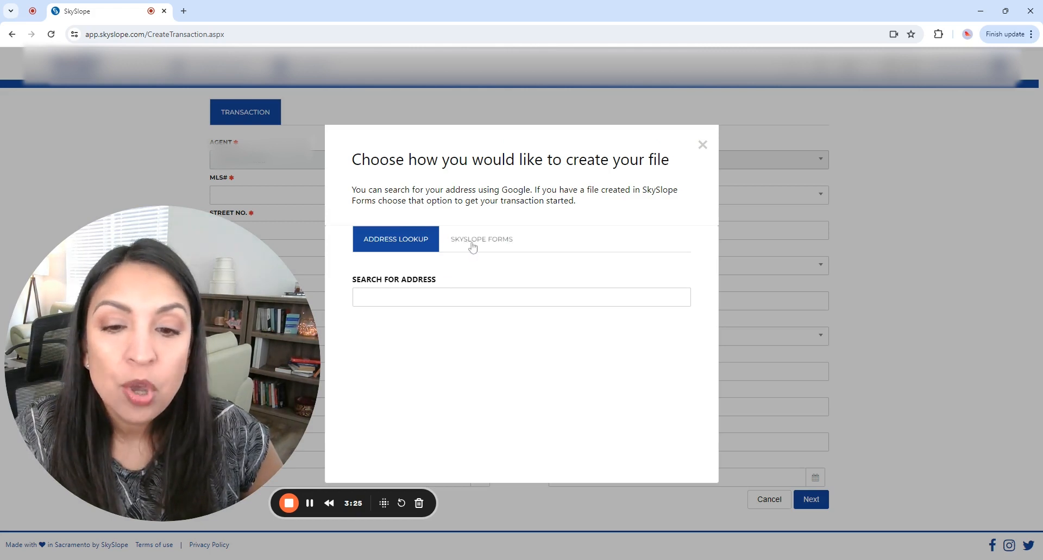
left_click(480, 239)
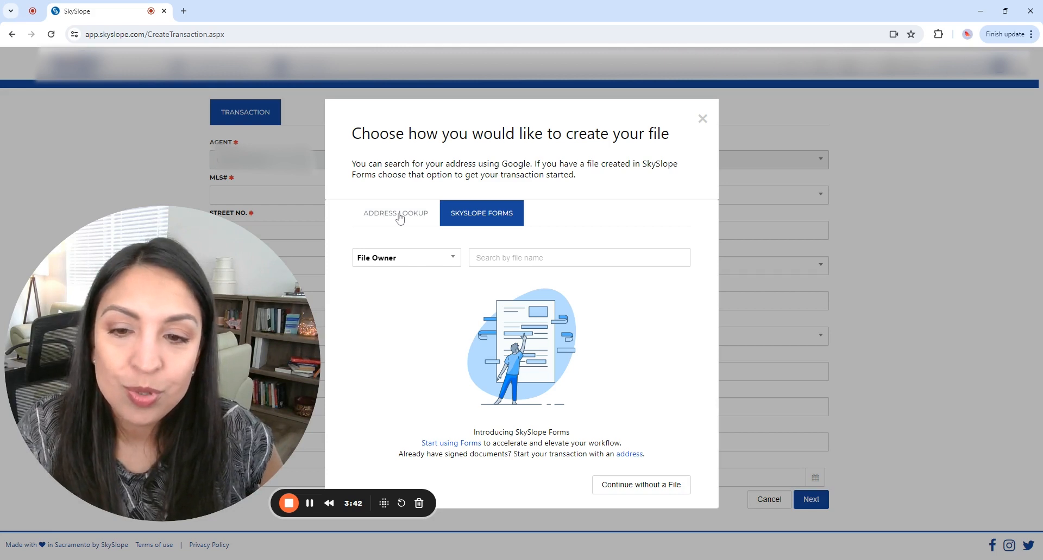
left_click(395, 212)
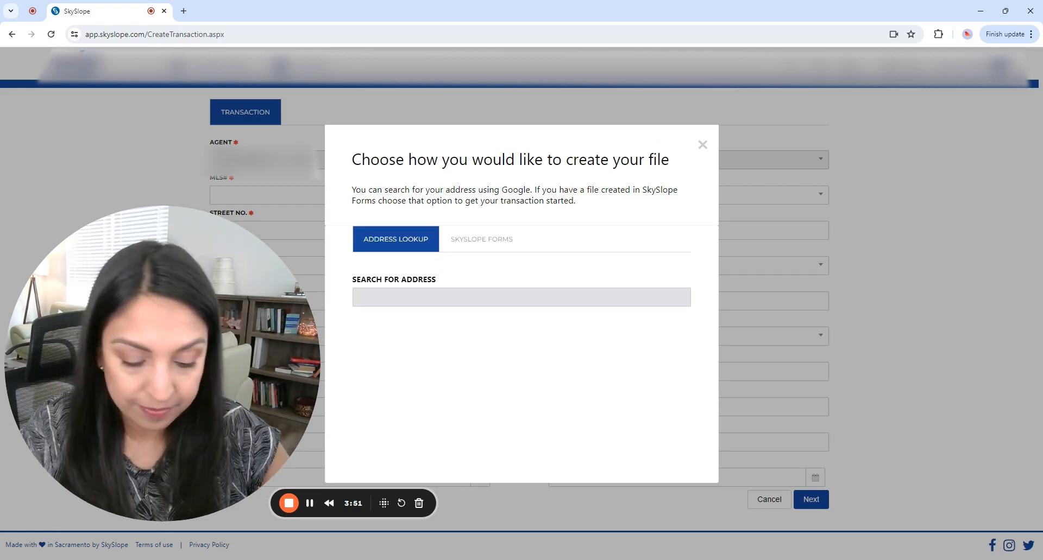
type("123")
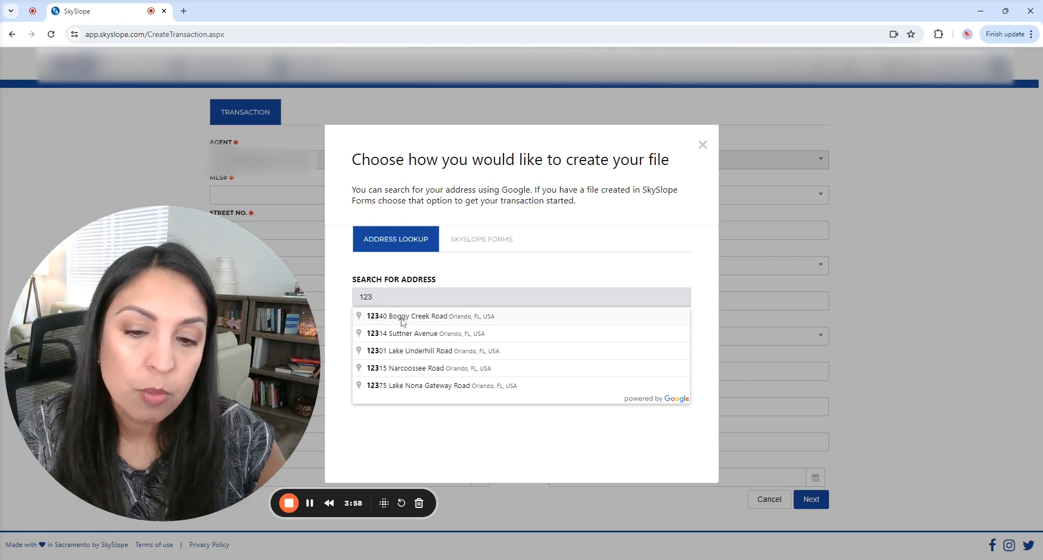
left_click(429, 316)
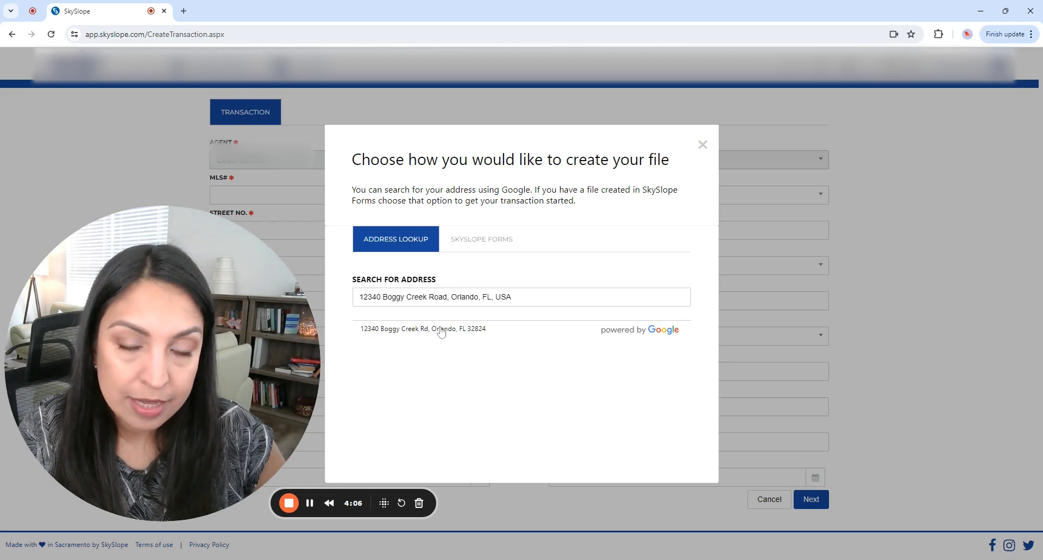
left_click(423, 329)
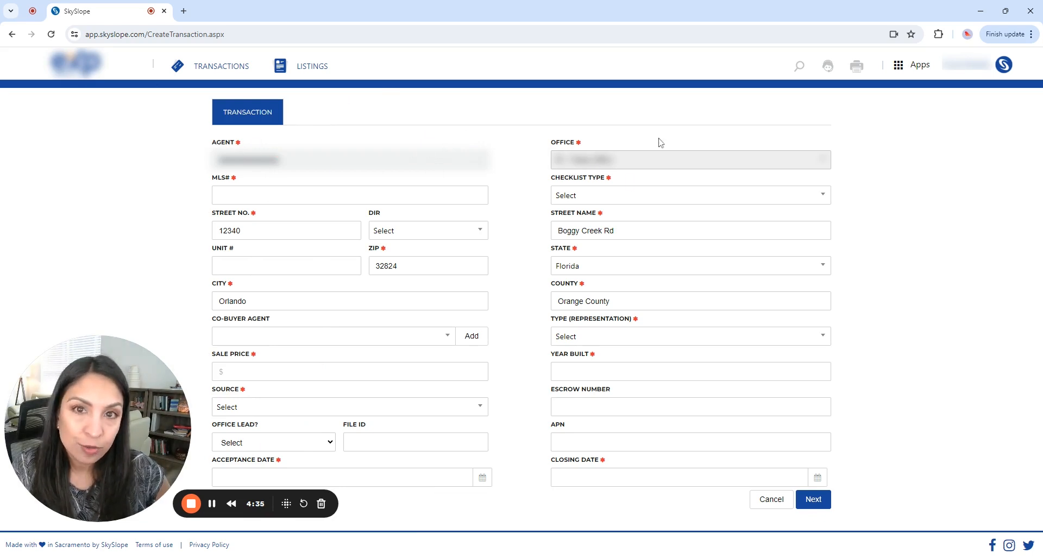
mouse_move(632, 136)
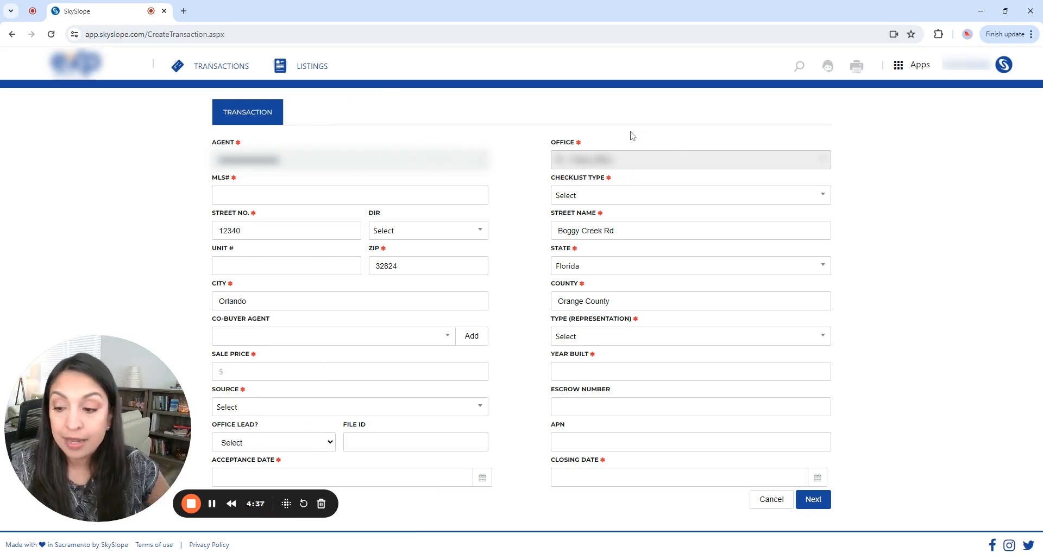
mouse_move(371, 287)
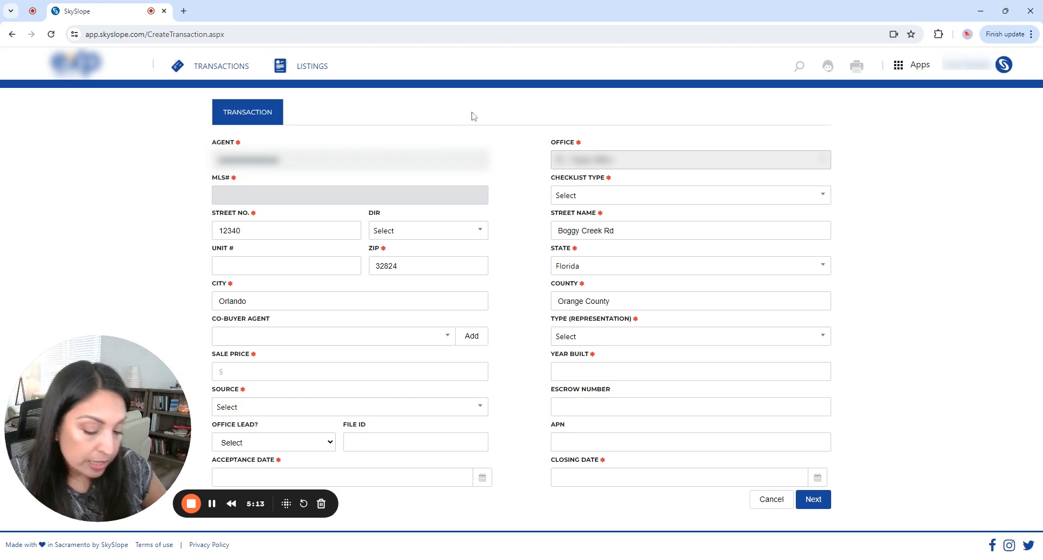
Step: Enter MLS number A12312132 on the transaction form
type("A12312132")
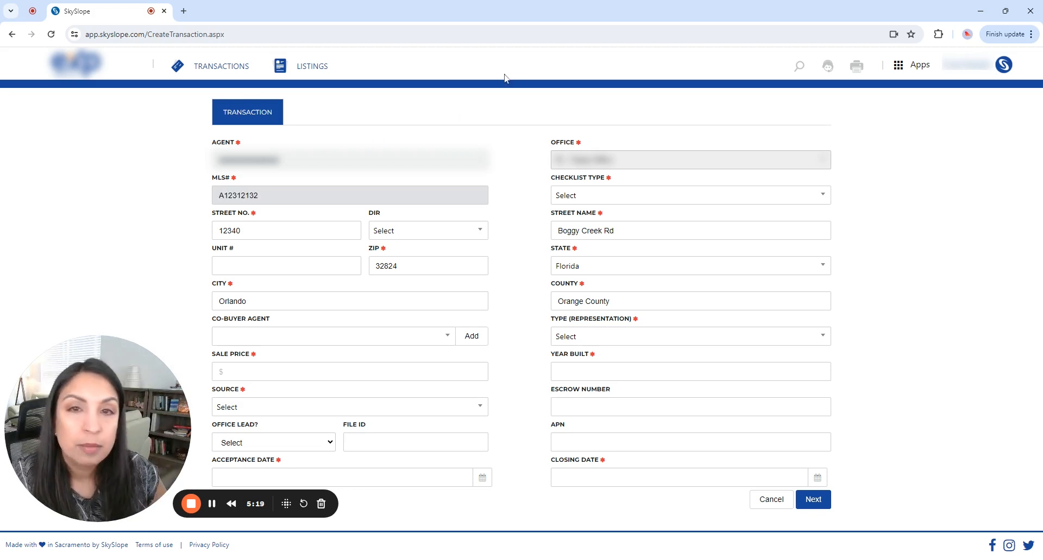
mouse_move(229, 215)
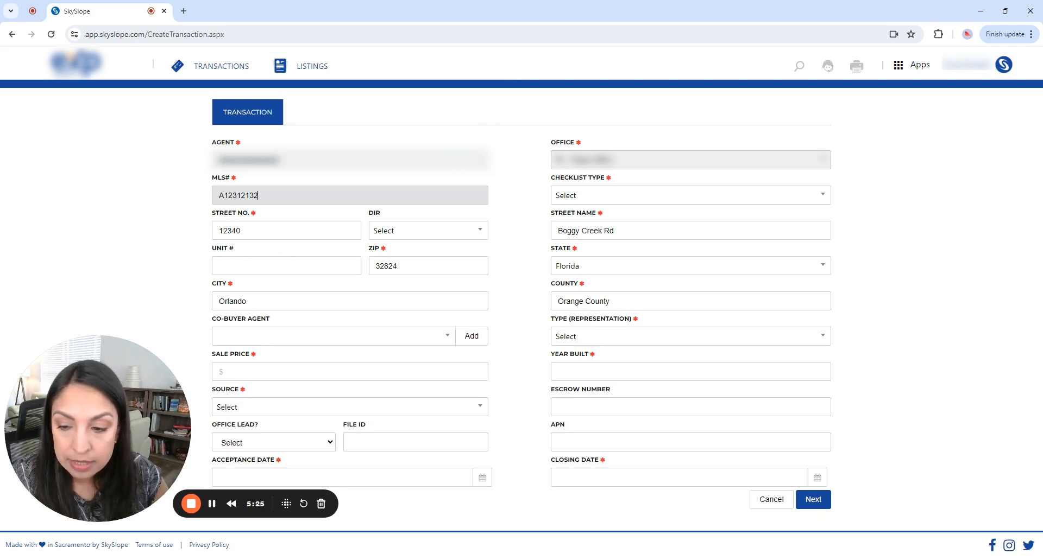
mouse_move(629, 246)
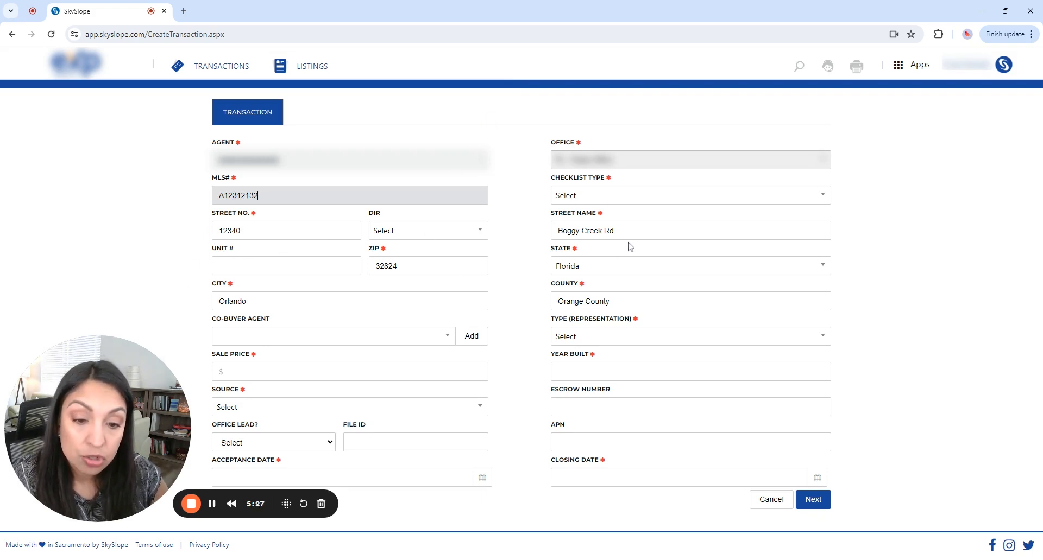
mouse_move(539, 299)
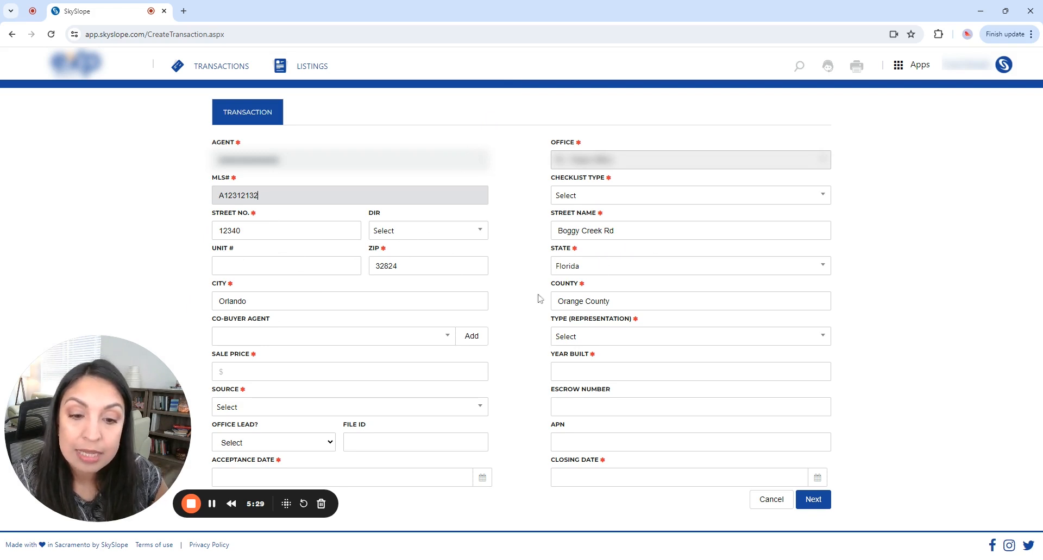
mouse_move(601, 293)
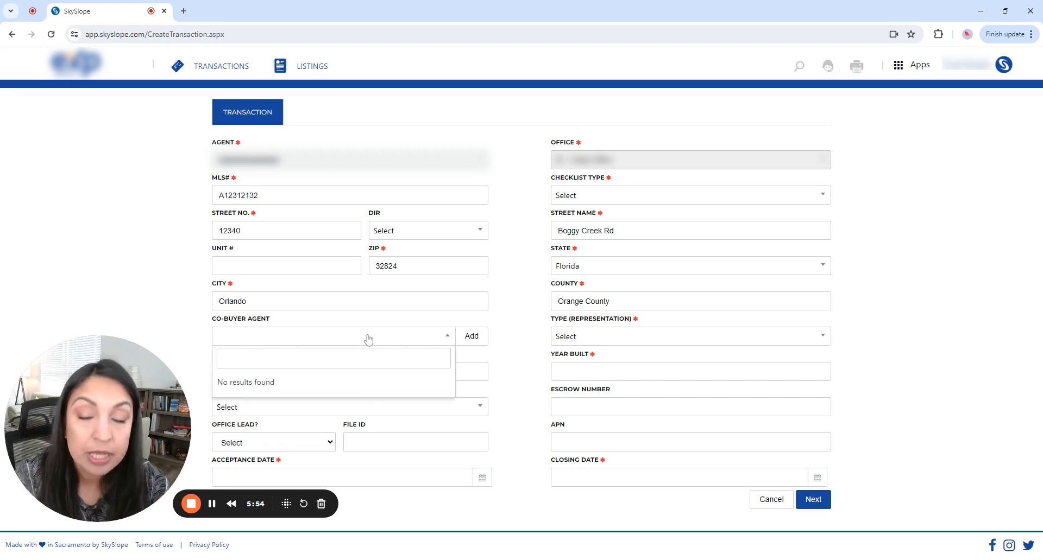
mouse_move(183, 240)
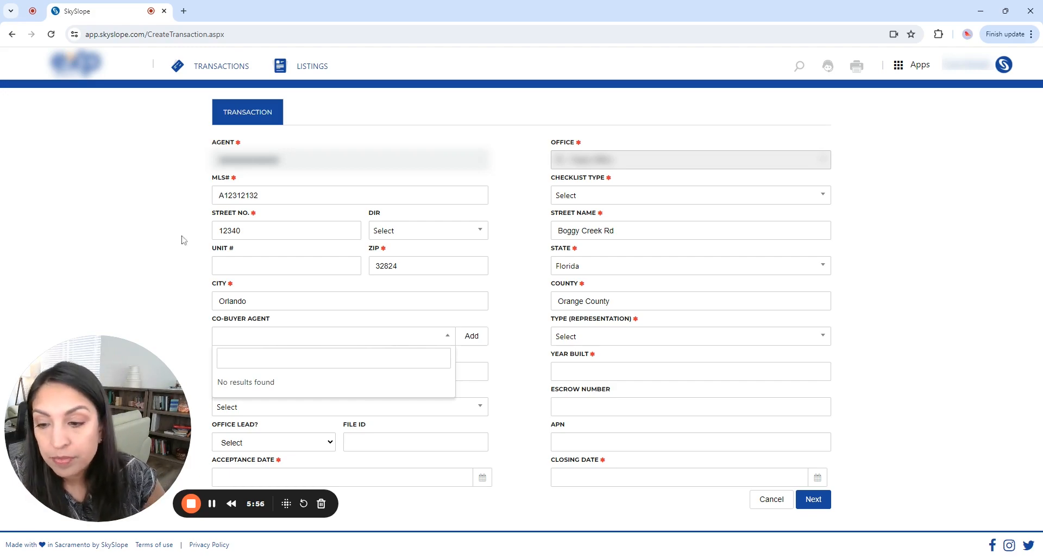
Step: Add John Smith as co-buyer agent and set the sale price to $400,000.00
left_click(470, 335)
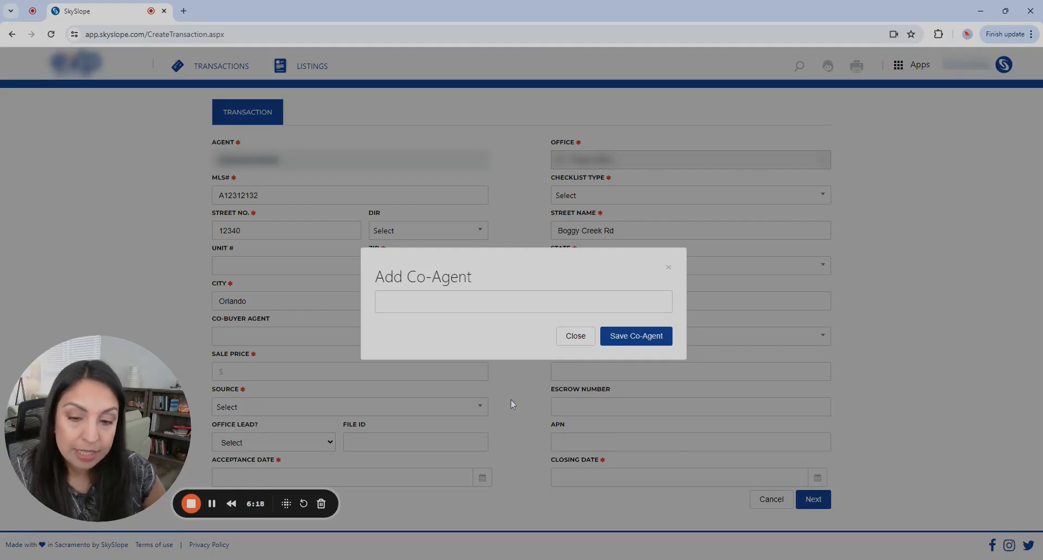
mouse_move(598, 371)
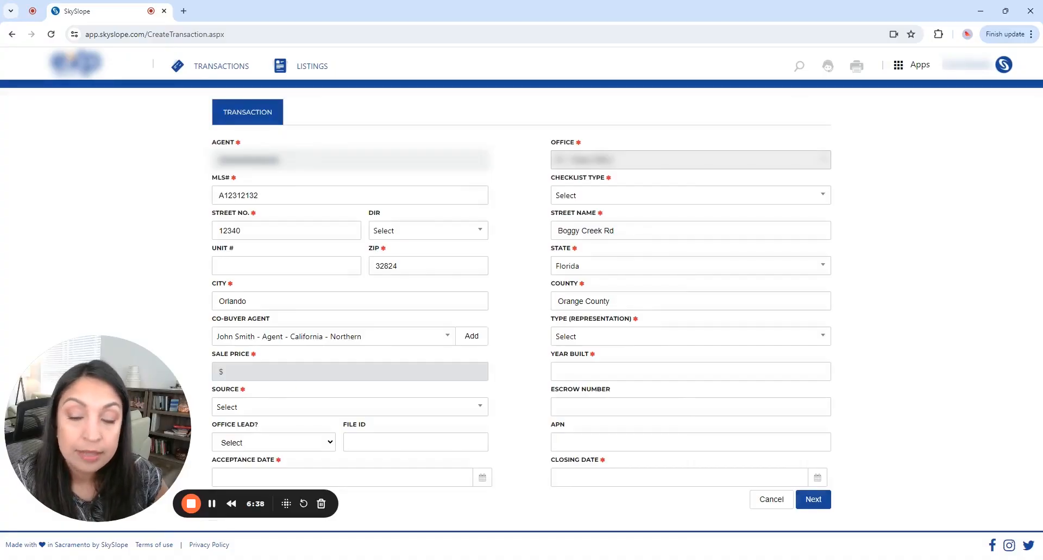
type("400,000.00")
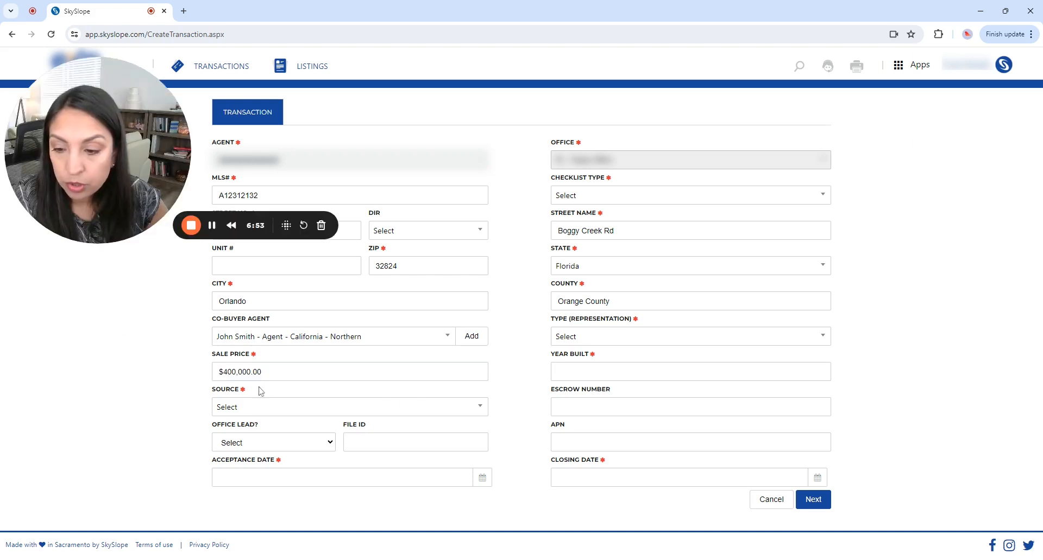
Step: Set lead source Prospecting, office lead No and acceptance date 05/17/2024
left_click(349, 407)
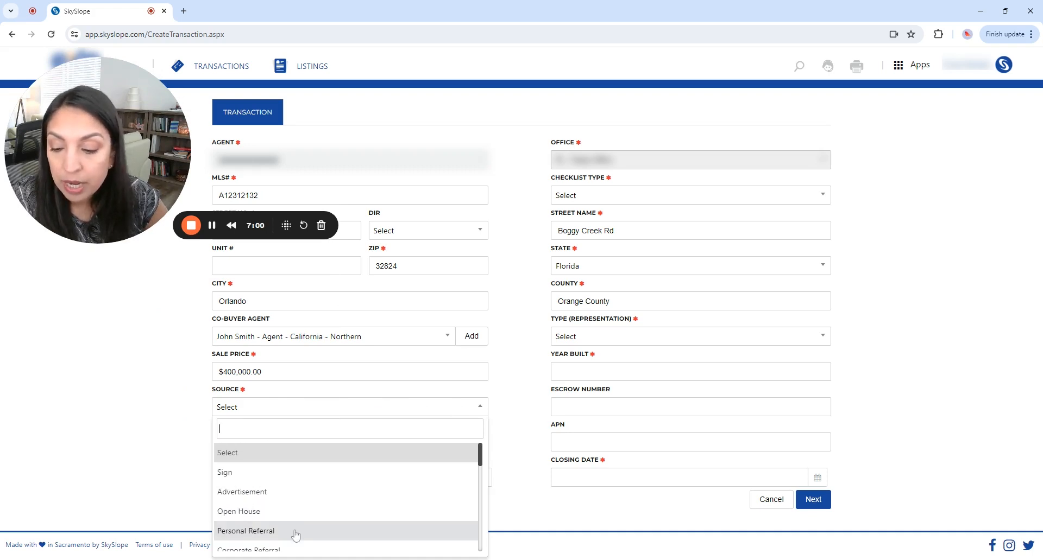
scroll("down", 3)
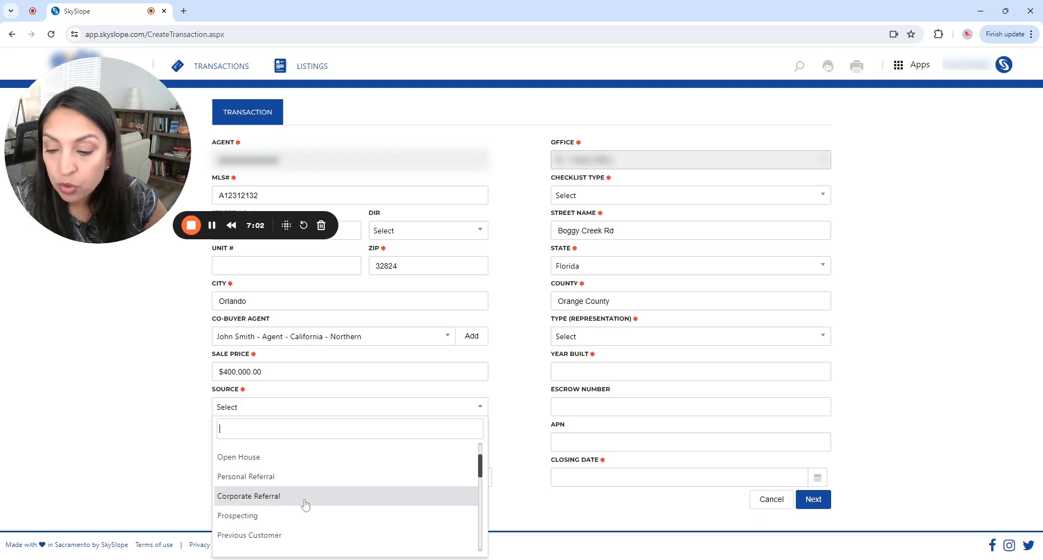
left_click(237, 516)
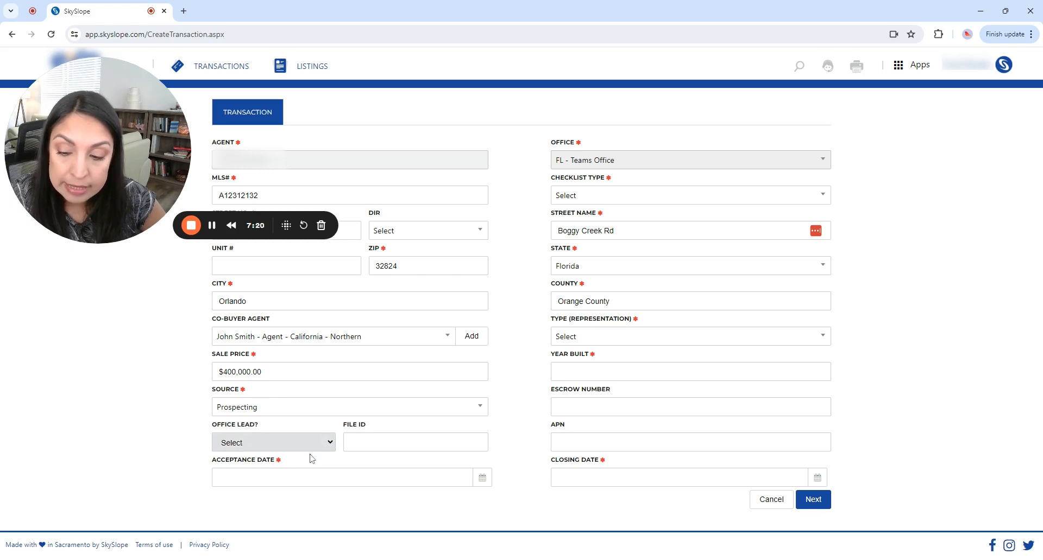
left_click(273, 442)
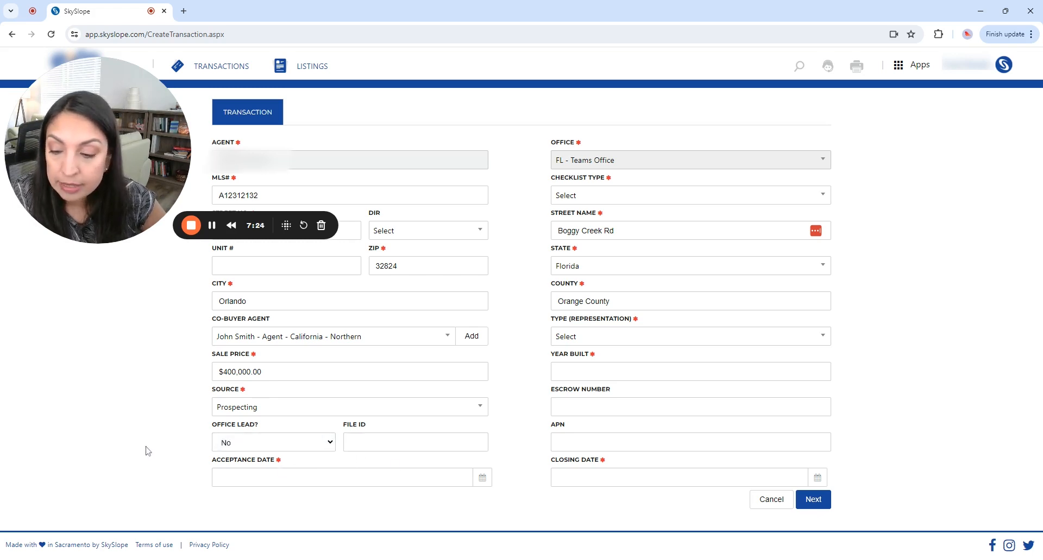
left_click(482, 477)
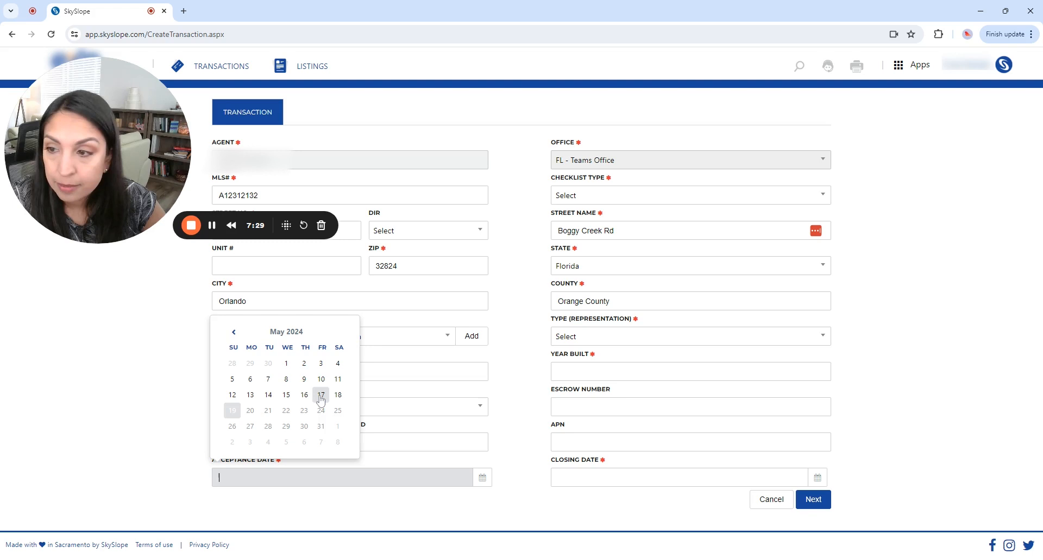
left_click(320, 395)
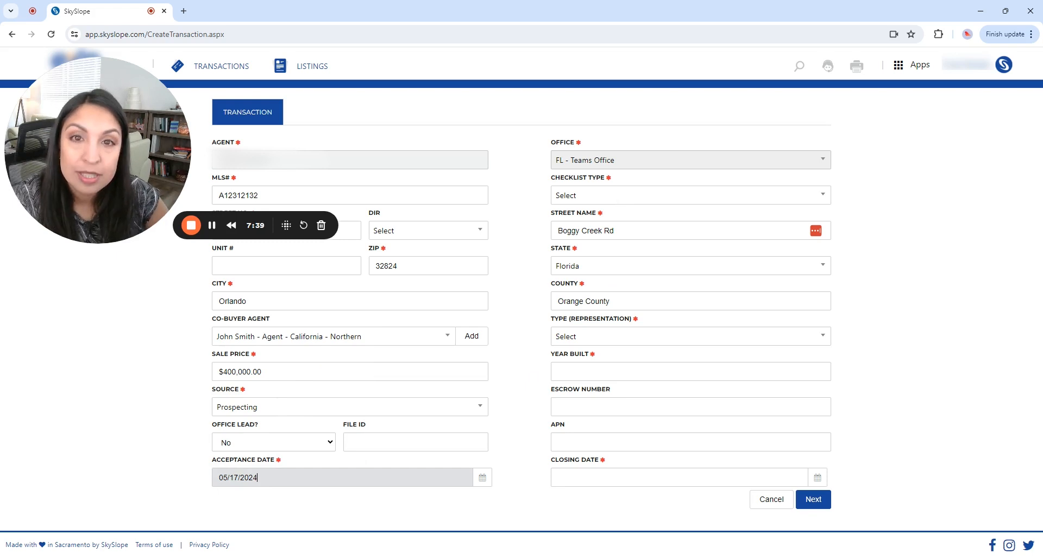
Step: Set the checklist type to Purchase and Sale
left_click(689, 194)
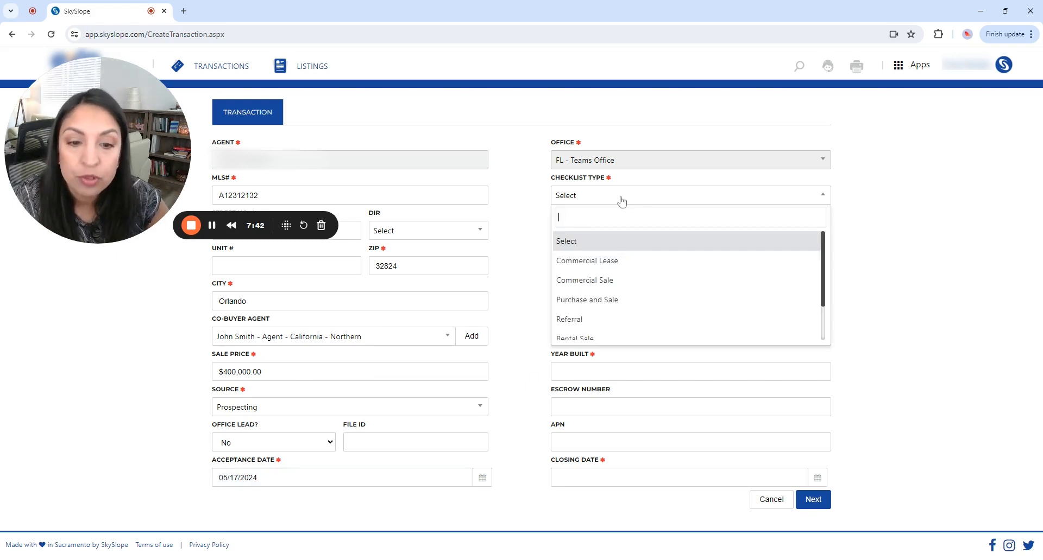
mouse_move(652, 248)
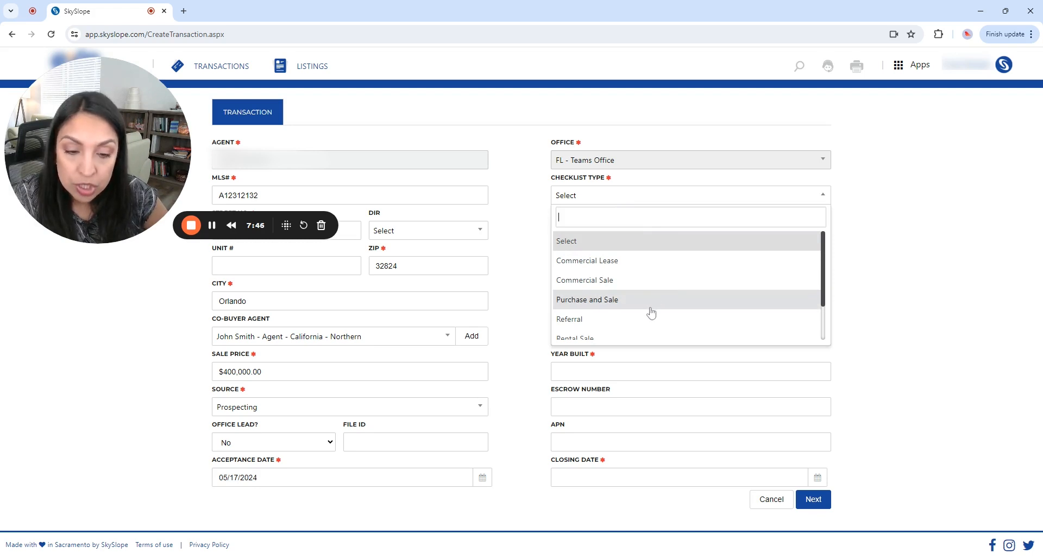
scroll("down", 3)
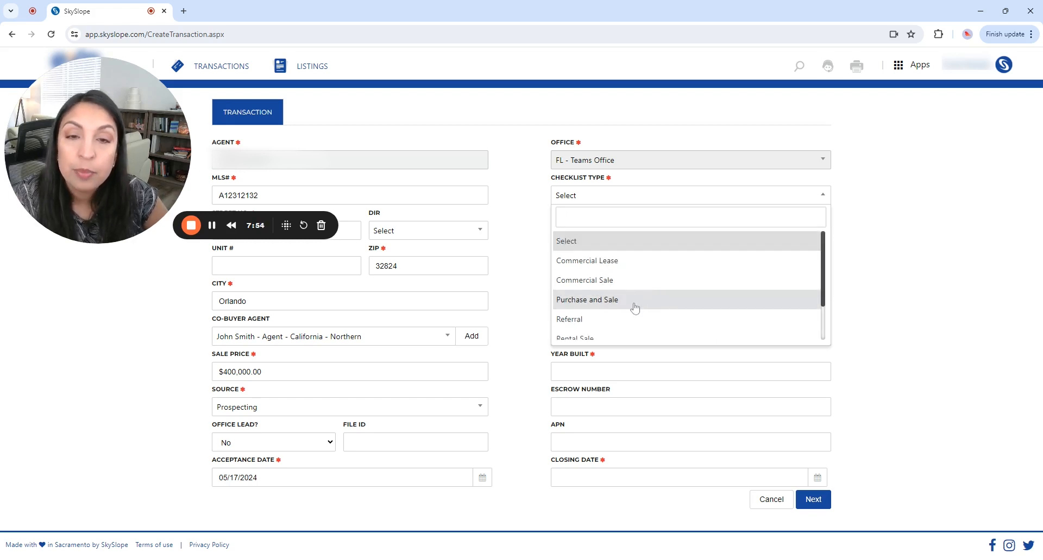
left_click(587, 299)
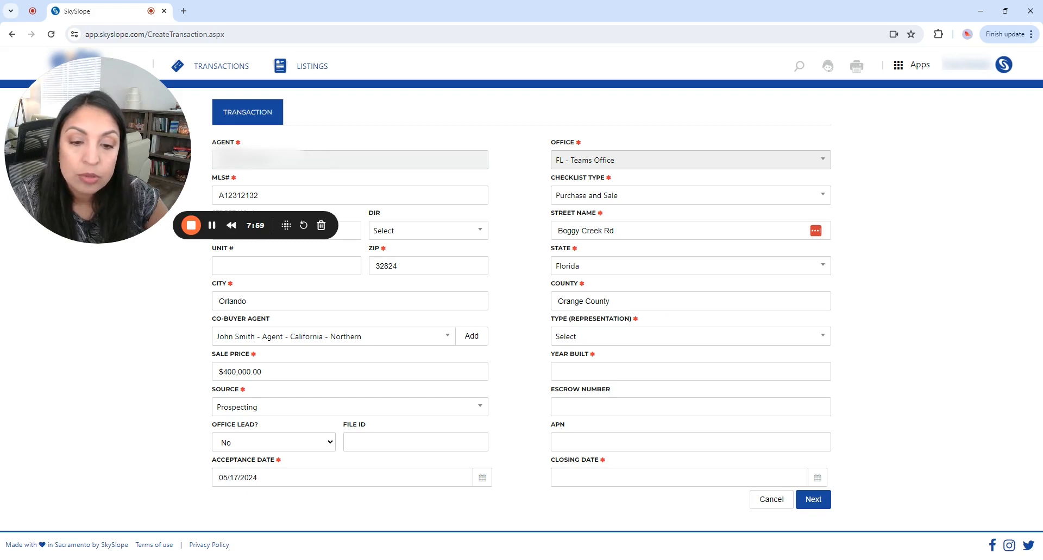
Step: Set representation type Purchase, year built 2010 and closing date 06/30/2024
left_click(688, 337)
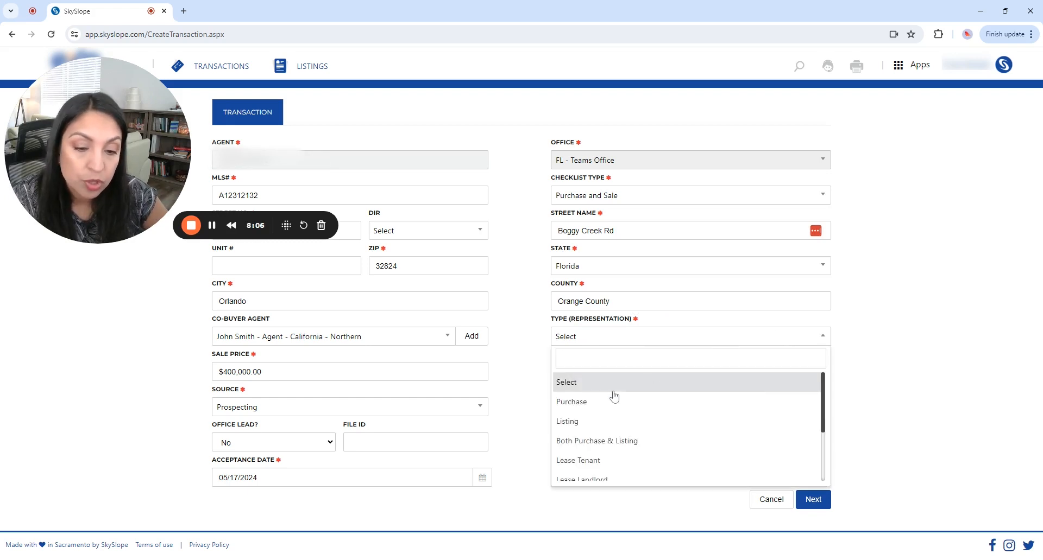
mouse_move(594, 405)
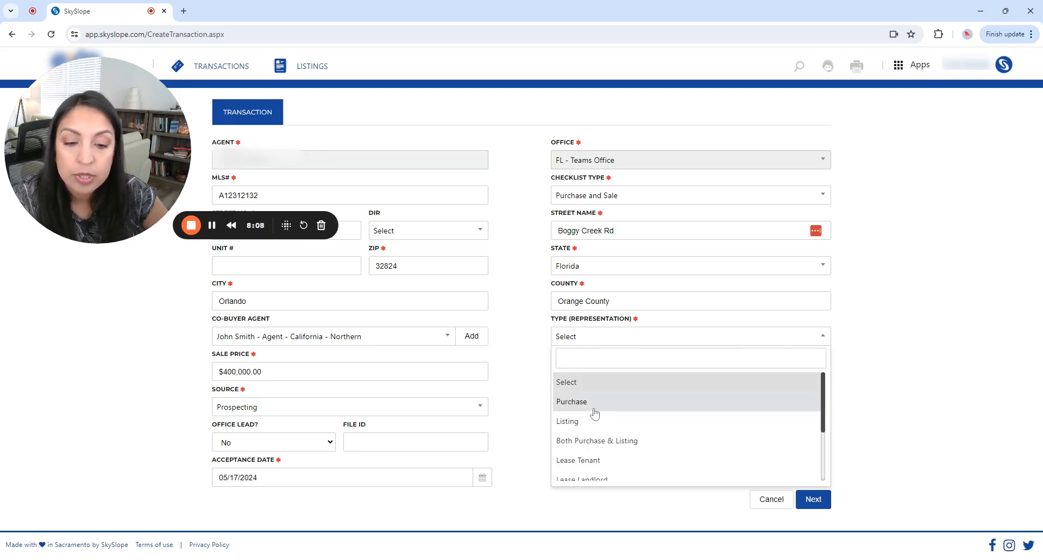
left_click(570, 402)
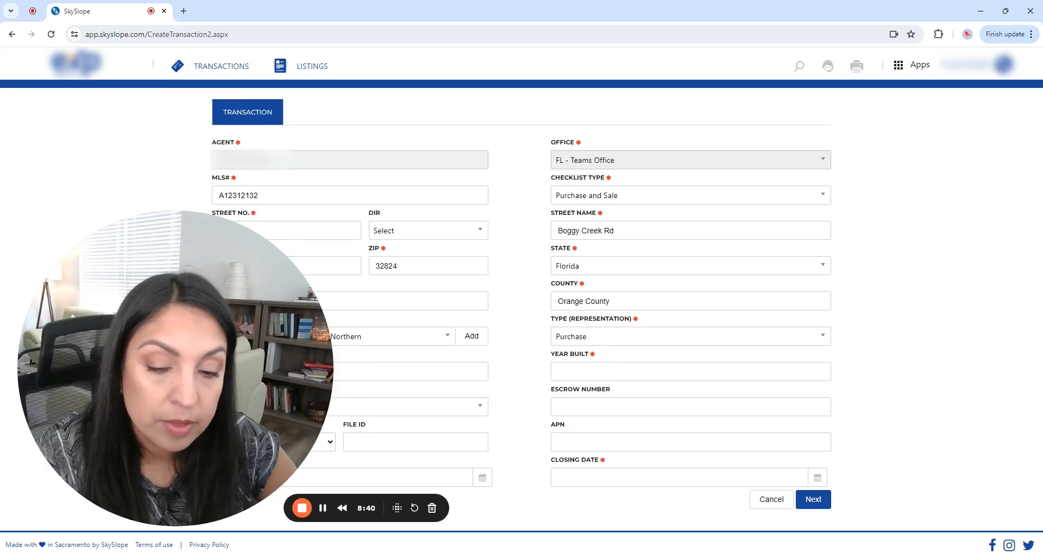
left_click(690, 371)
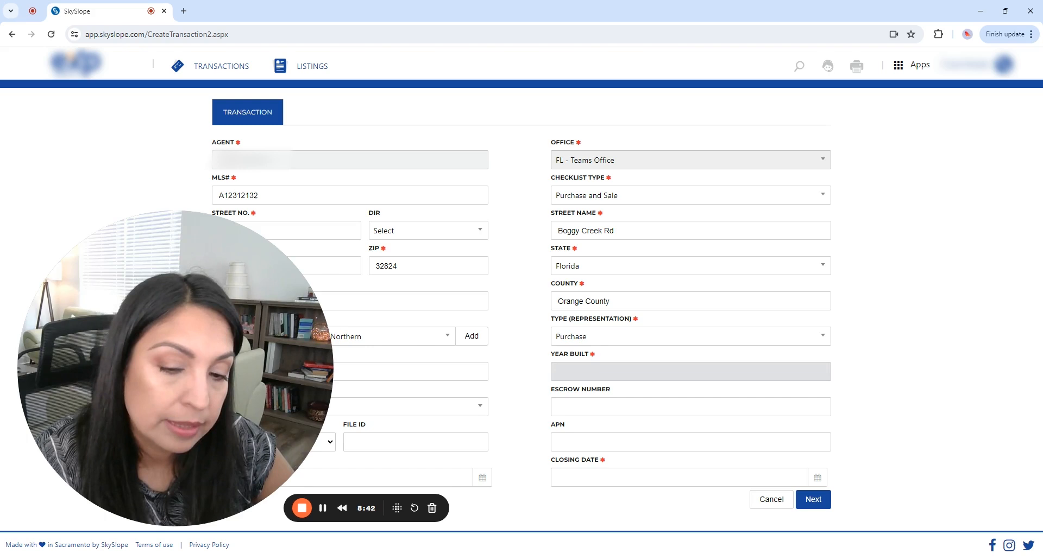
left_click(690, 371)
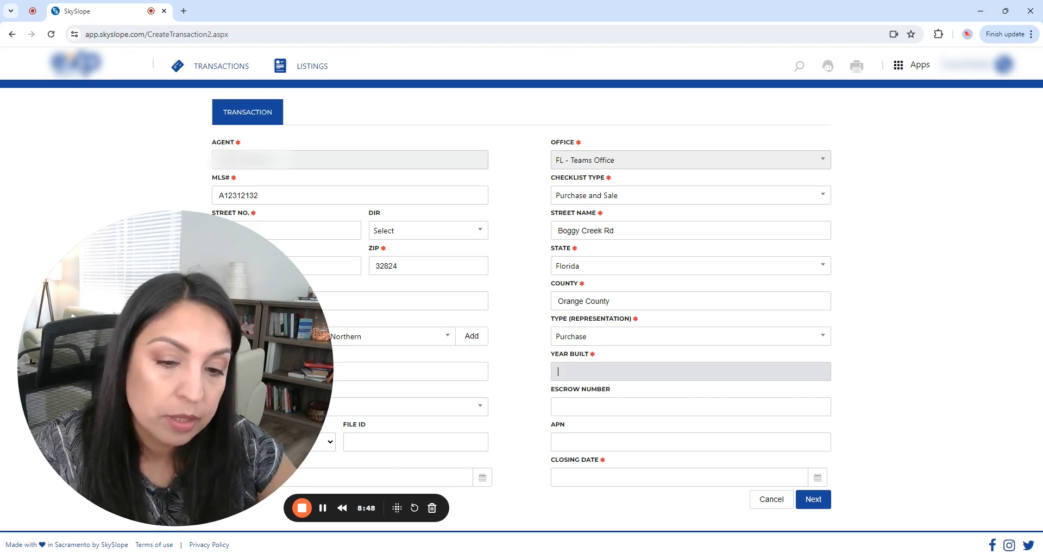
type("2010")
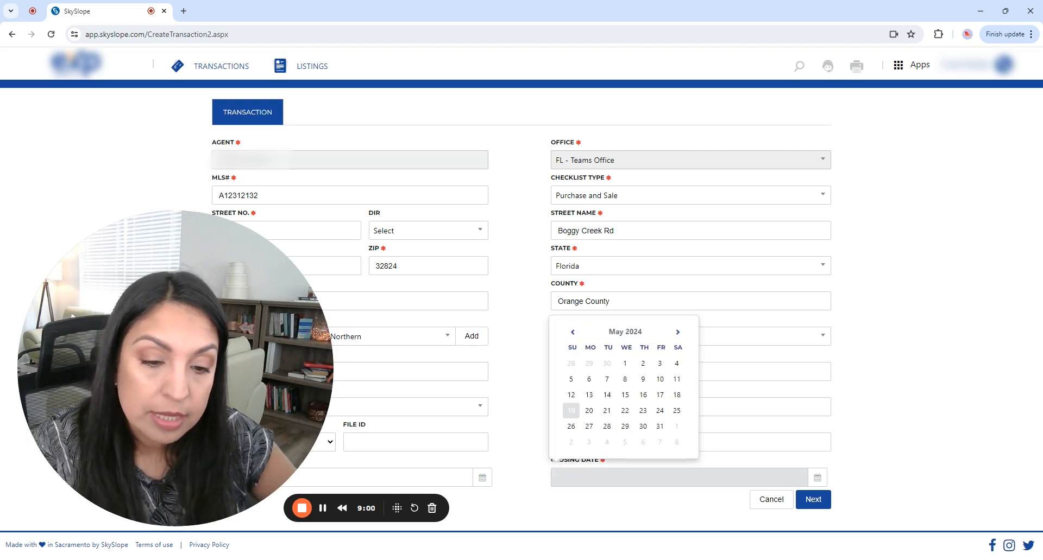
left_click(676, 331)
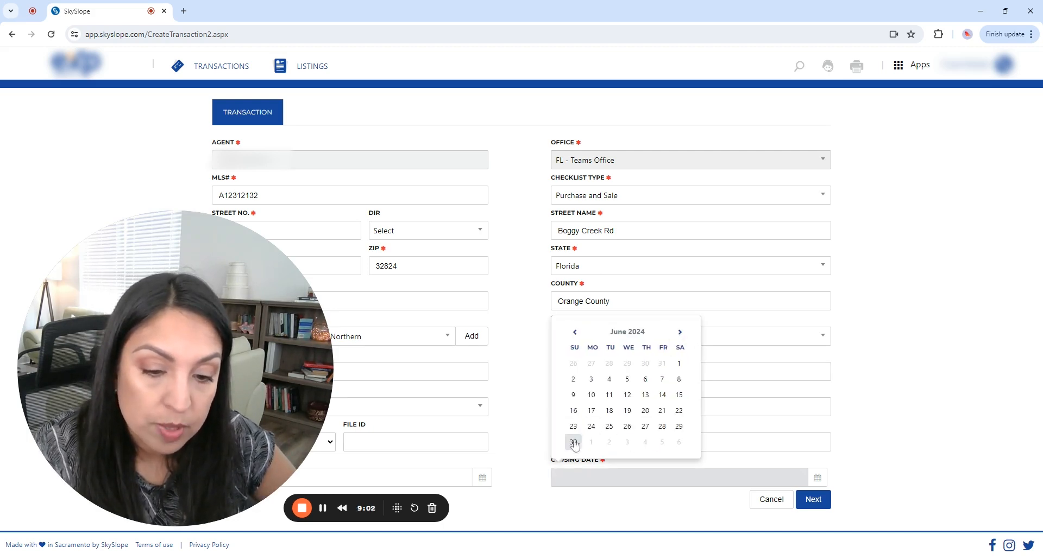
left_click(573, 442)
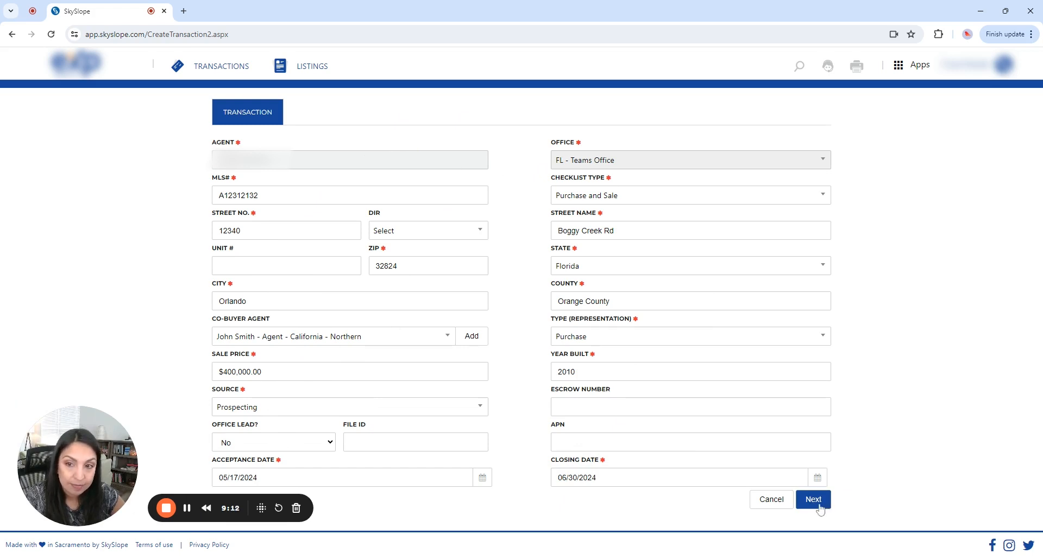
Step: Save the transaction details as Incomplete and continue to the contacts step
left_click(812, 500)
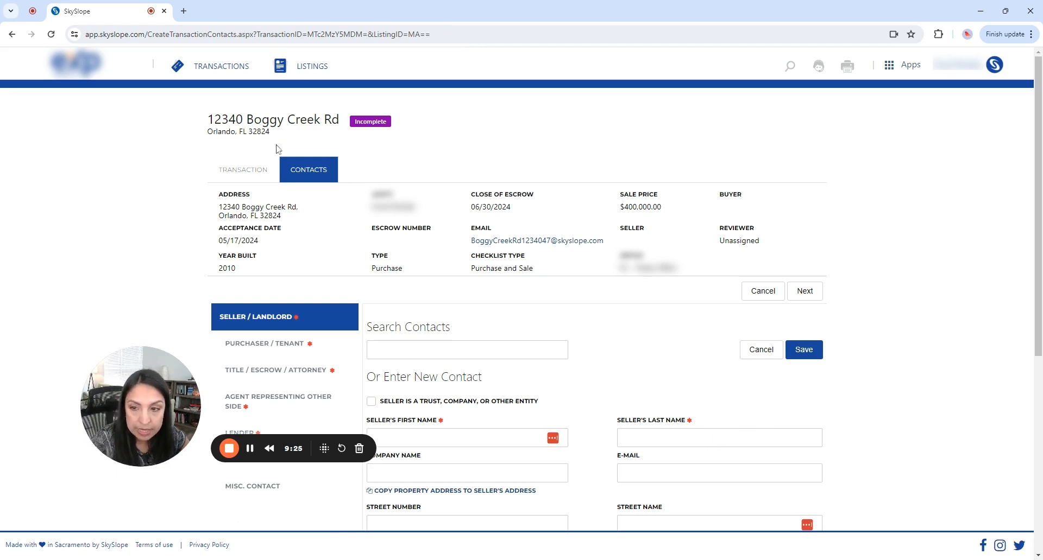
mouse_move(462, 168)
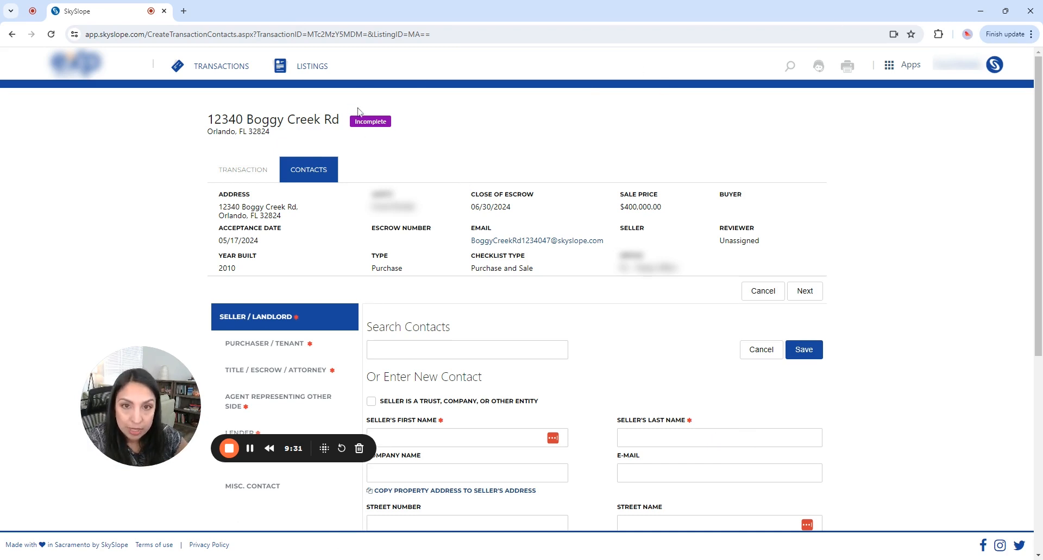
mouse_move(376, 147)
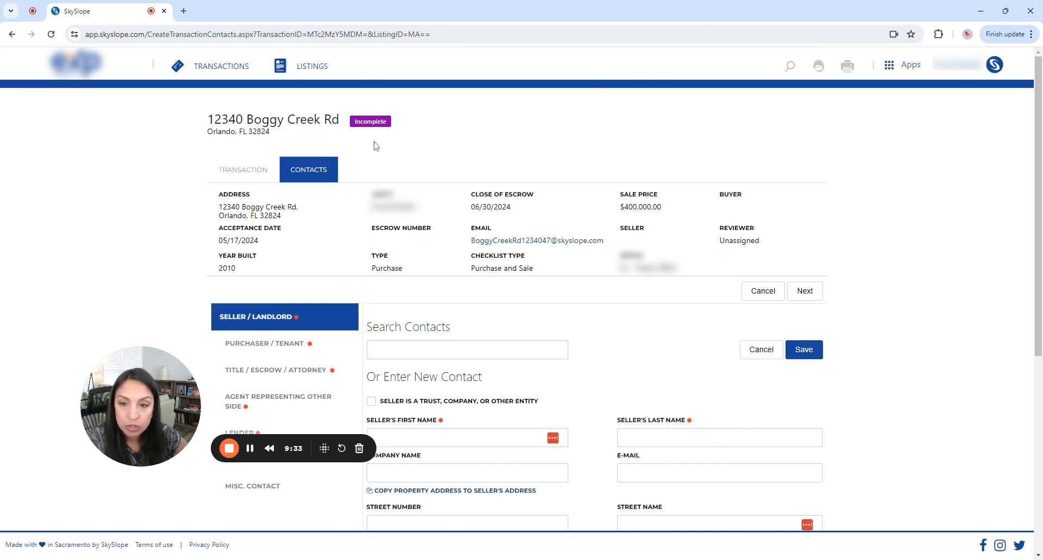
mouse_move(265, 183)
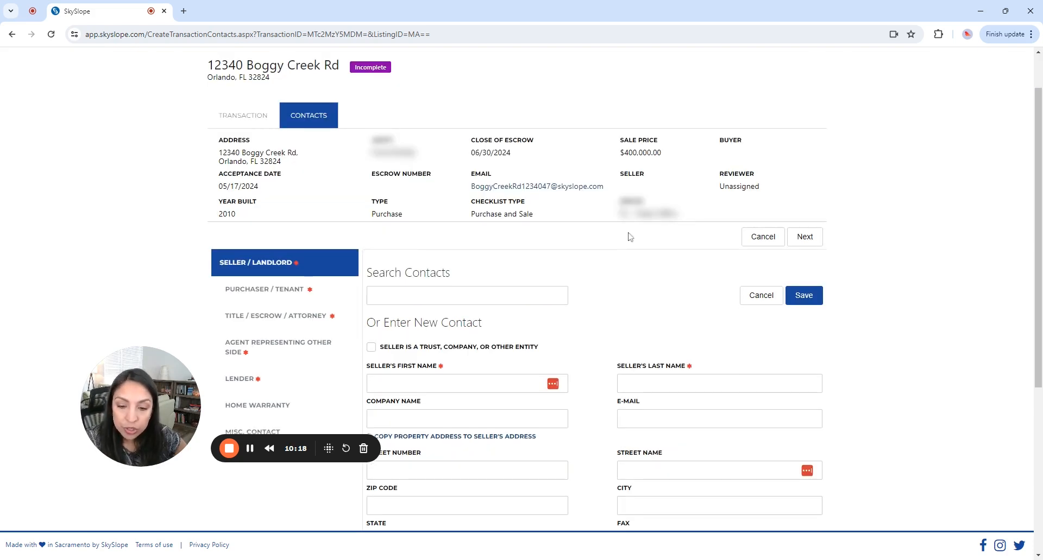
scroll("down", 3)
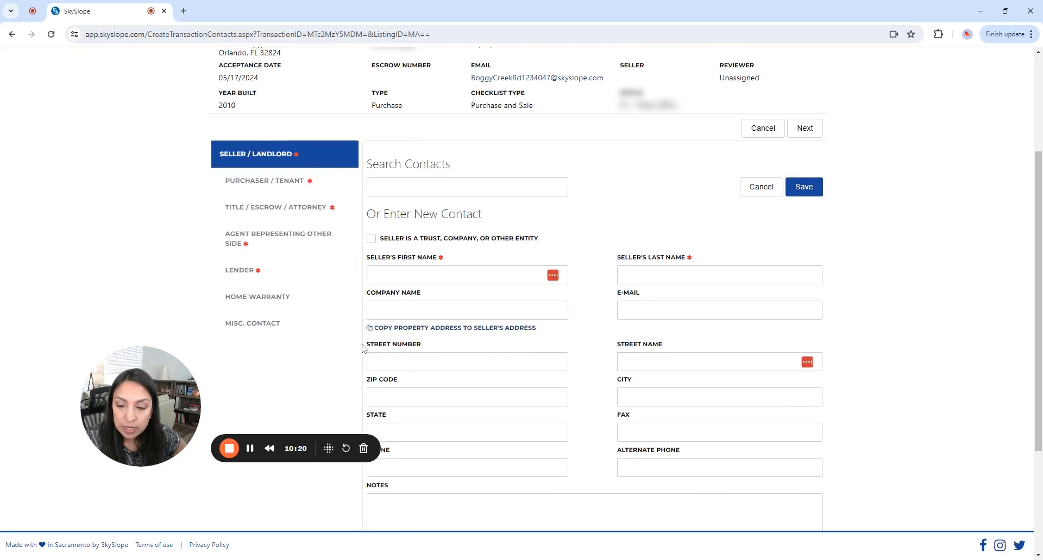
mouse_move(601, 279)
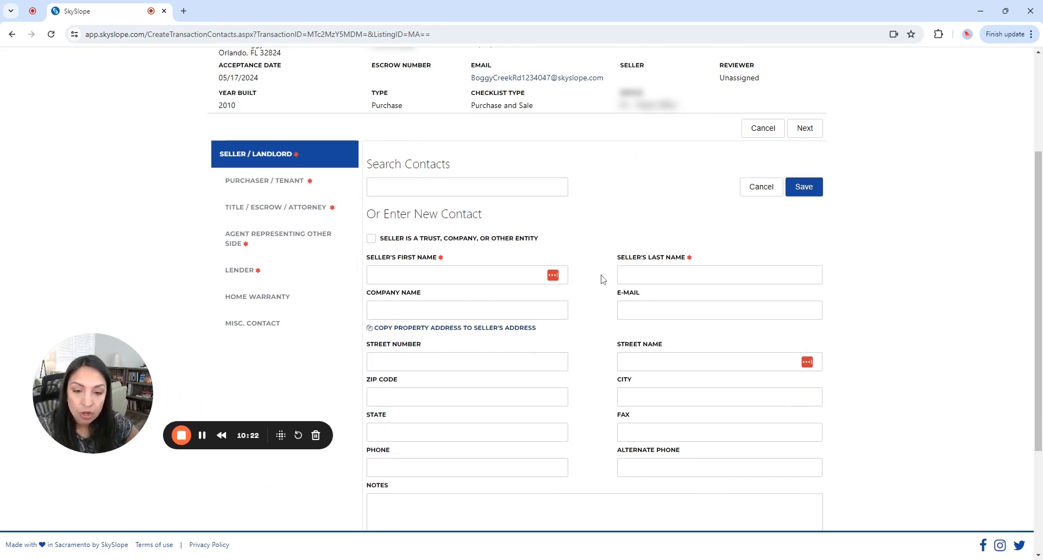
mouse_move(330, 164)
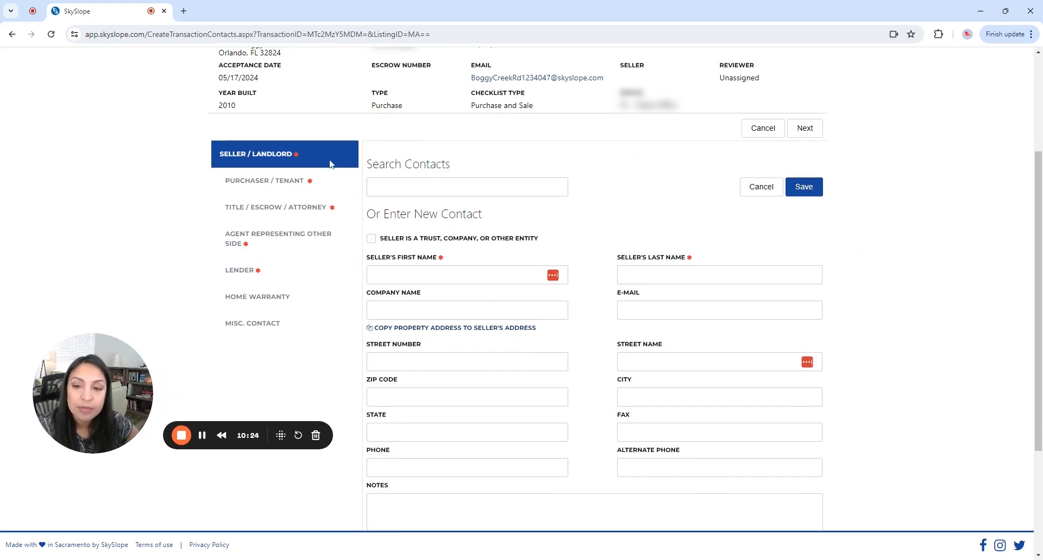
mouse_move(239, 160)
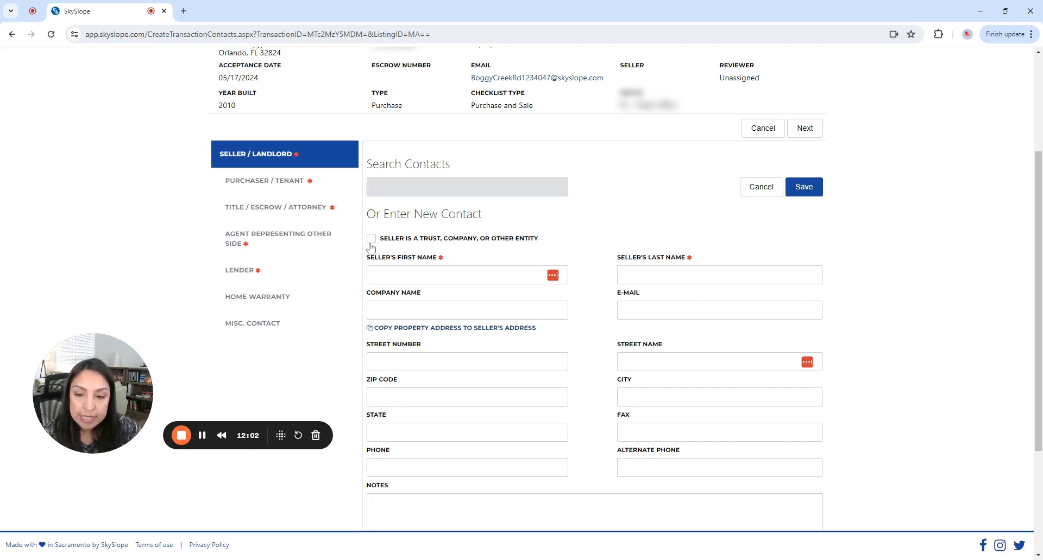
mouse_move(402, 249)
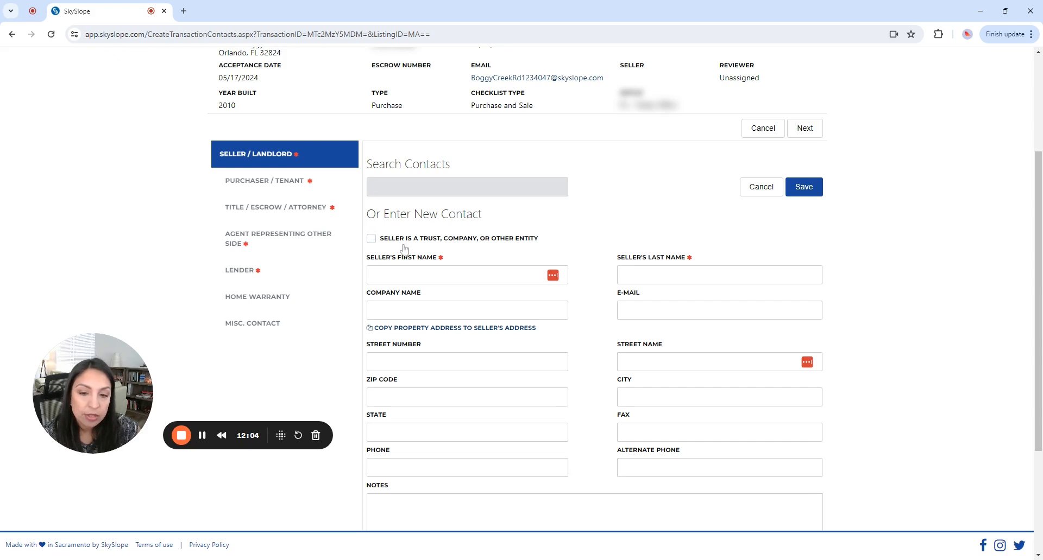
left_click(465, 187)
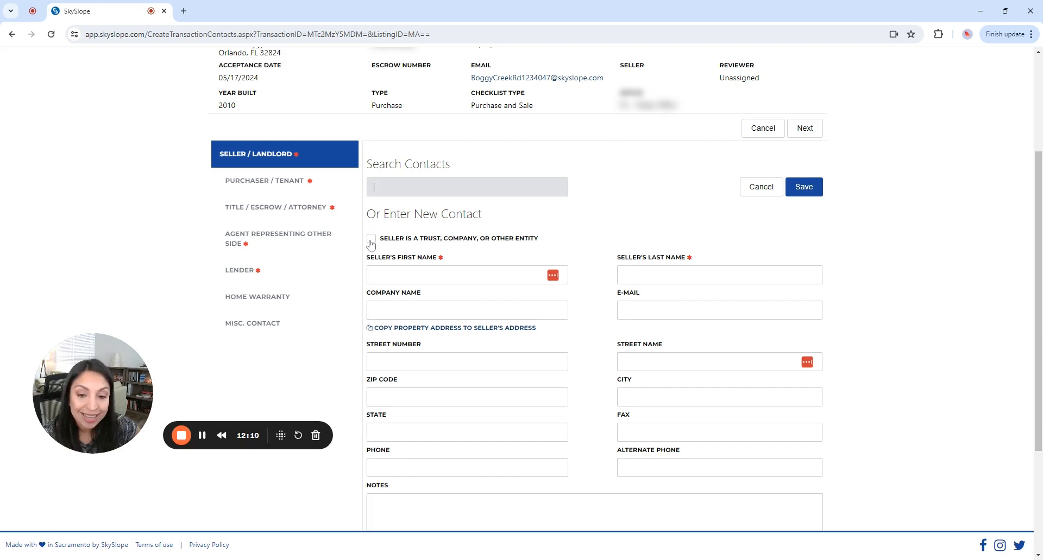
left_click(372, 239)
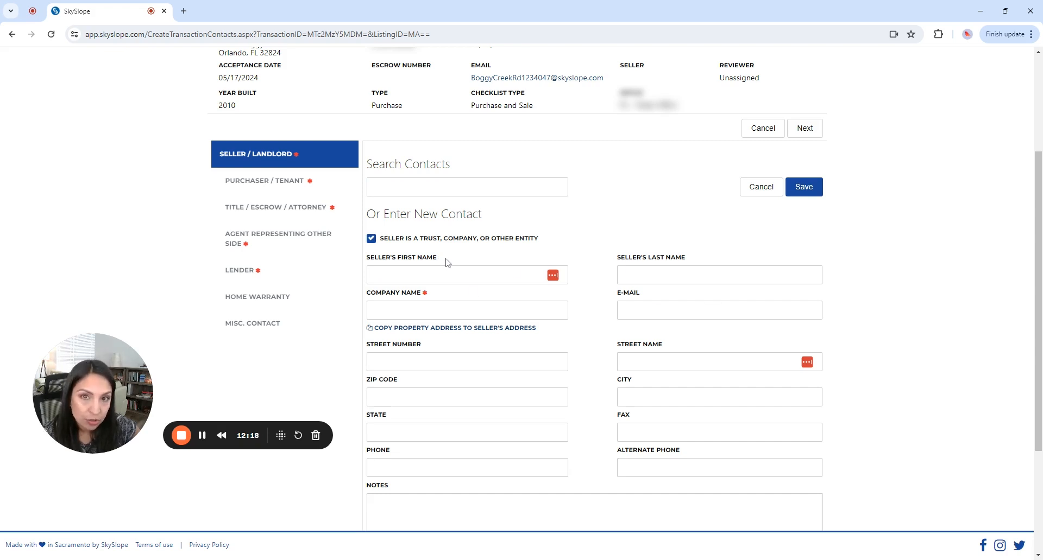
mouse_move(655, 257)
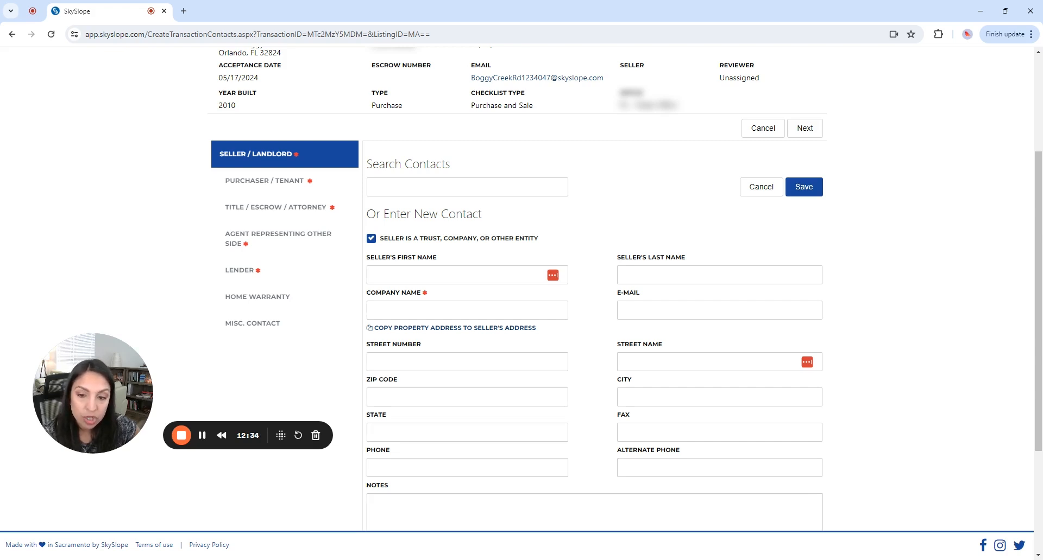
left_click(371, 237)
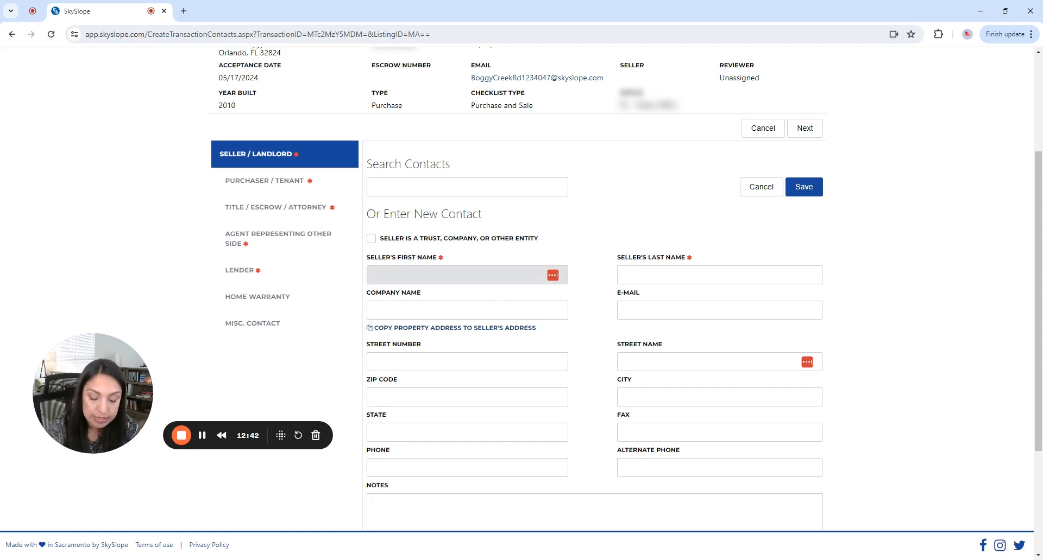
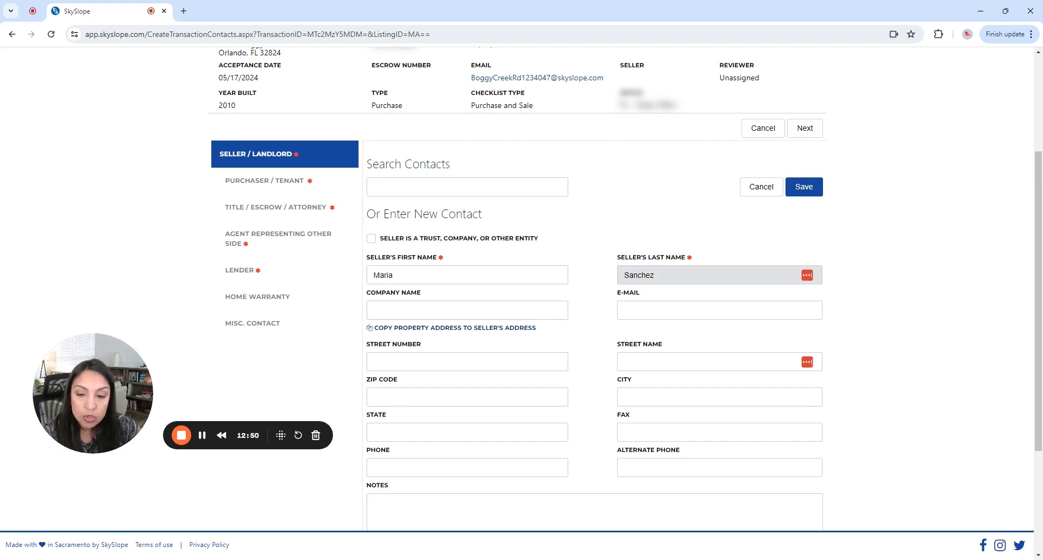
scroll("down", 3)
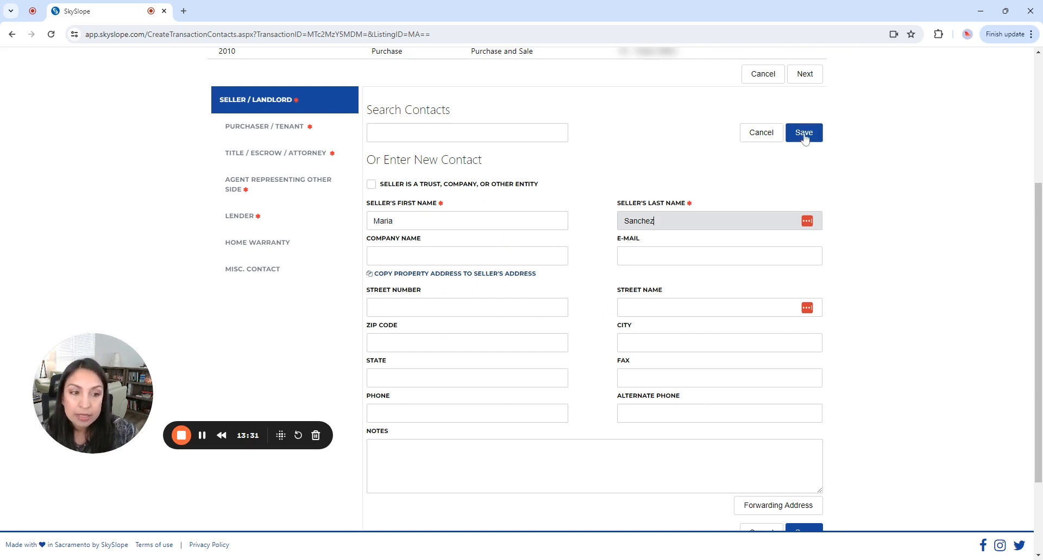
scroll("down", 3)
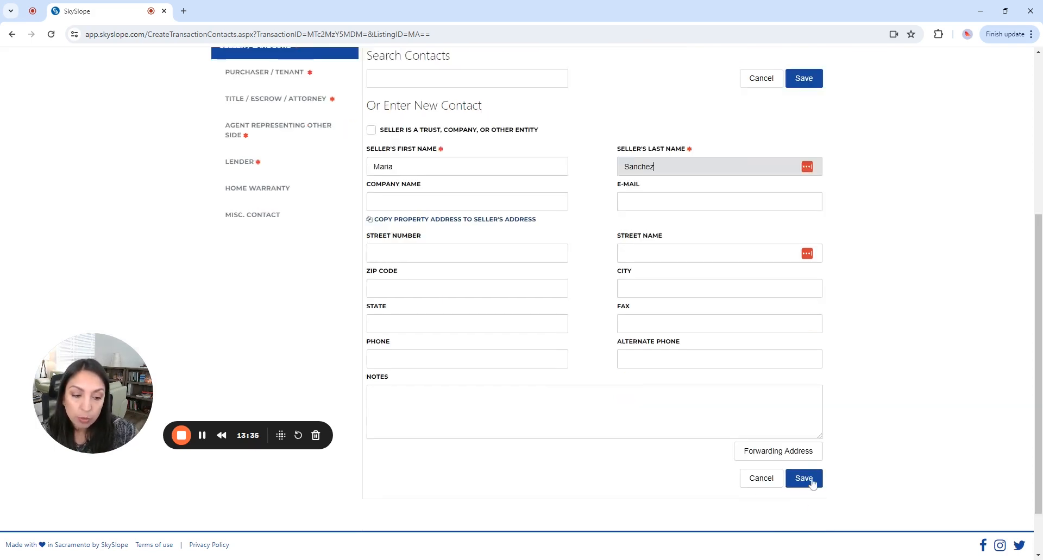
left_click(802, 479)
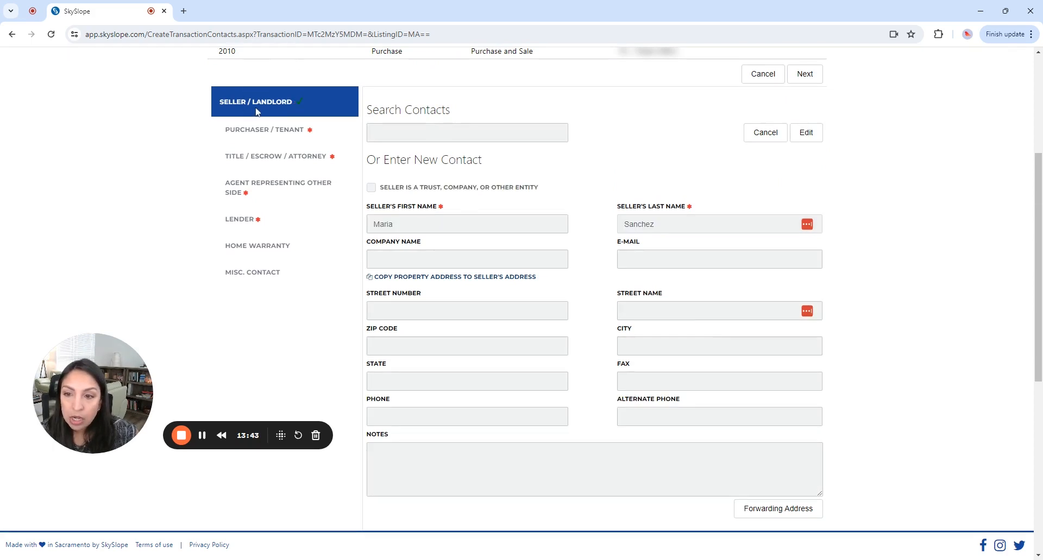
mouse_move(313, 132)
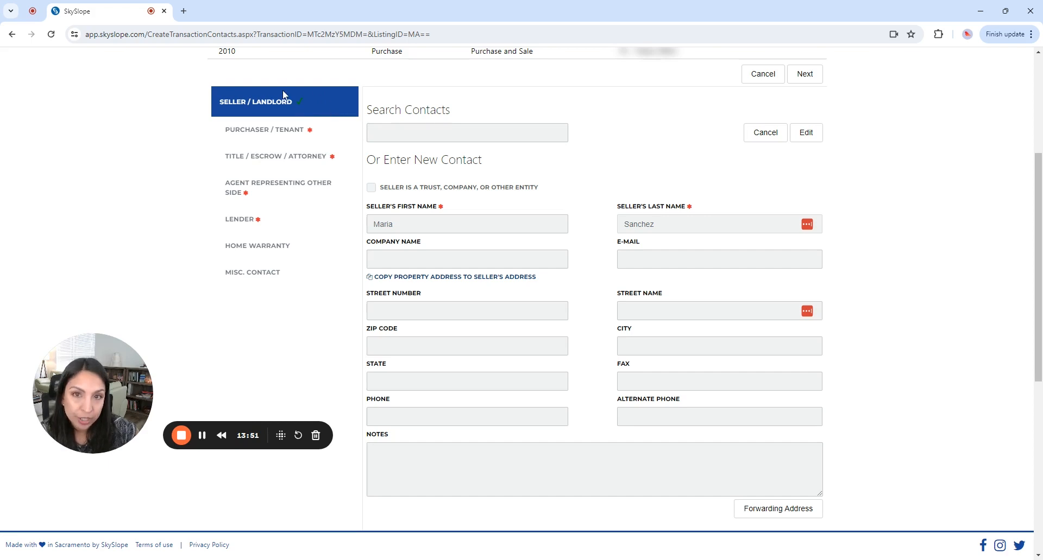
mouse_move(265, 138)
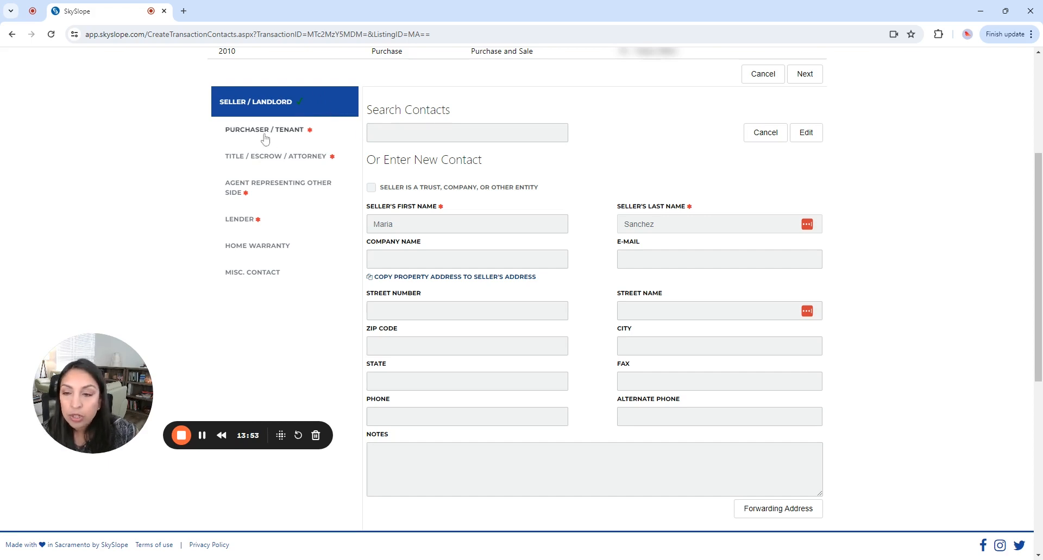
Step: Review the purchaser, title/escrow and lender contact sections in turn
left_click(265, 130)
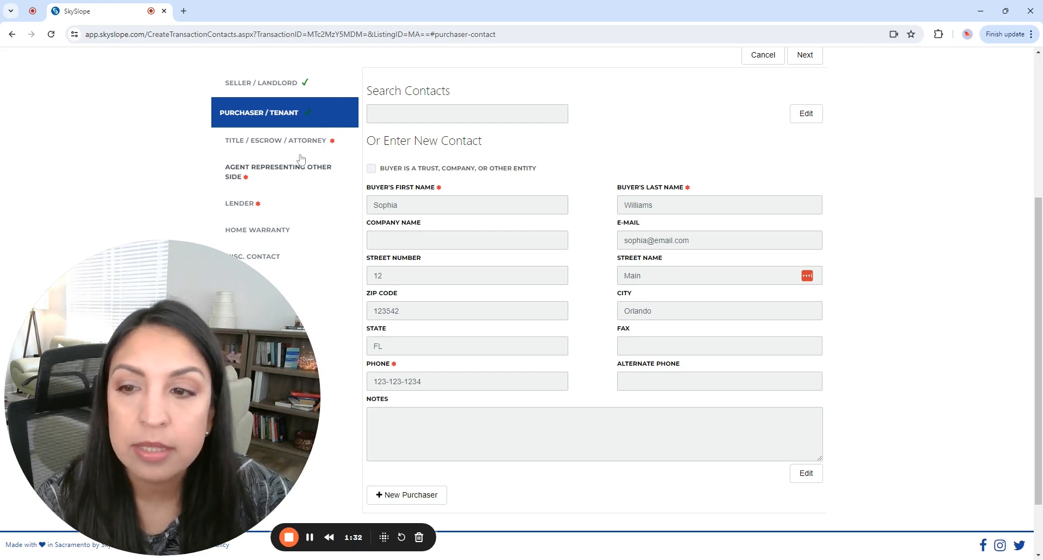
left_click(273, 140)
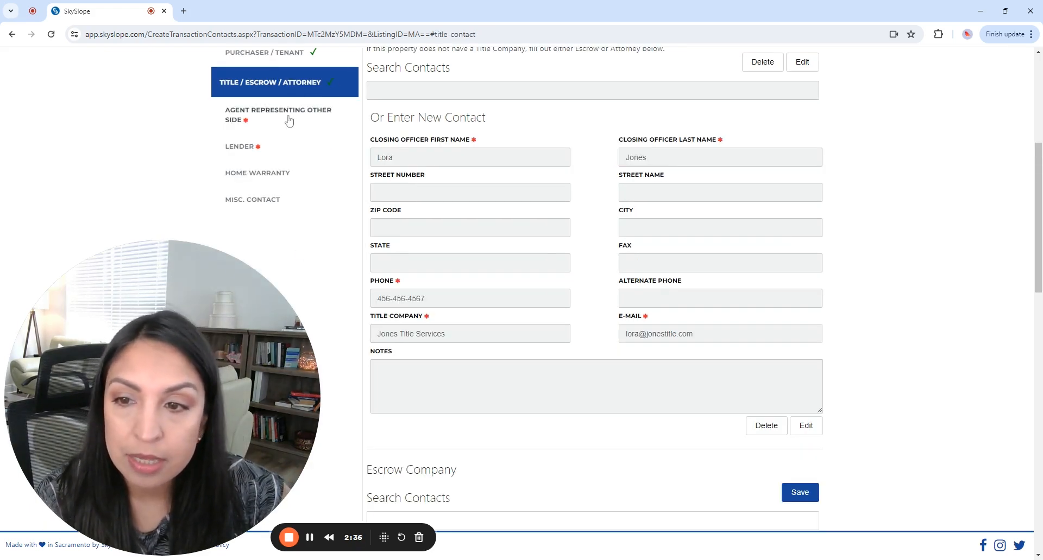
mouse_move(264, 146)
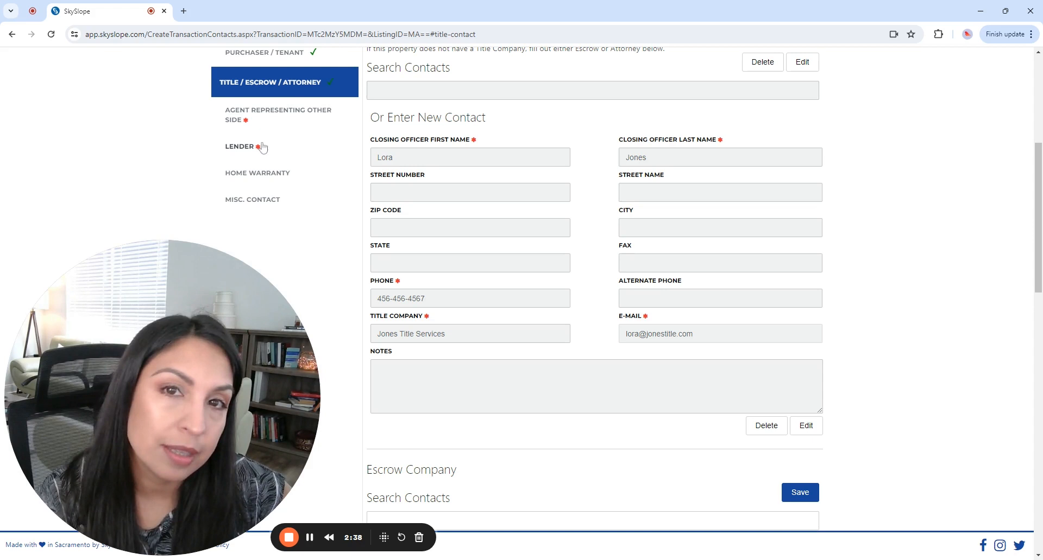
left_click(257, 172)
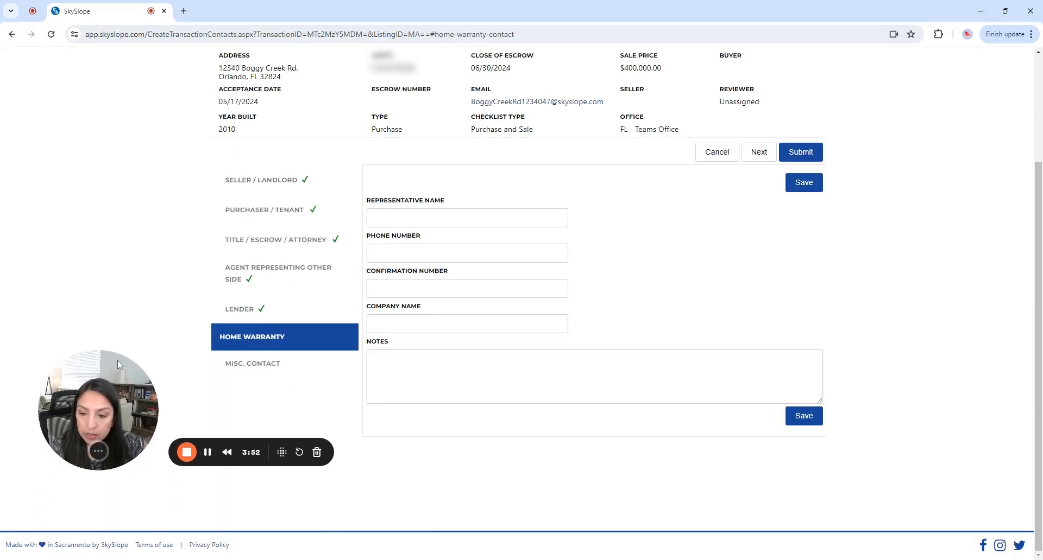
mouse_move(484, 167)
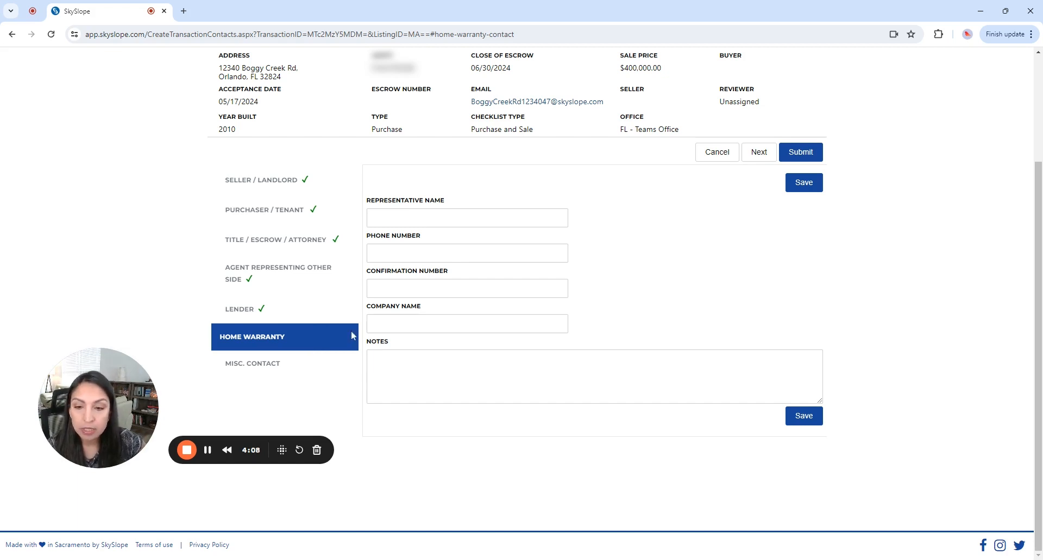
mouse_move(585, 147)
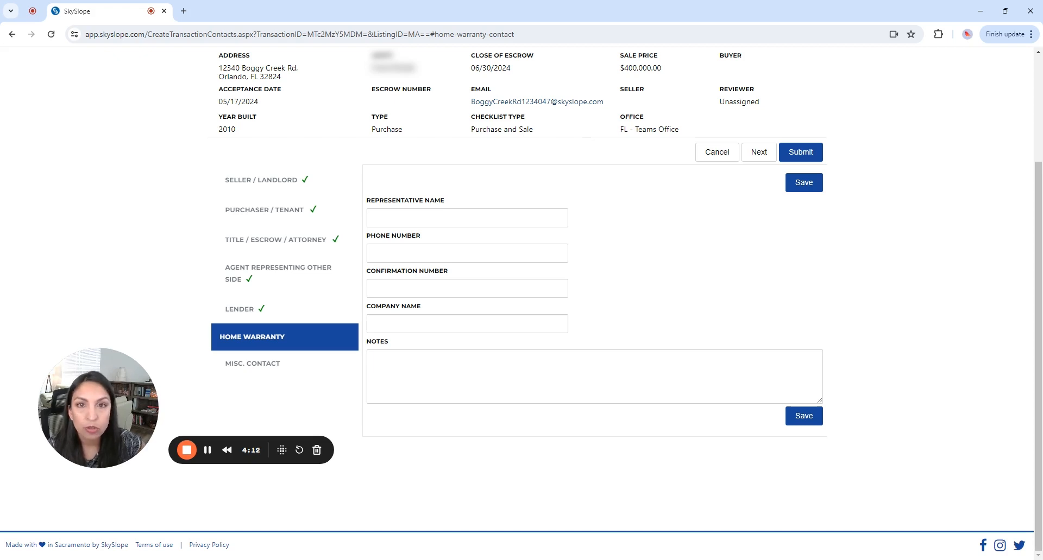
mouse_move(282, 295)
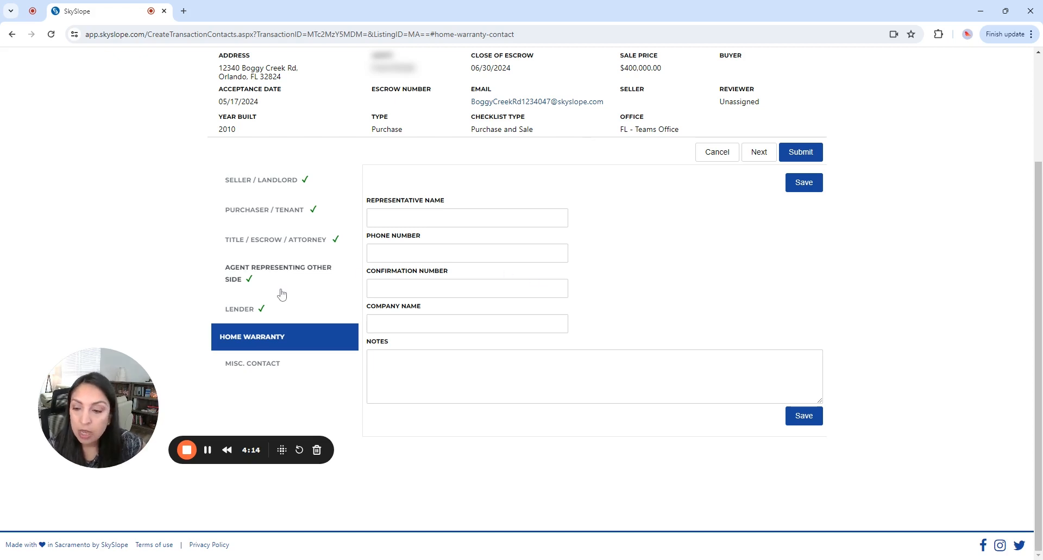
Step: Switch from Home Warranty to the Misc. Contact section
left_click(252, 364)
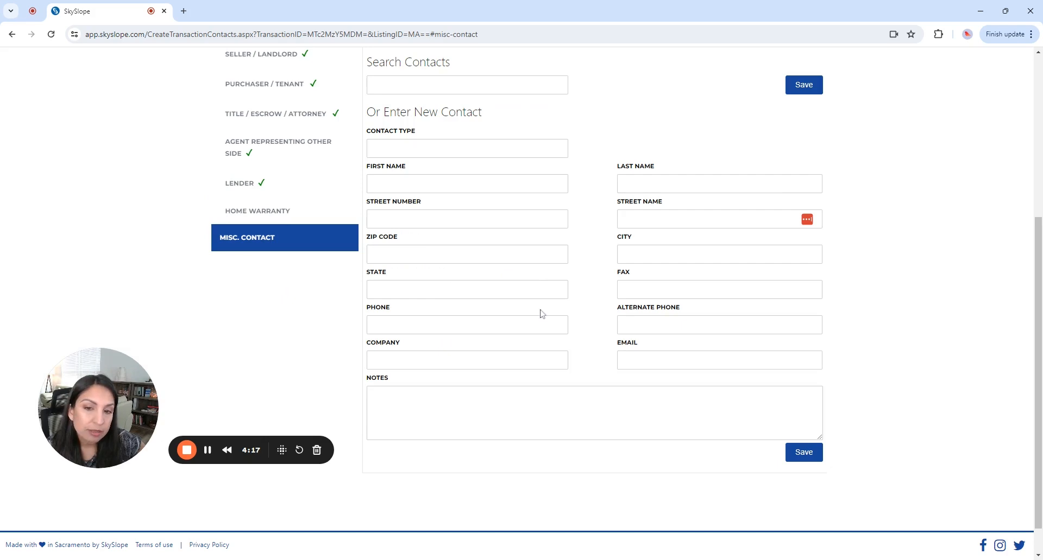
mouse_move(590, 334)
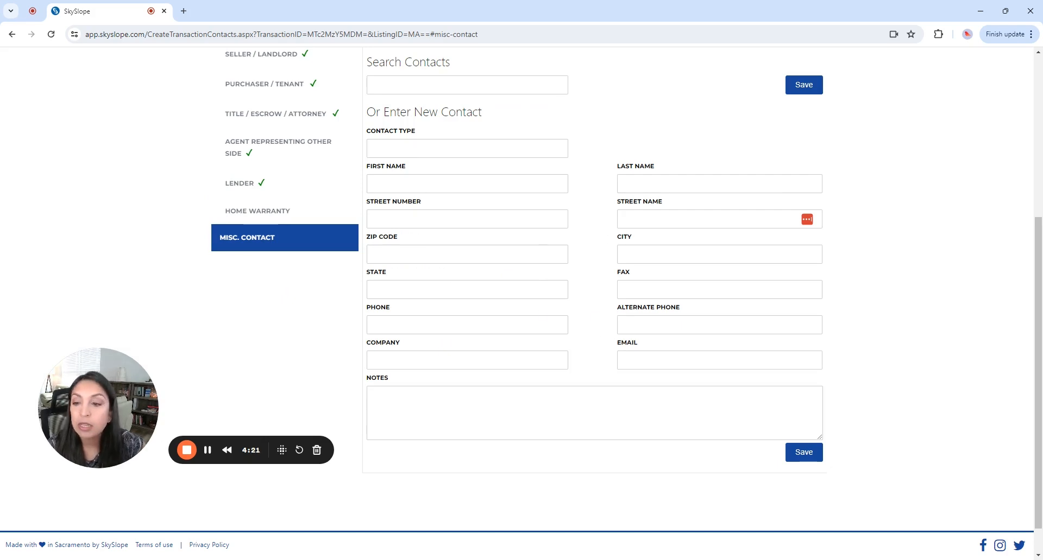
mouse_move(401, 246)
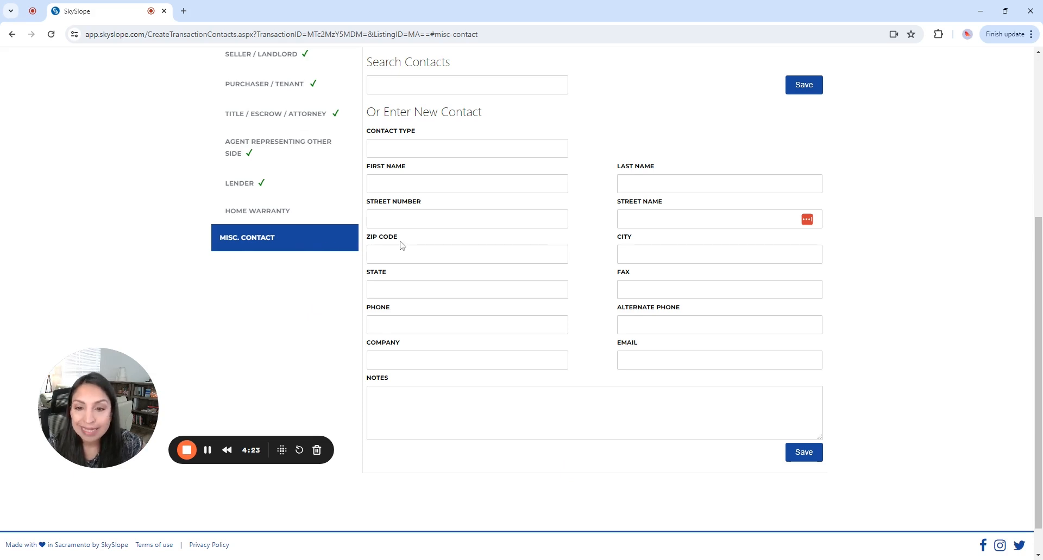
Step: Save the Misc. Contact section and submit the transaction's contacts
scroll("up", 3)
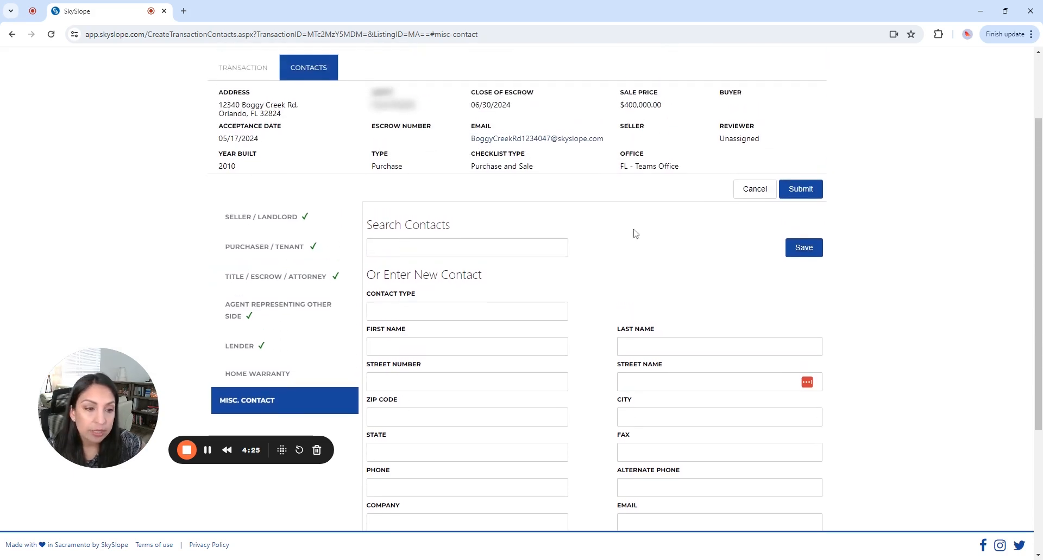
left_click(803, 247)
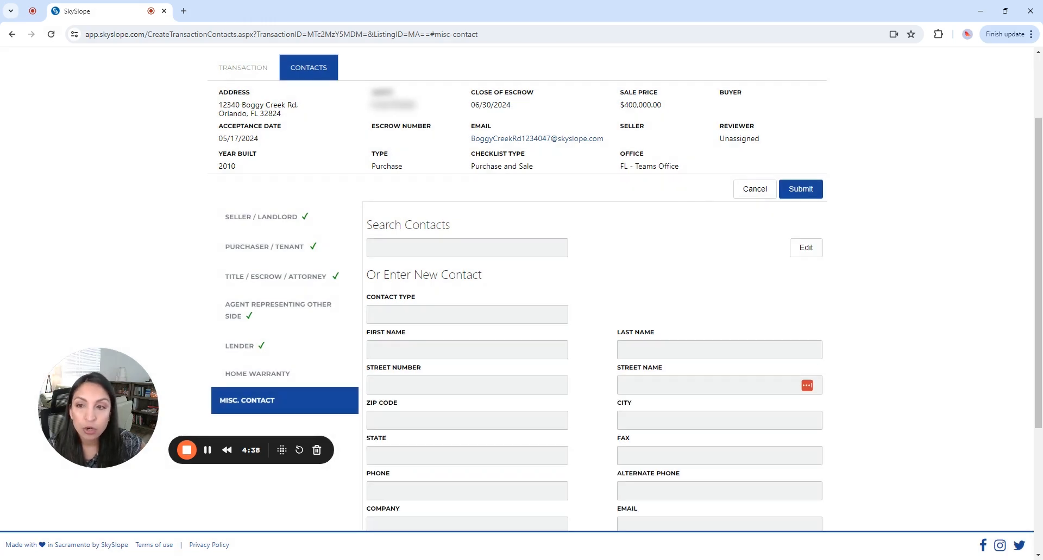
mouse_move(349, 86)
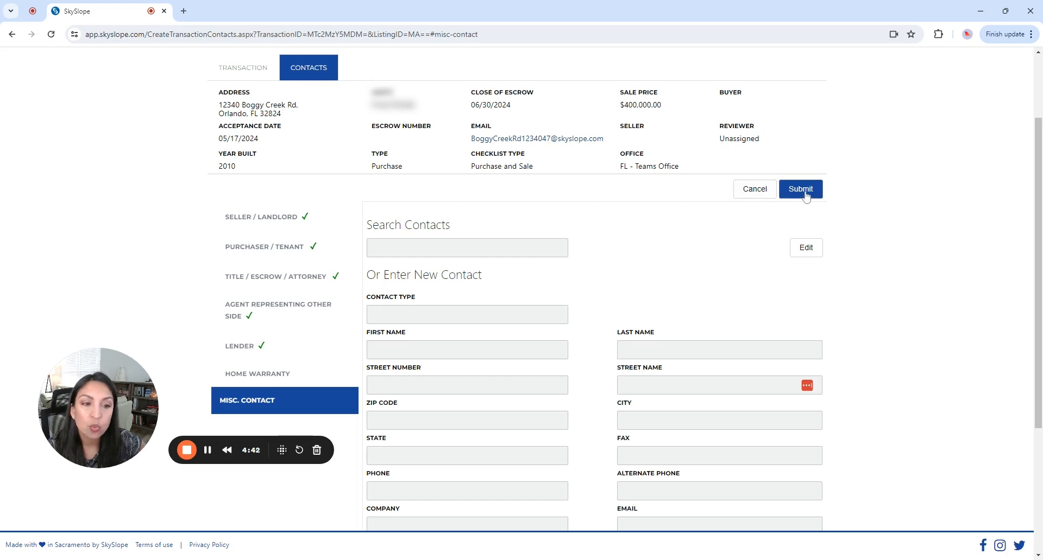
left_click(801, 189)
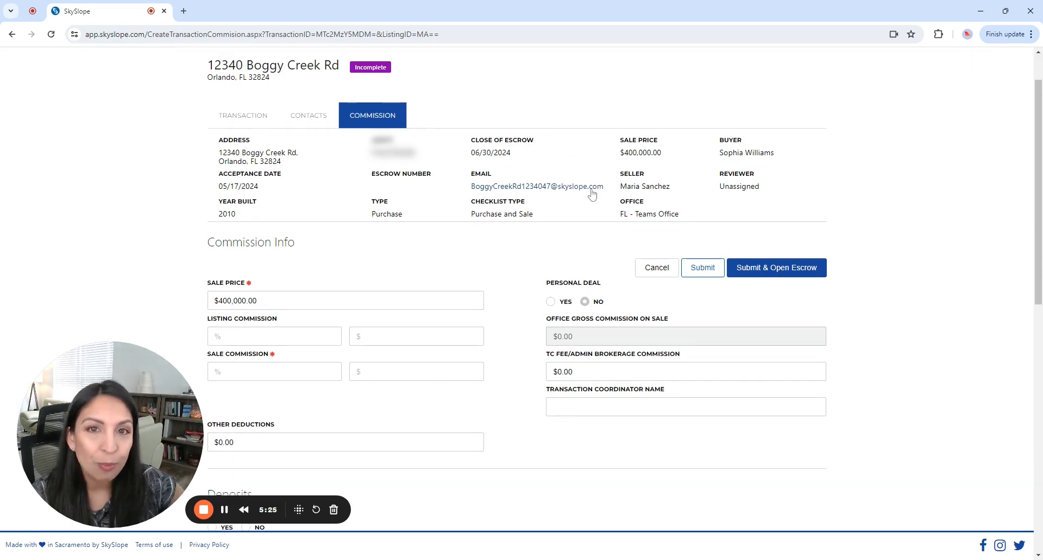
mouse_move(230, 277)
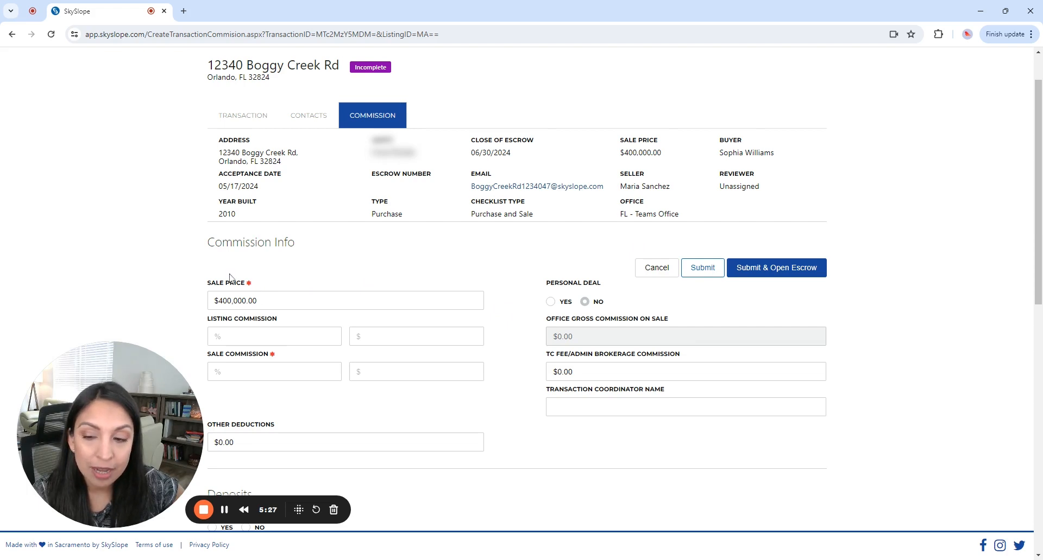
mouse_move(277, 361)
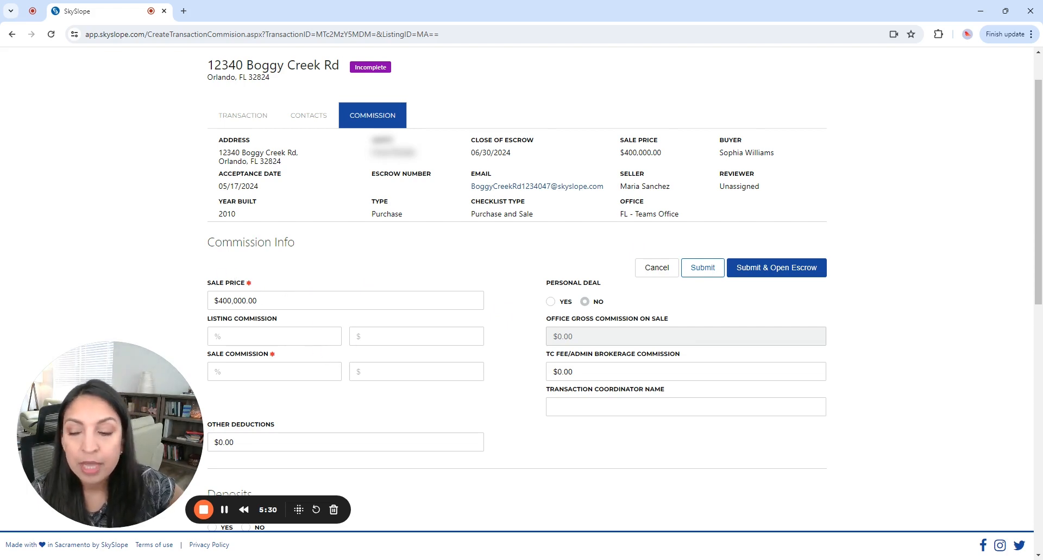
Step: Scroll the Commission tab down to the Commission Info and Deposits fields
scroll("down", 3)
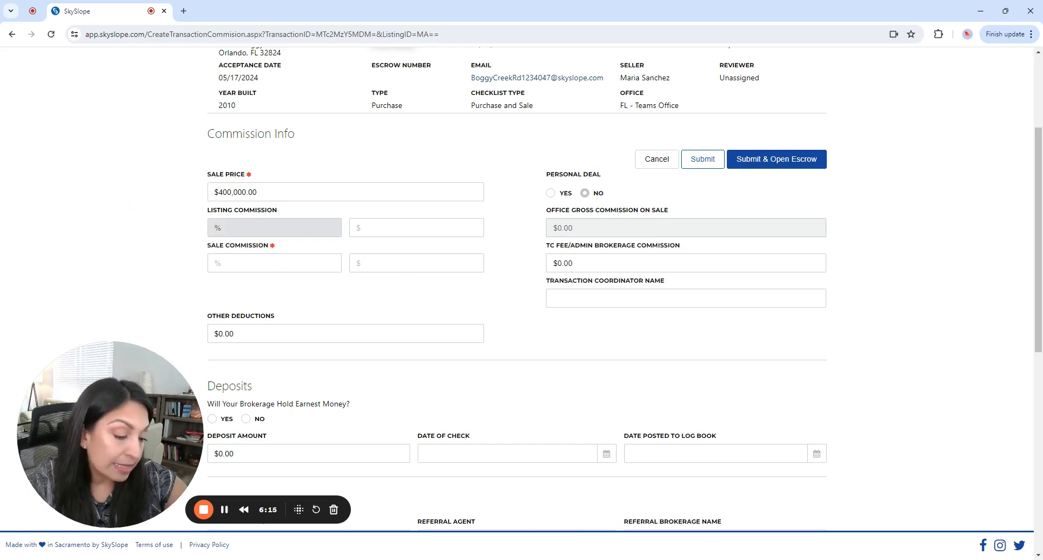
Step: Enter 3% listing and 3% sale commission for a $12,000.00 office gross
type("3.00")
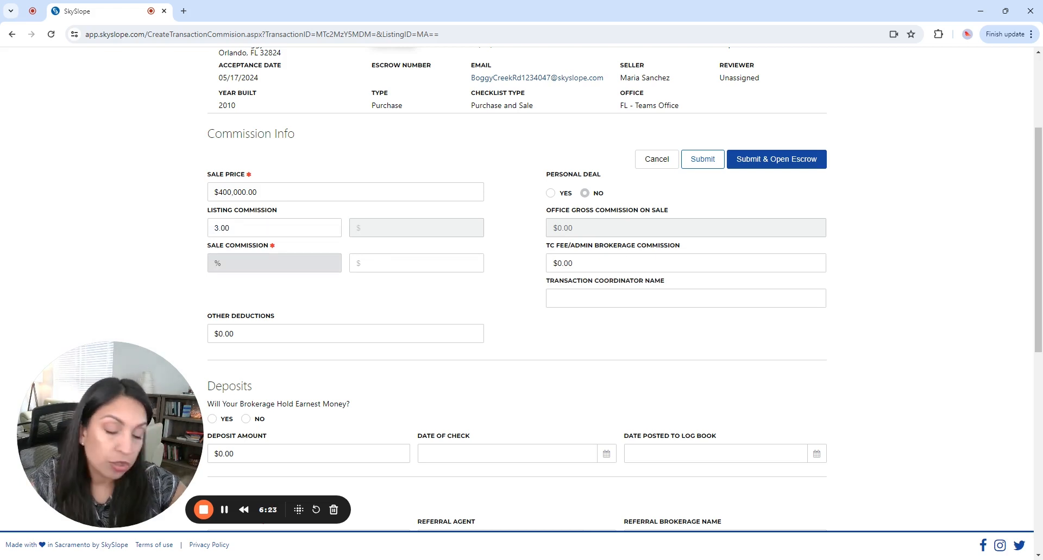
type("3")
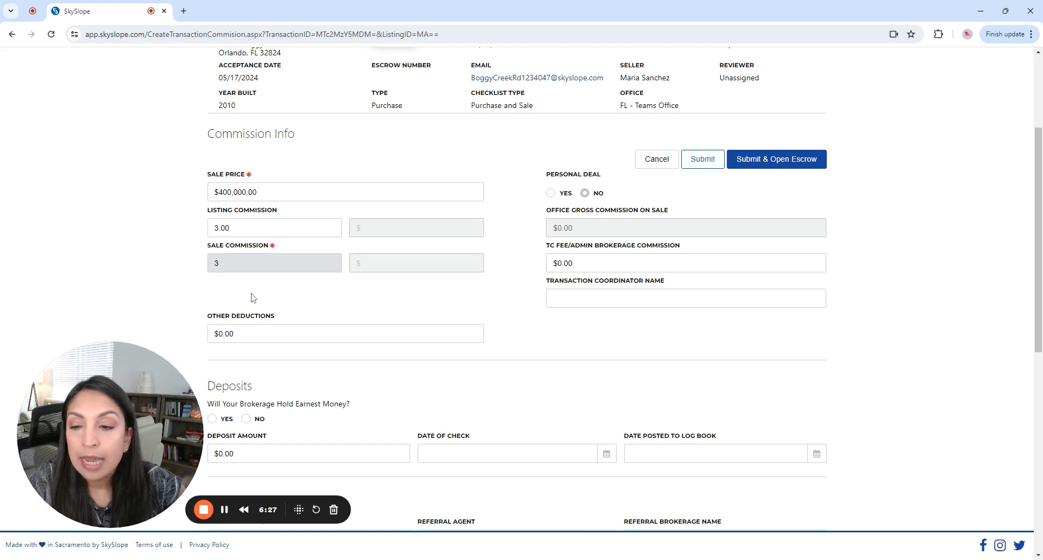
mouse_move(280, 252)
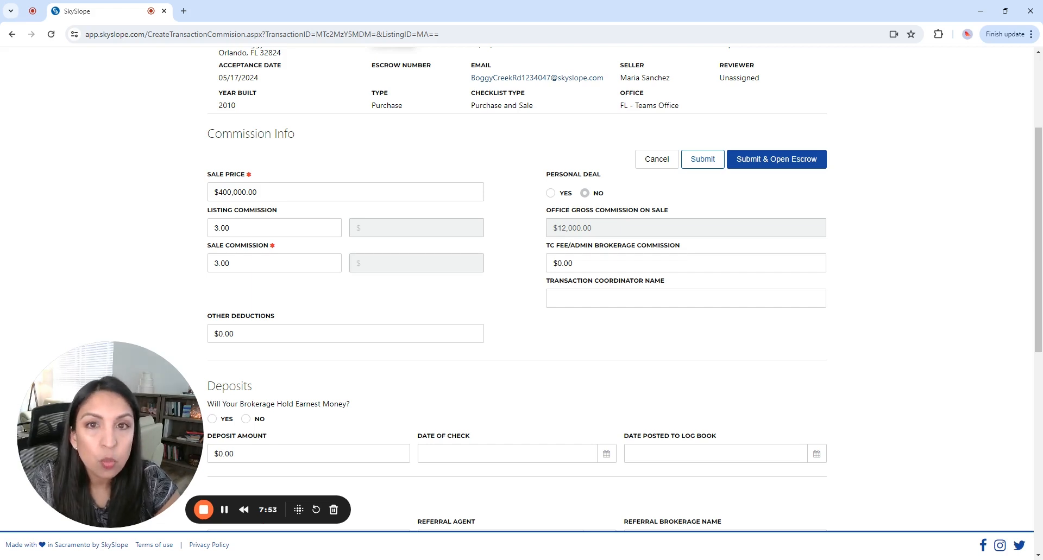
mouse_move(255, 284)
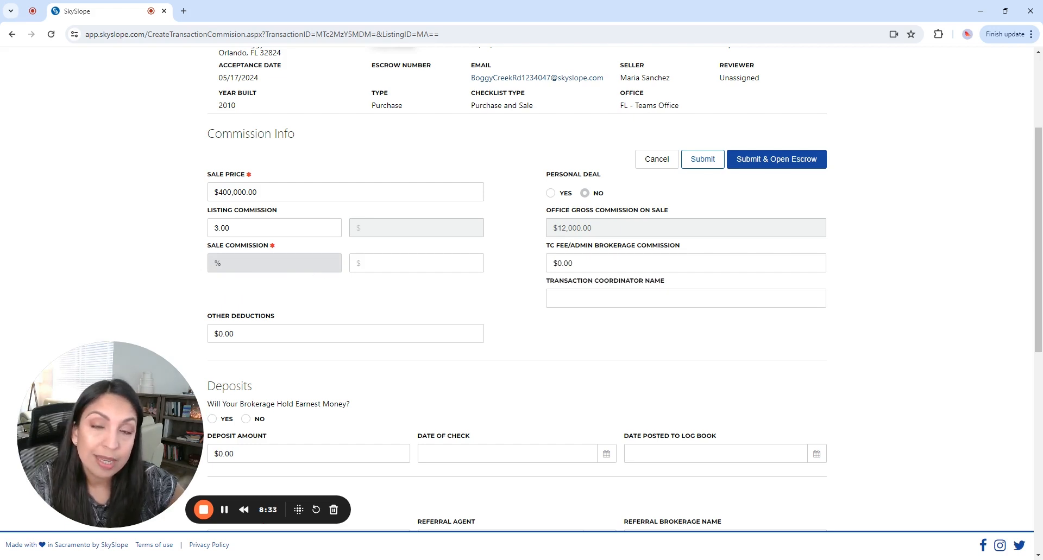
left_click(273, 263)
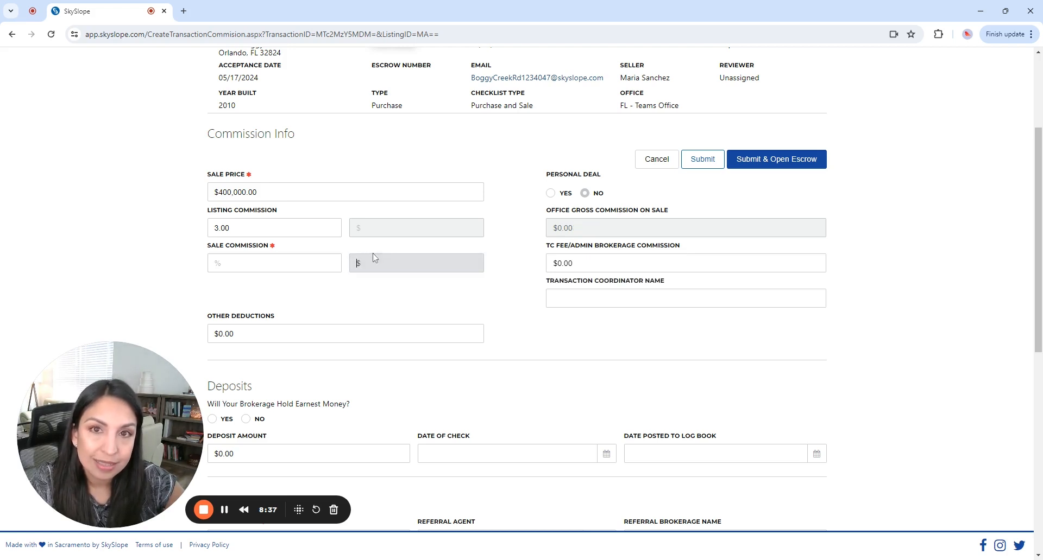
type("3.00")
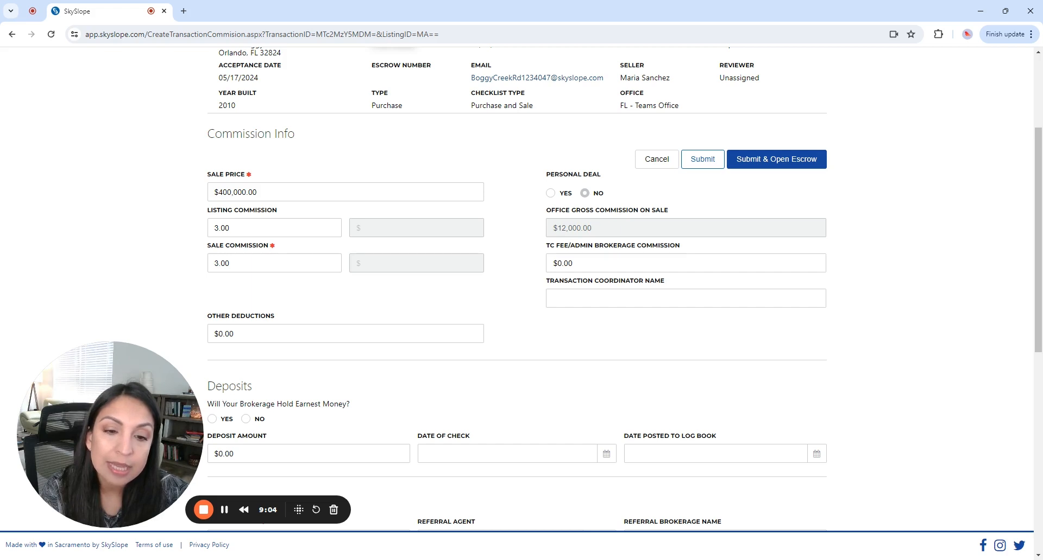
mouse_move(595, 250)
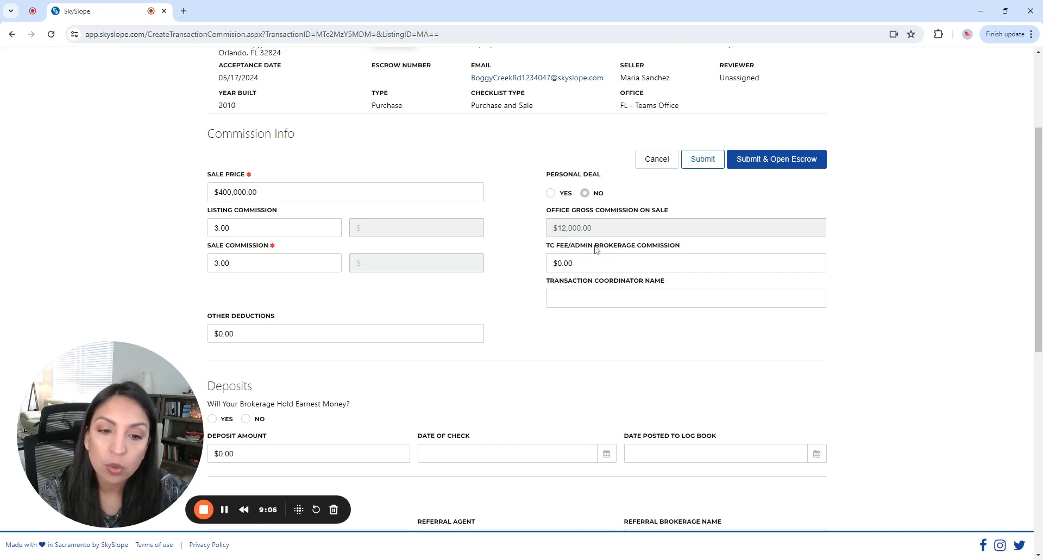
mouse_move(665, 254)
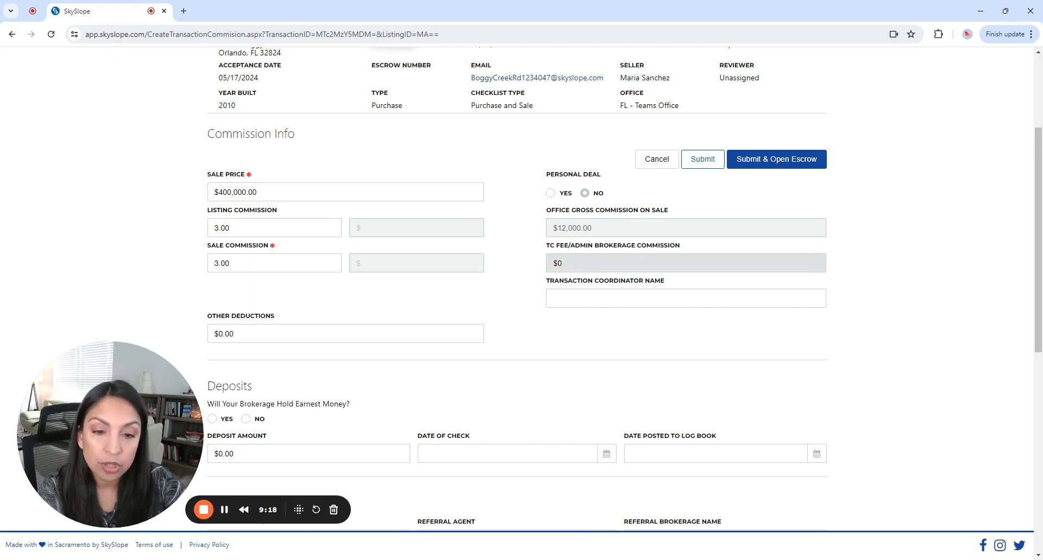
type("400.00")
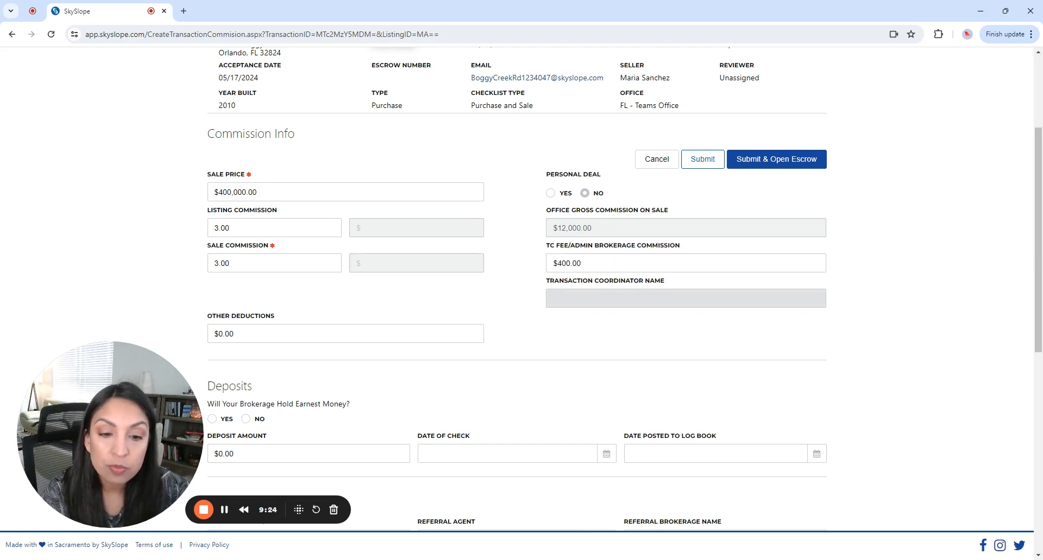
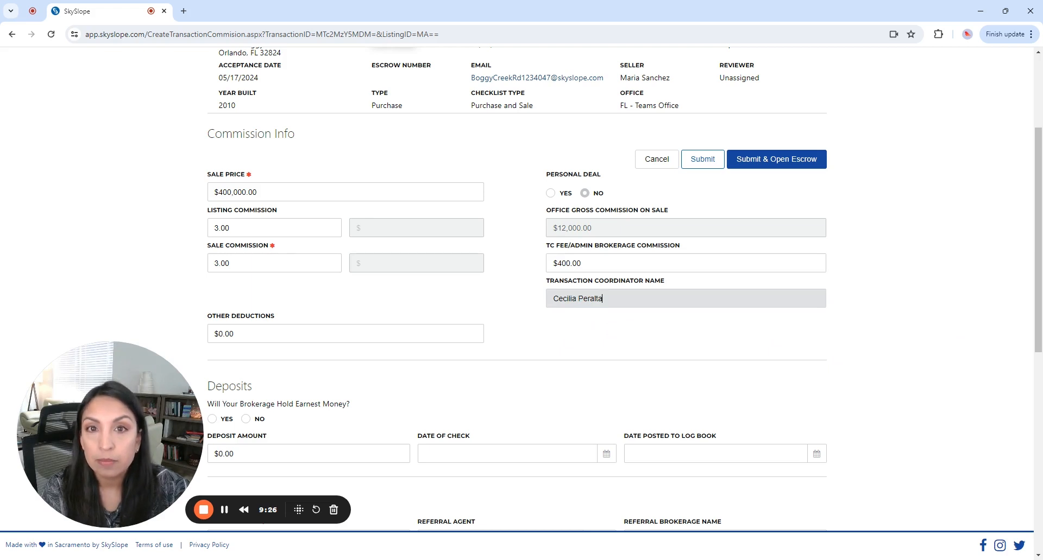
scroll("down", 3)
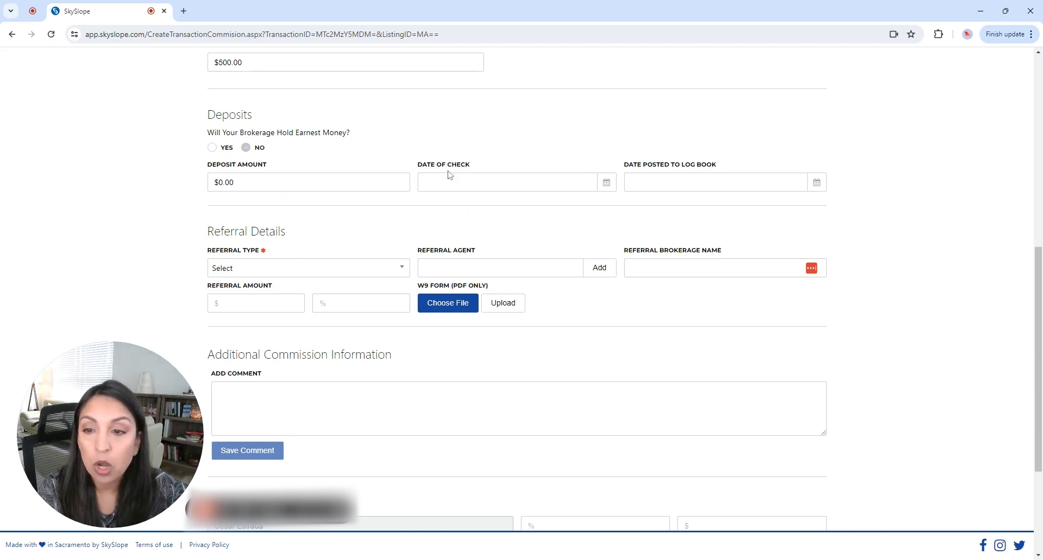
Step: Set Referral Type to No Referral and highlight the W9 Form (PDF Only) label
scroll("down", 3)
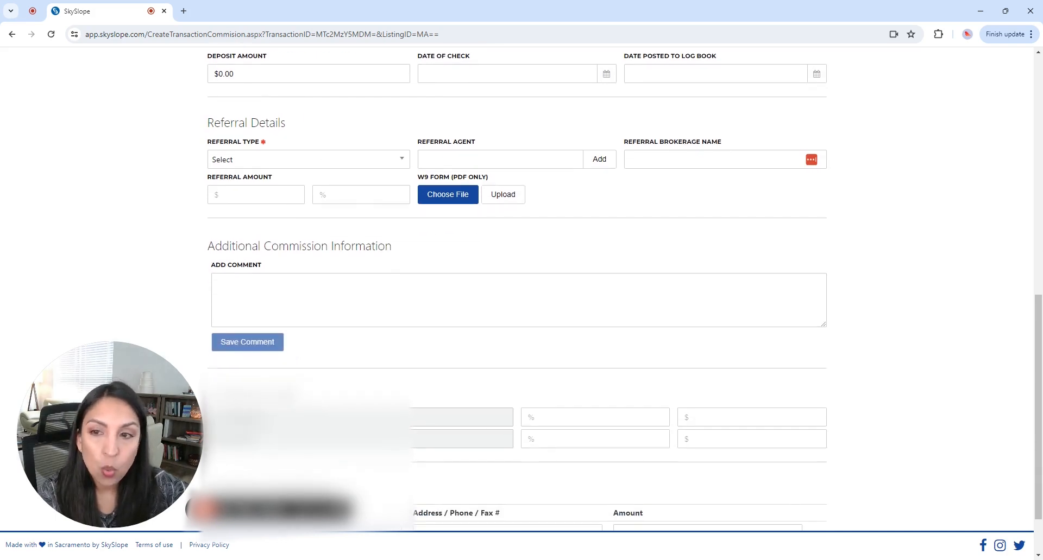
left_click(306, 159)
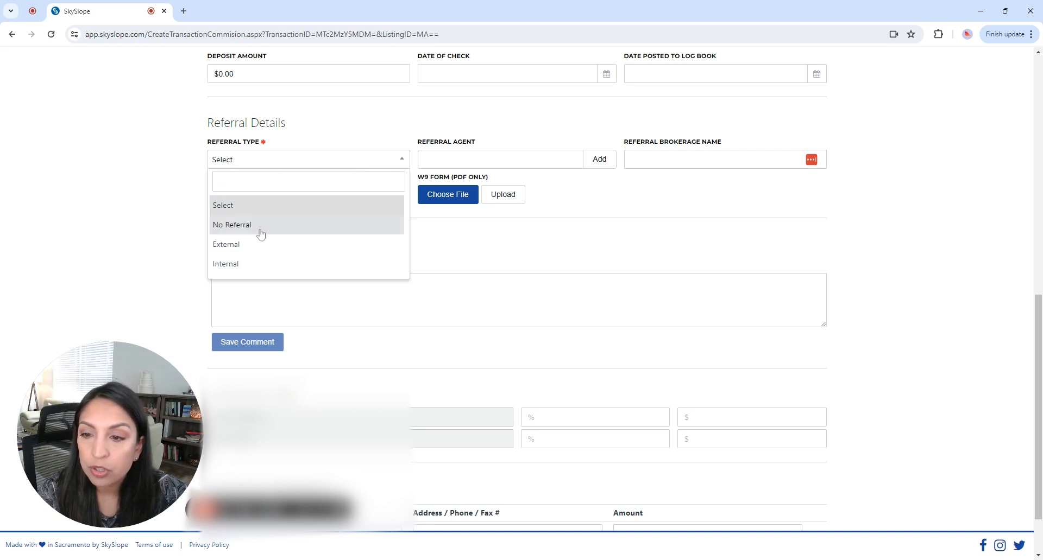
mouse_move(264, 199)
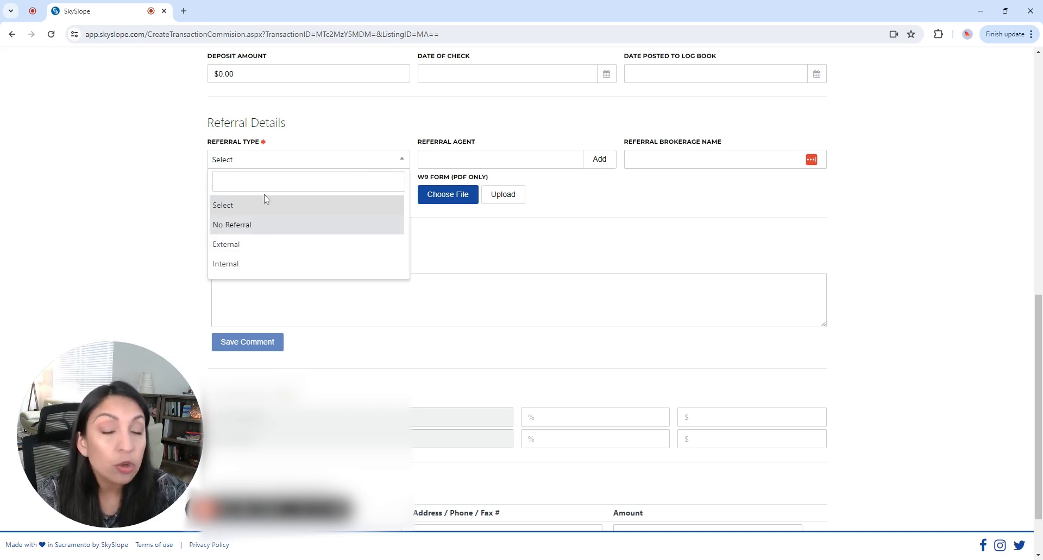
mouse_move(254, 245)
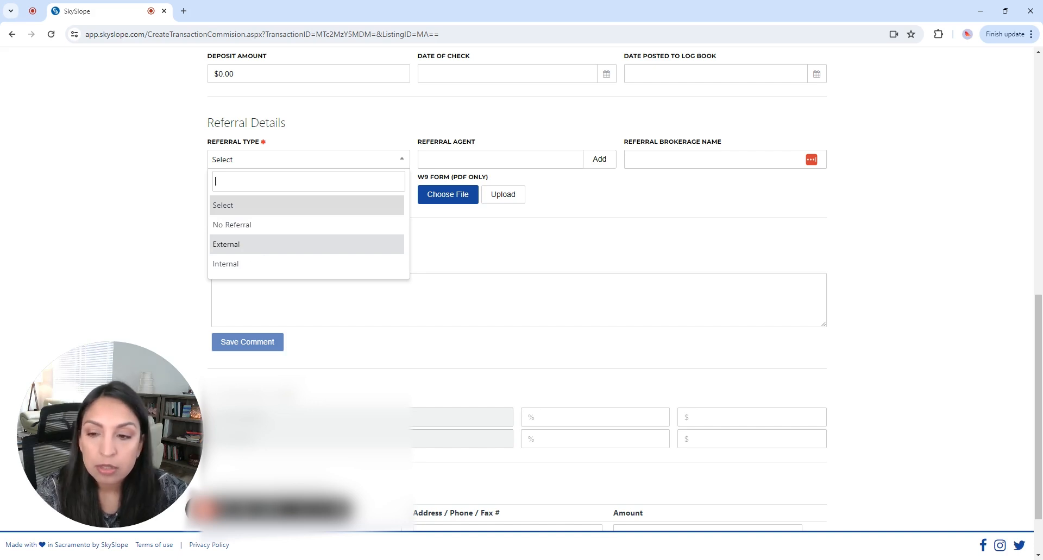
left_click(231, 224)
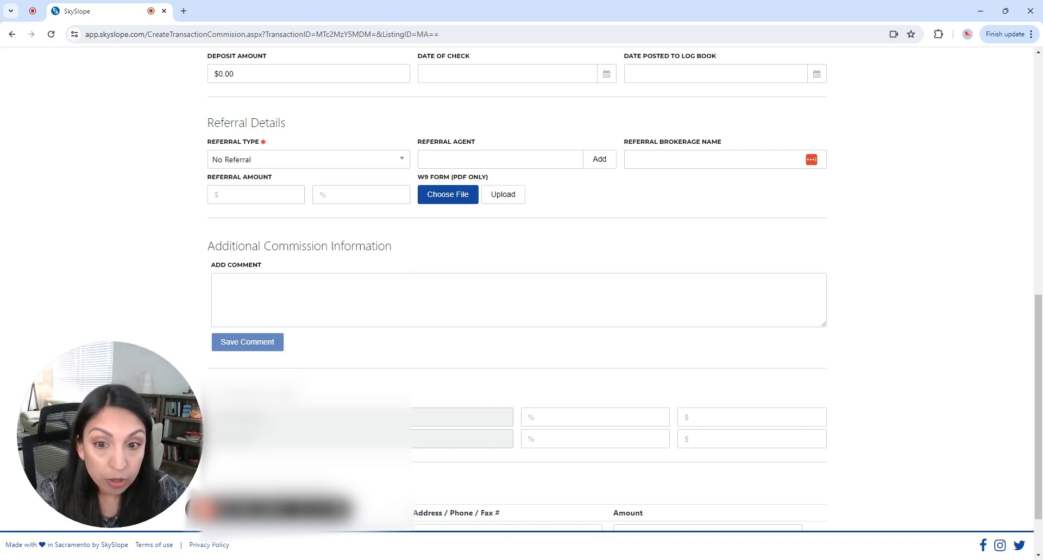
mouse_move(416, 141)
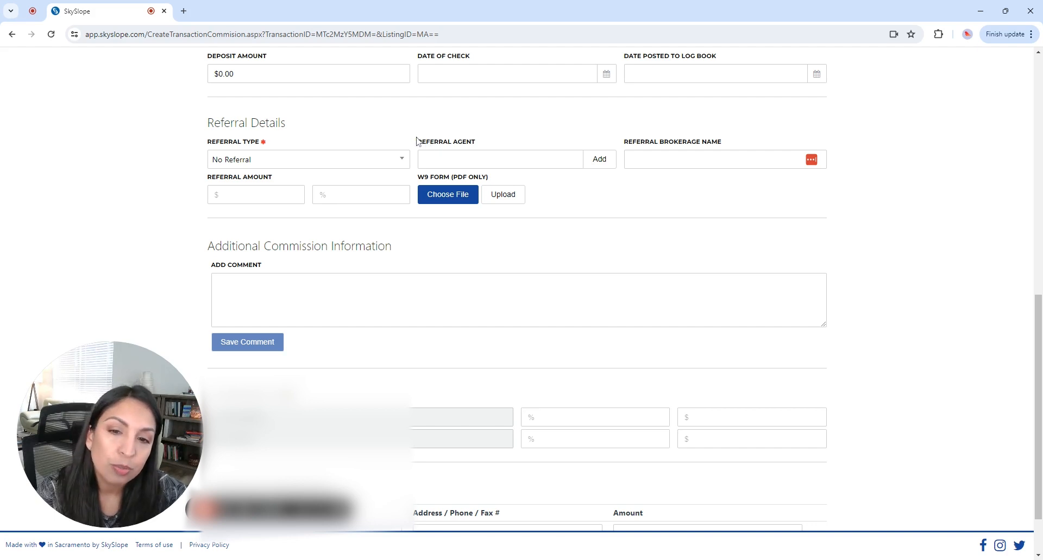
double_click(447, 141)
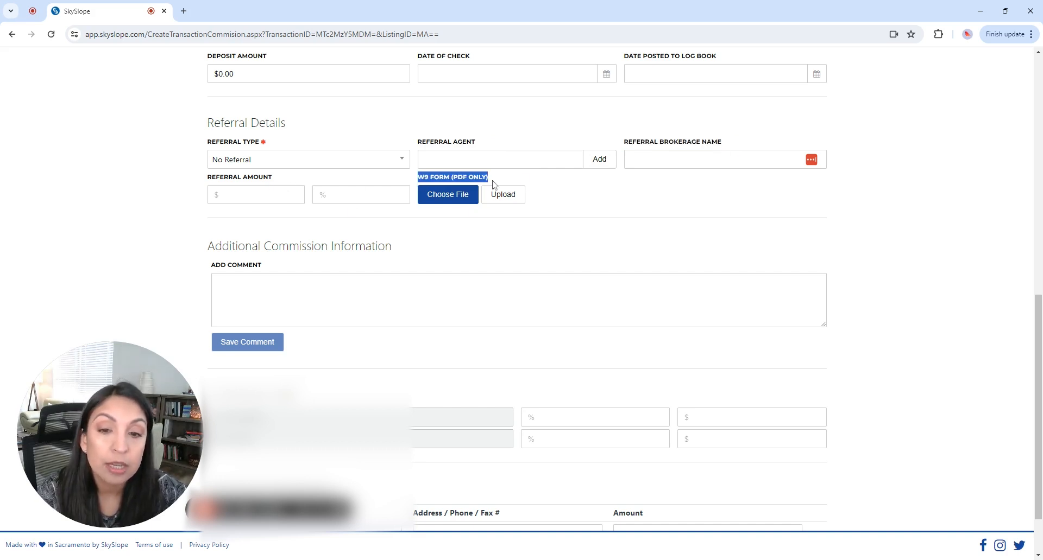
scroll("down", 3)
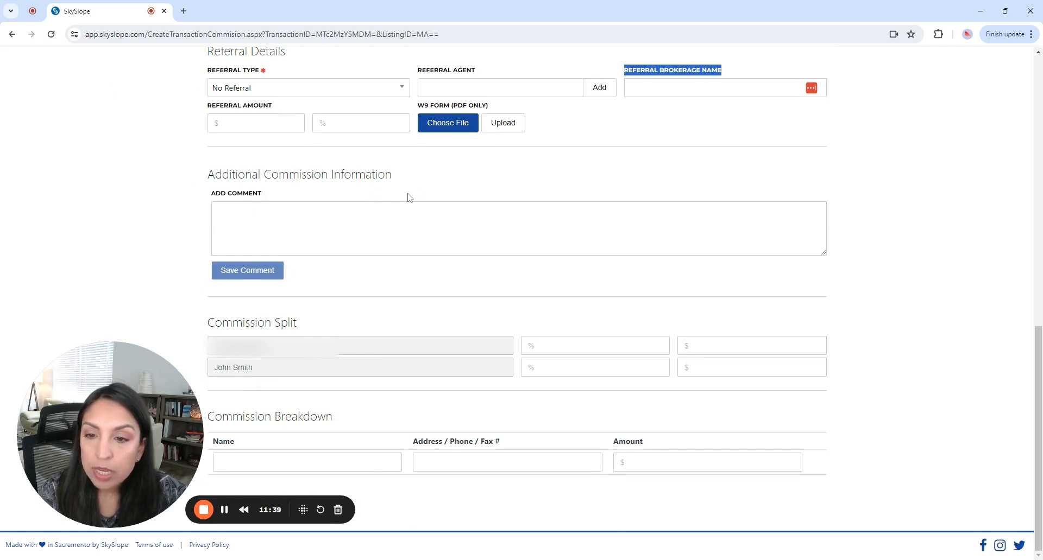
mouse_move(402, 176)
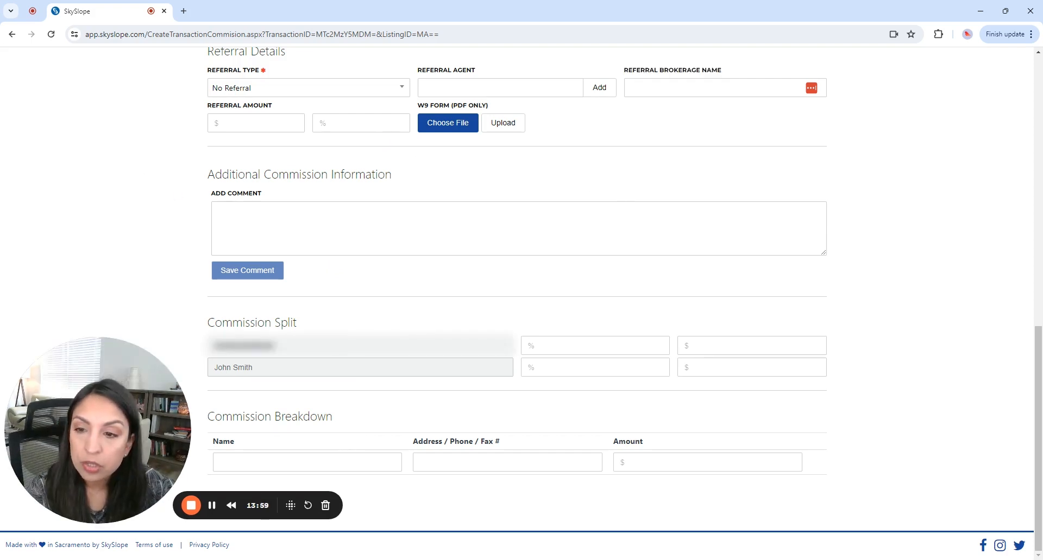
mouse_move(322, 339)
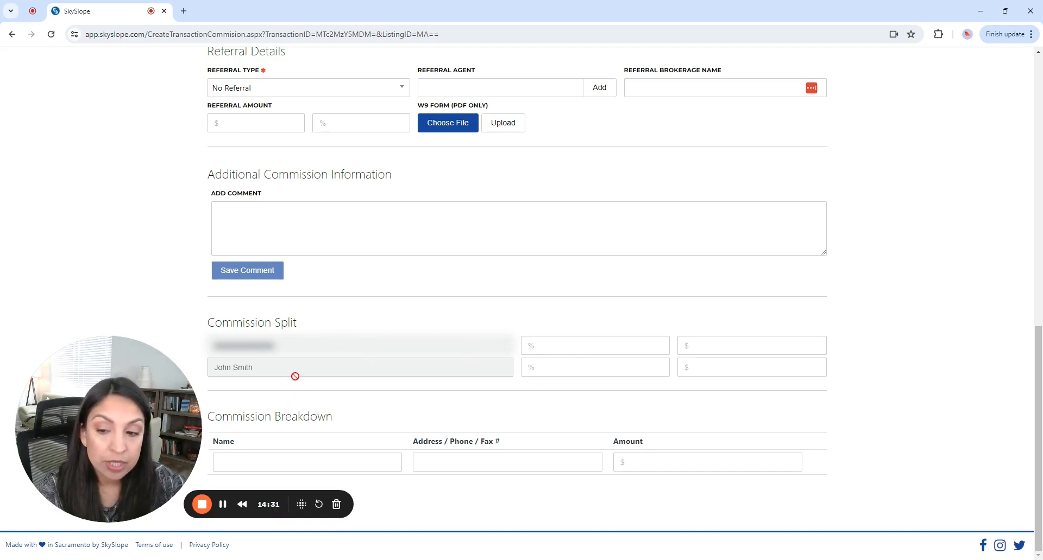
mouse_move(241, 363)
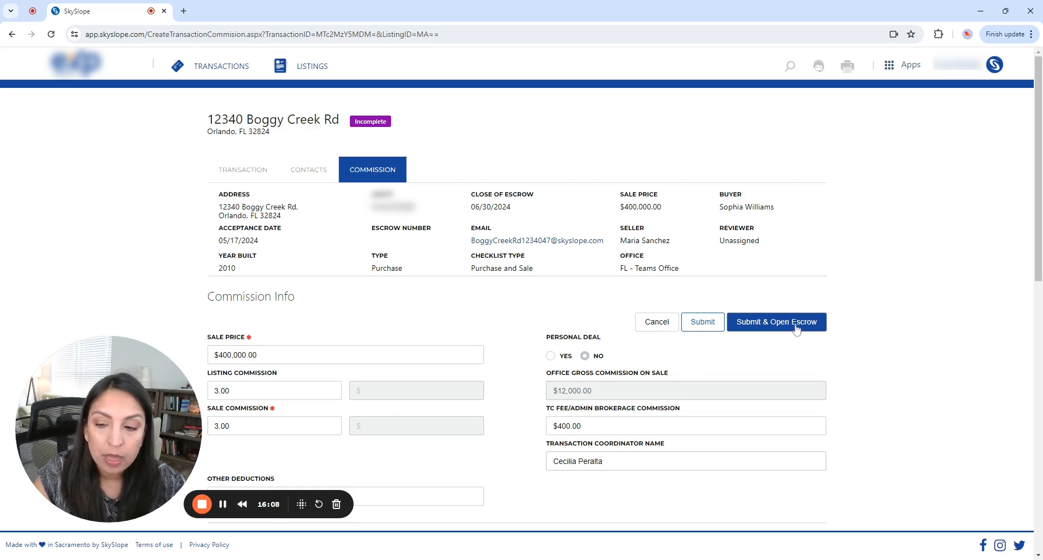
scroll("down", 3)
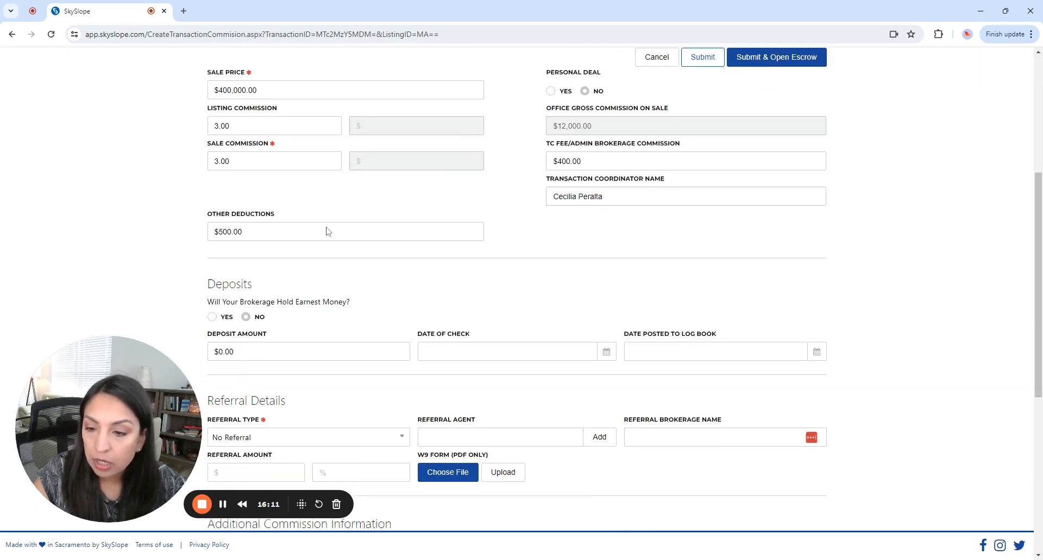
scroll("down", 3)
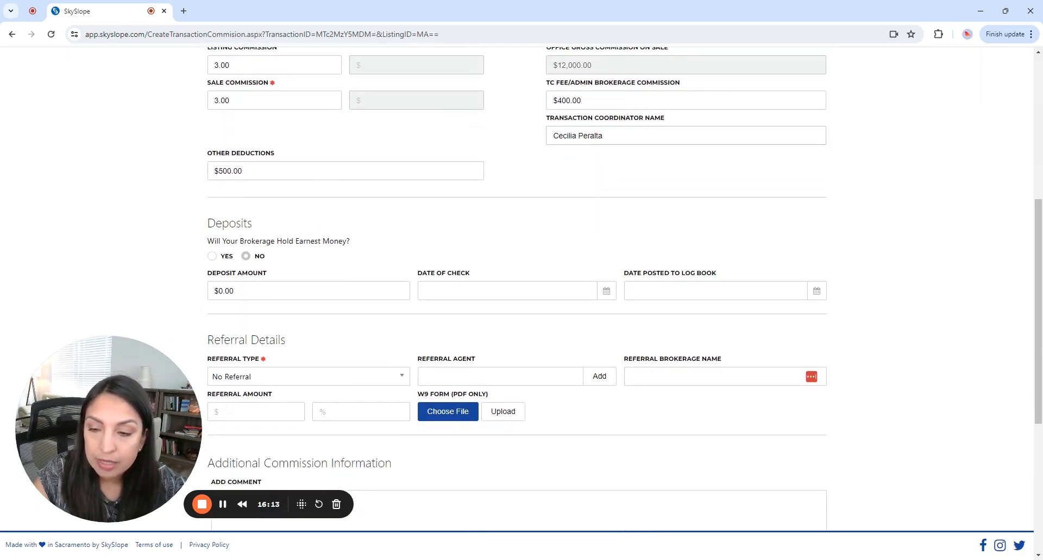
left_click_drag(231, 241, 286, 241)
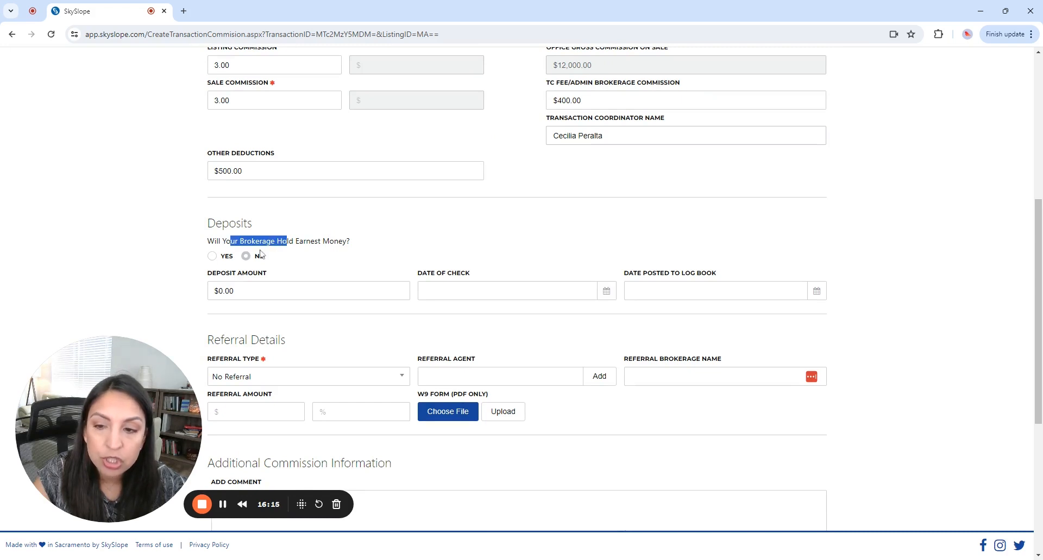
left_click(246, 257)
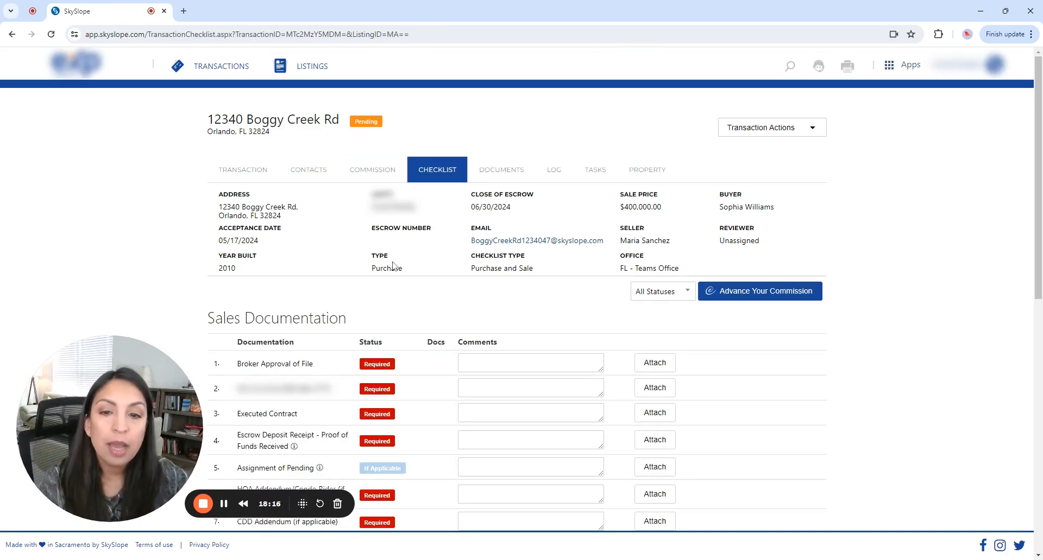
mouse_move(462, 157)
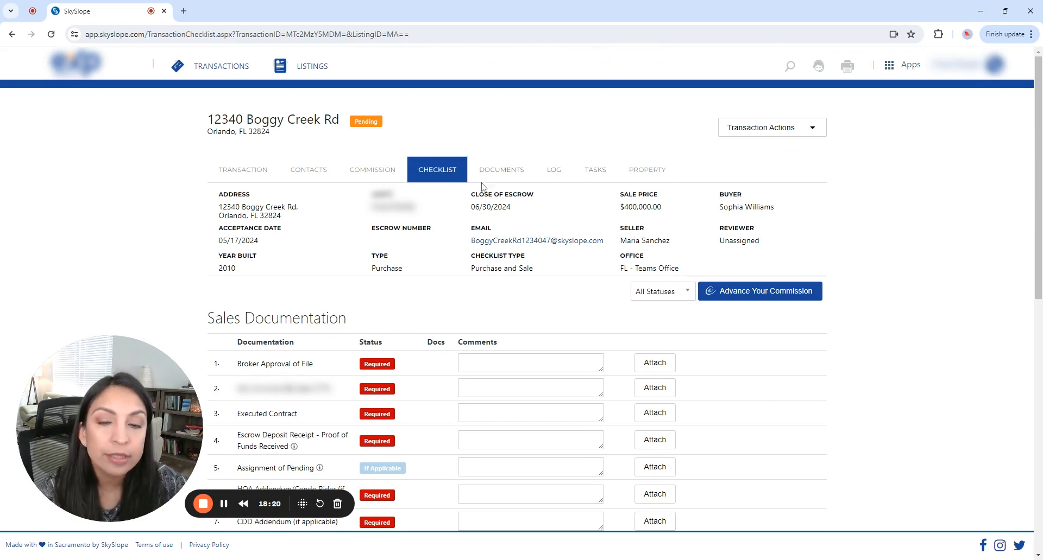
mouse_move(458, 241)
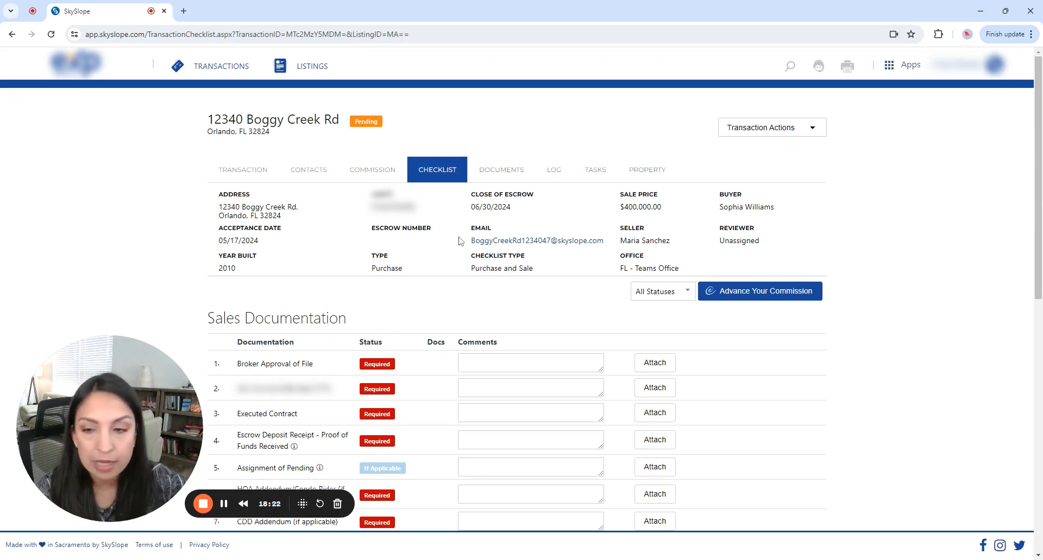
Step: Scroll through Sales Documentation to the Closing Documents checklist section
scroll("down", 3)
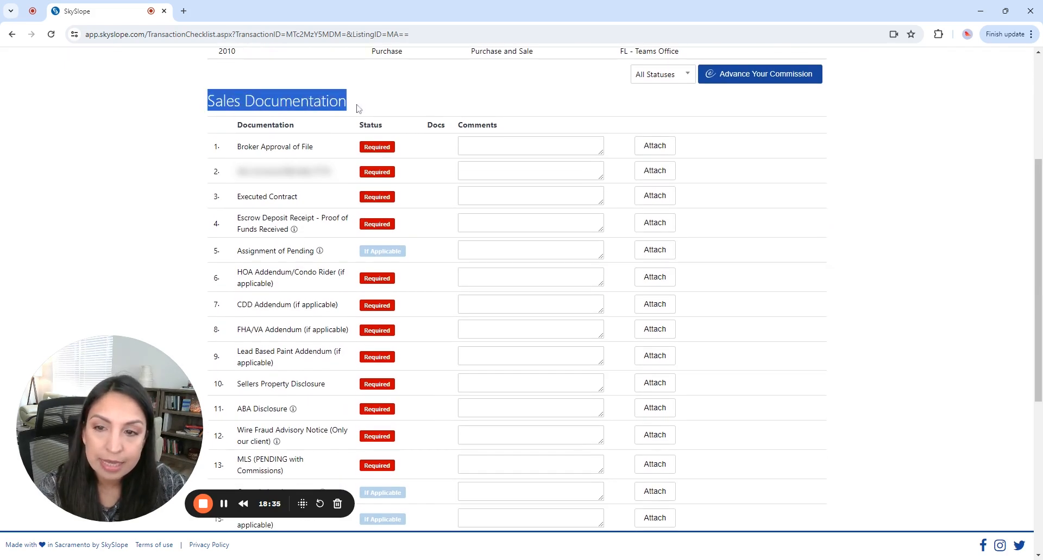
mouse_move(374, 231)
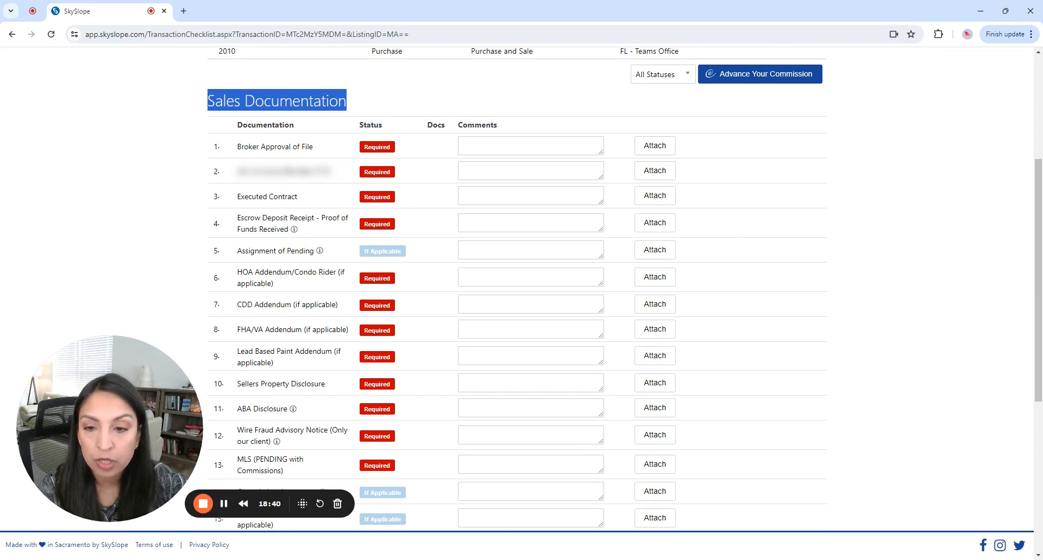
scroll("down", 3)
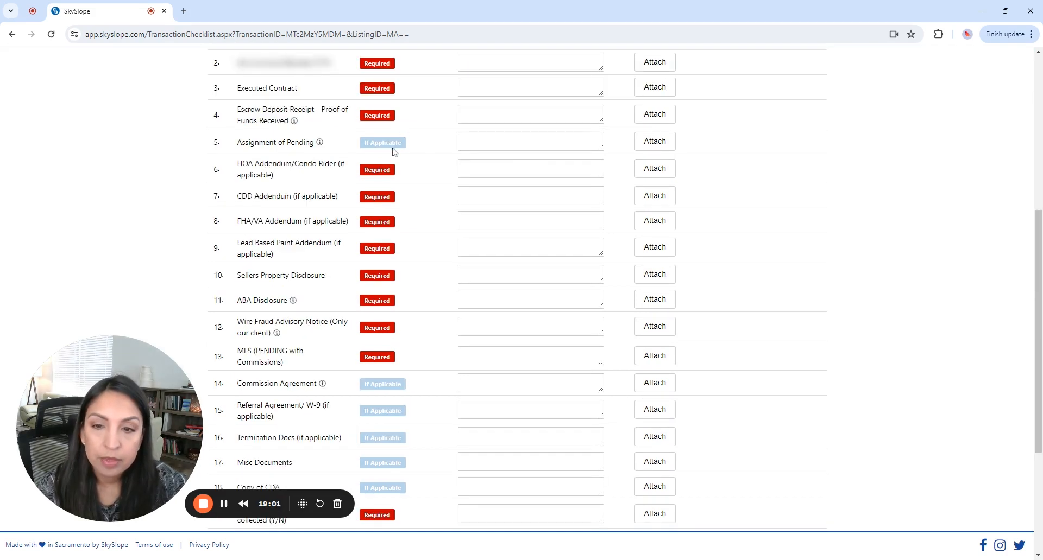
mouse_move(365, 147)
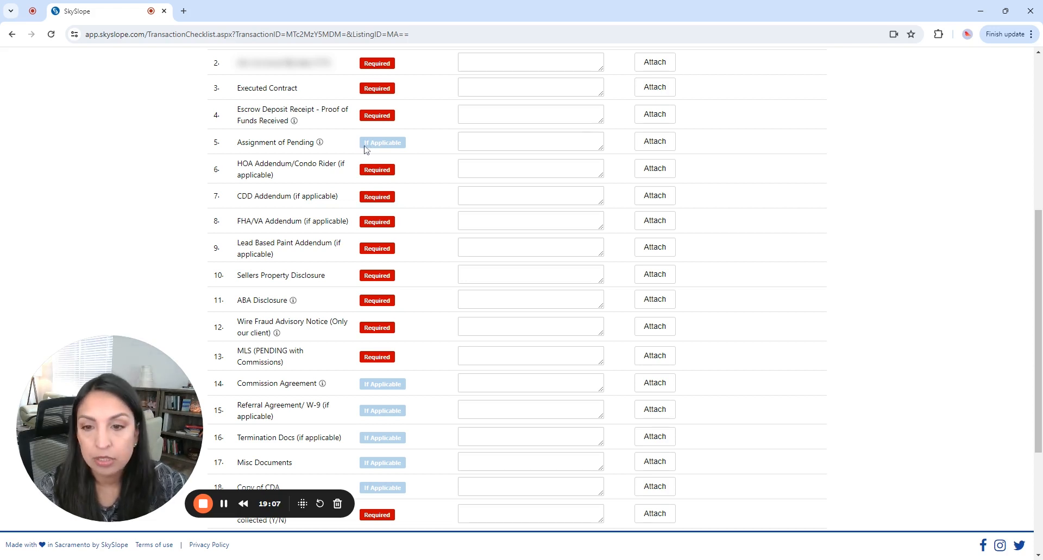
scroll("down", 3)
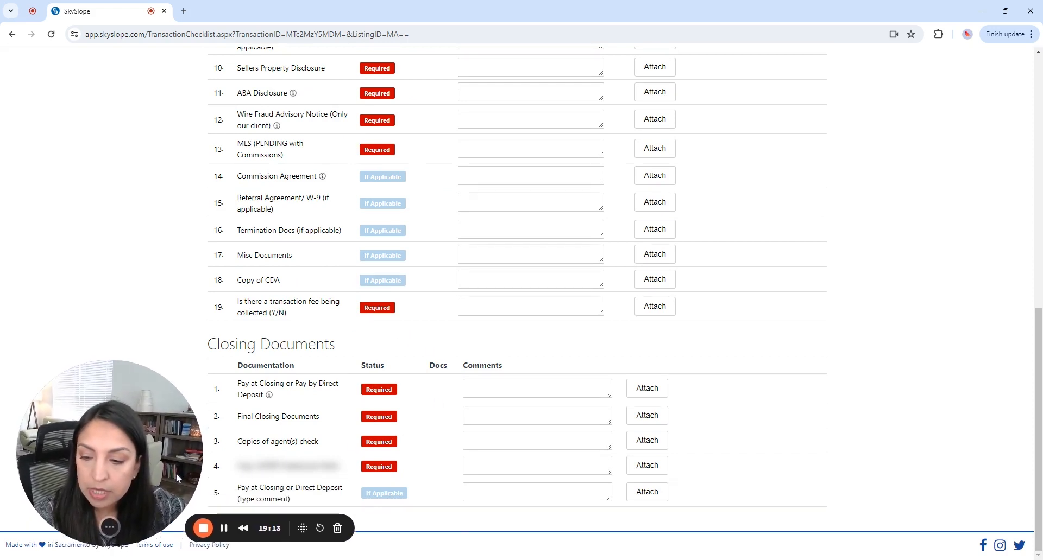
double_click(270, 344)
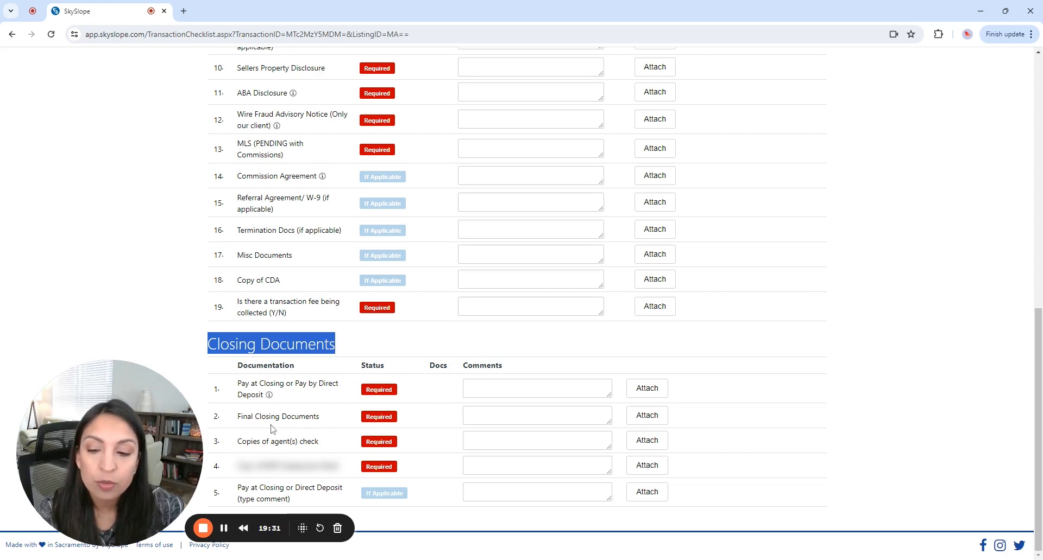
mouse_move(316, 449)
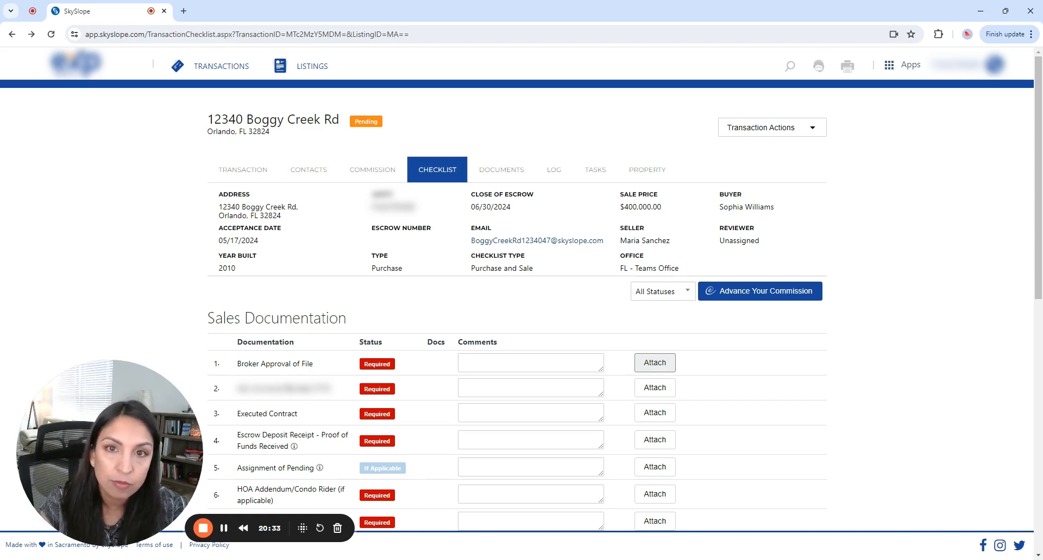
mouse_move(484, 335)
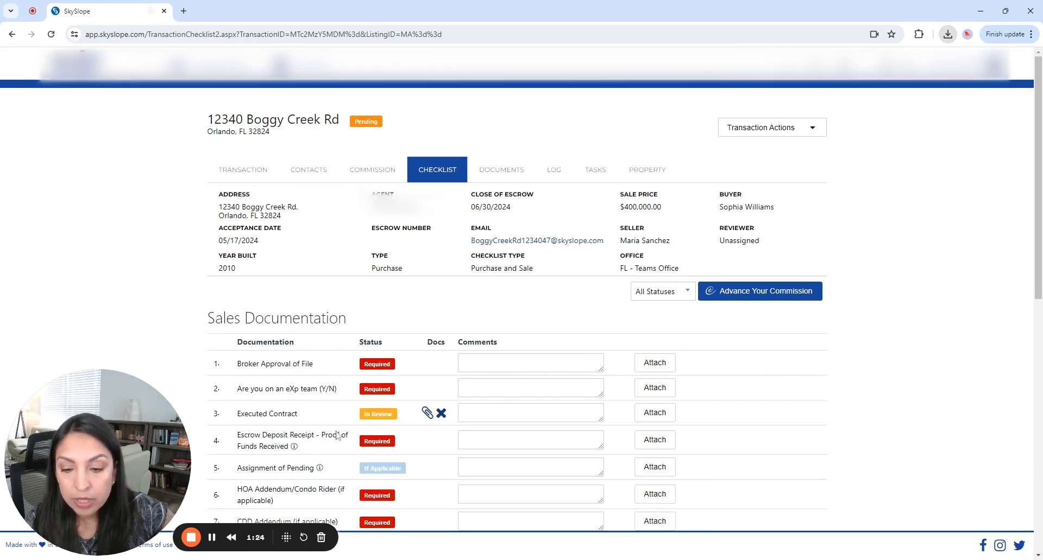
Step: Scroll the checklist to the Executed Contract row showing In Review with a document
scroll("down", 3)
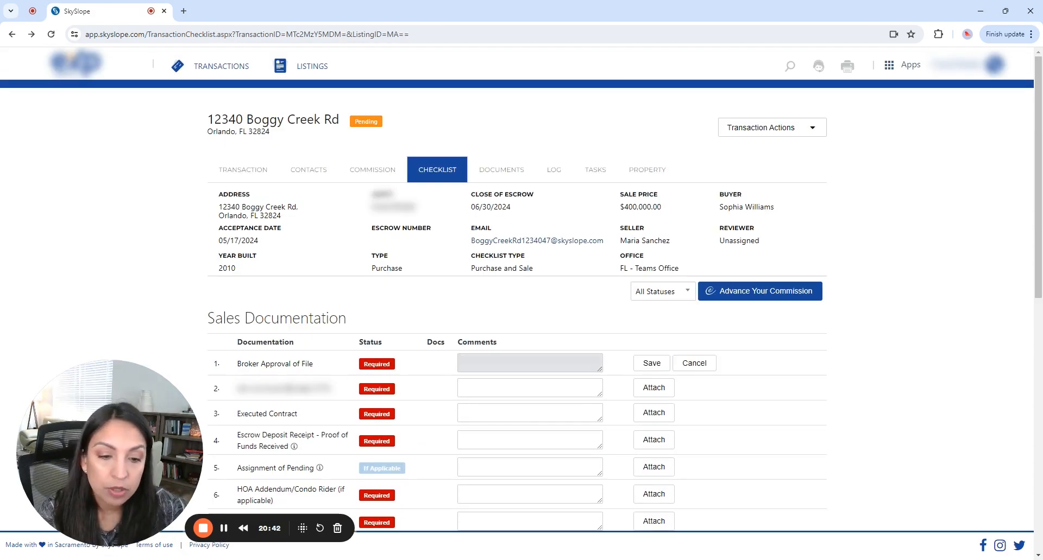
mouse_move(532, 431)
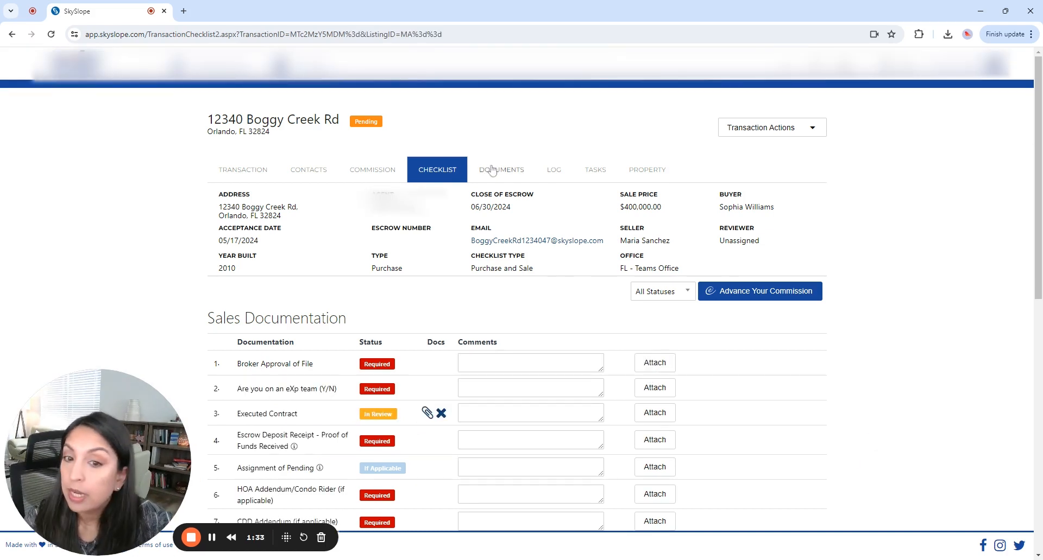
Step: Show the Documents list with the two uploaded Addendum to Contract files
left_click(501, 170)
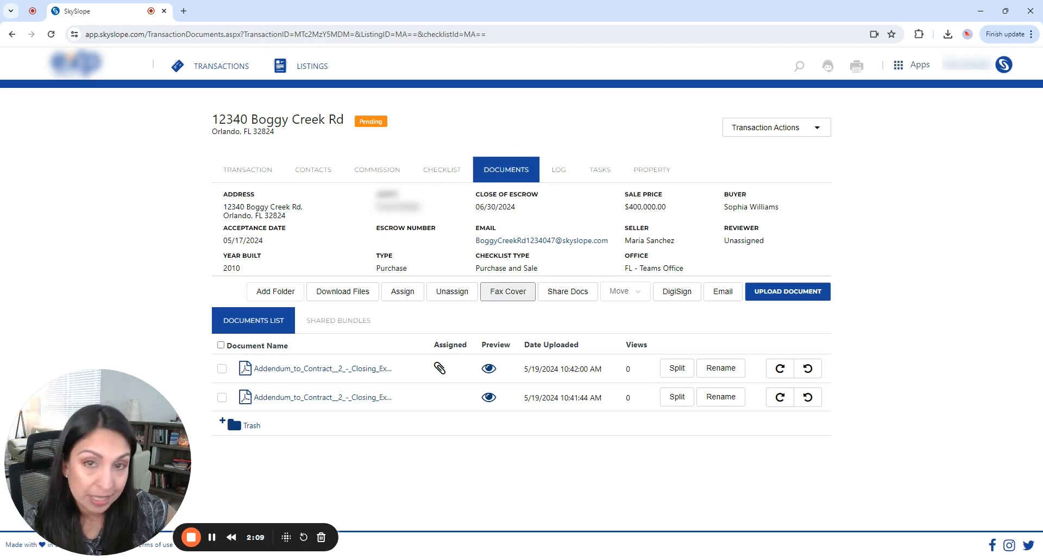
mouse_move(560, 172)
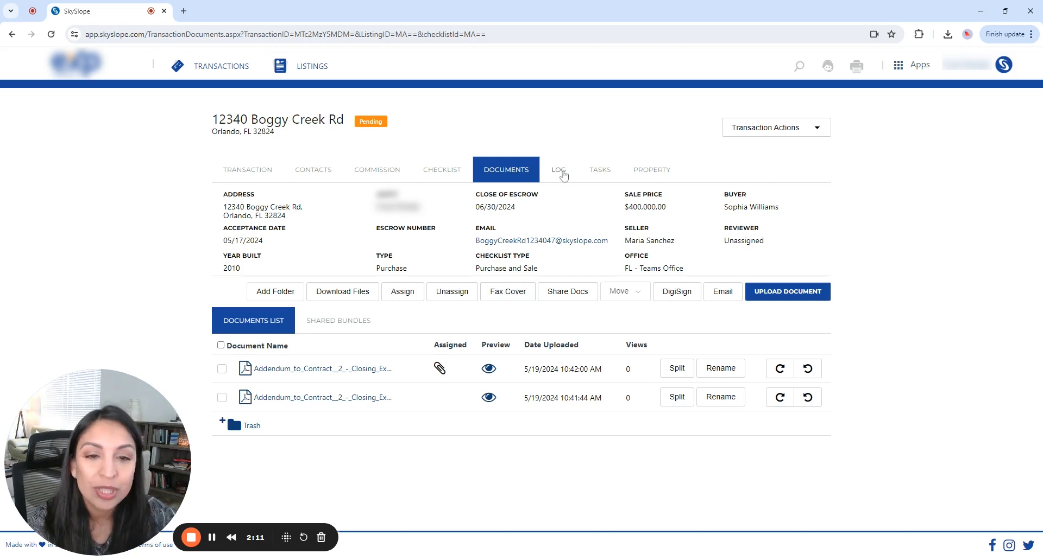
Step: Review the transaction's activity log of uploads, assignments, checklist removal and contact additions
left_click(558, 170)
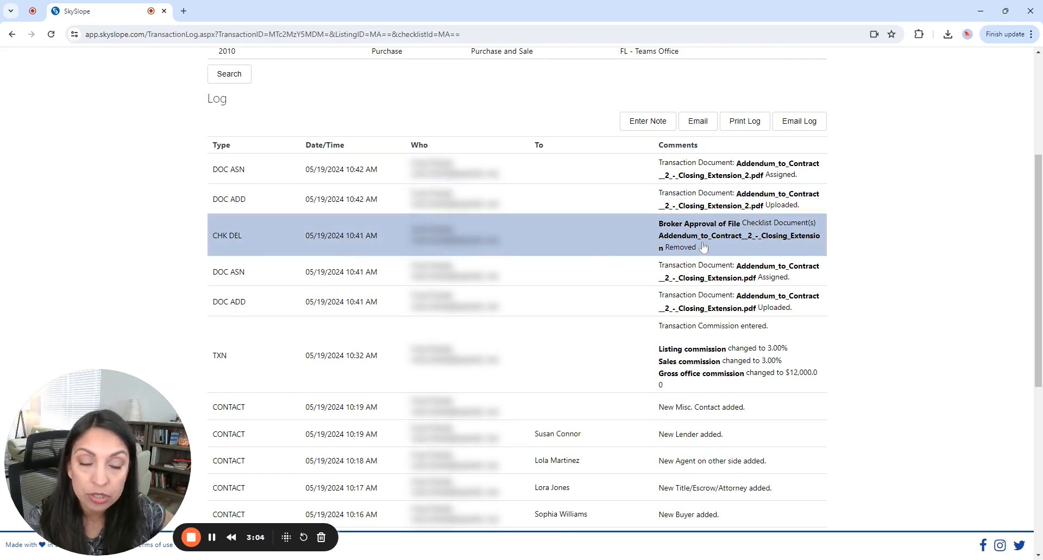
scroll("down", 3)
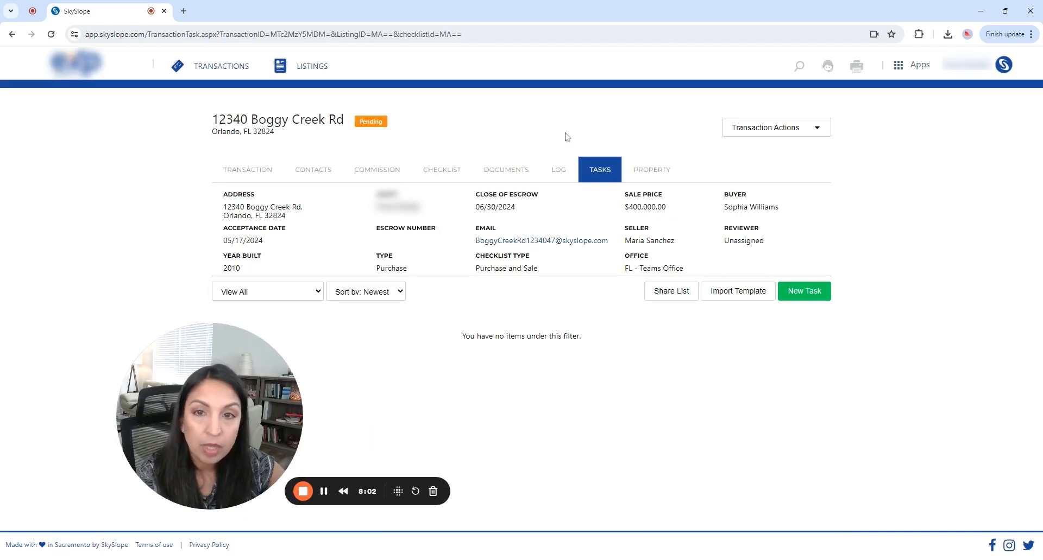
mouse_move(544, 129)
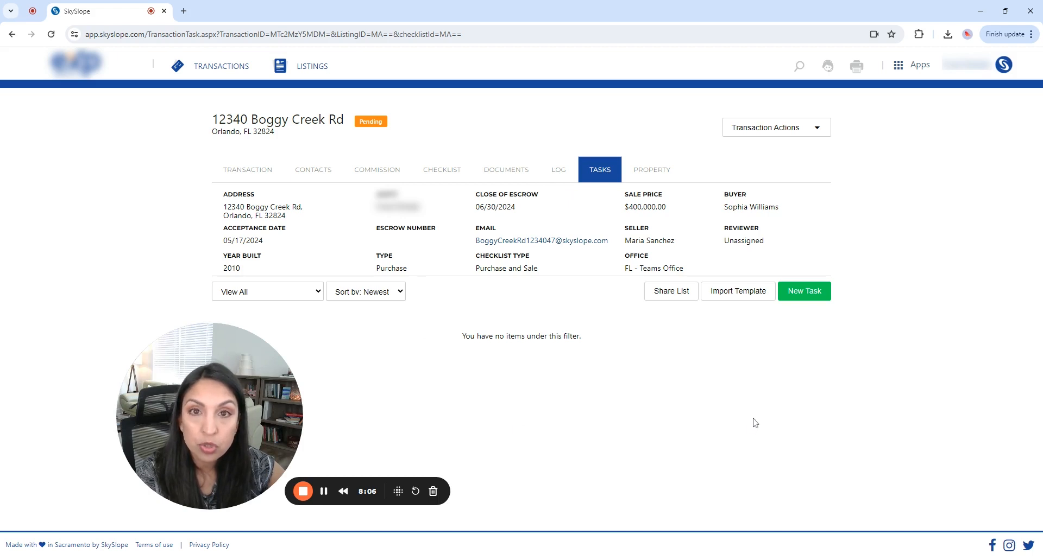
mouse_move(649, 375)
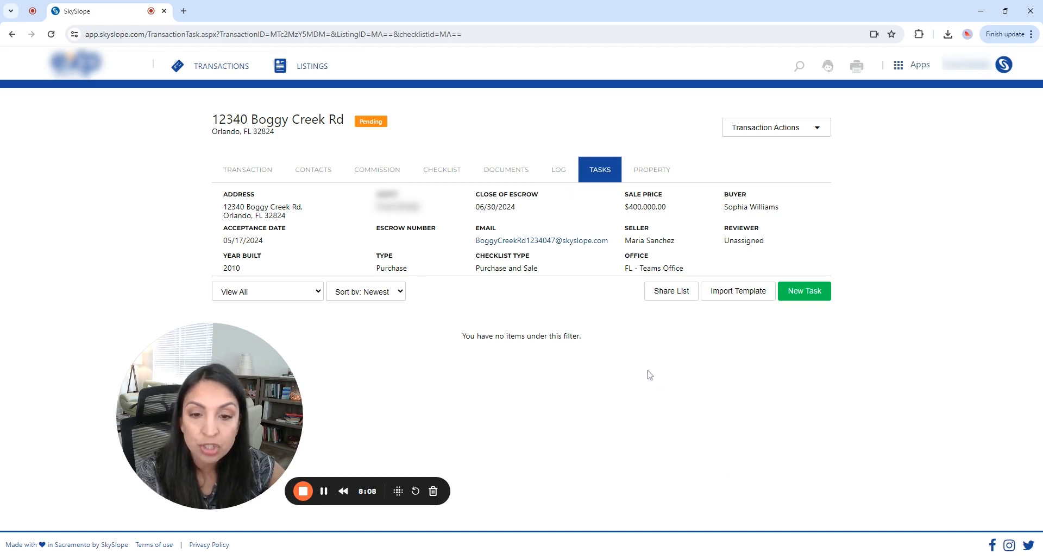
mouse_move(550, 437)
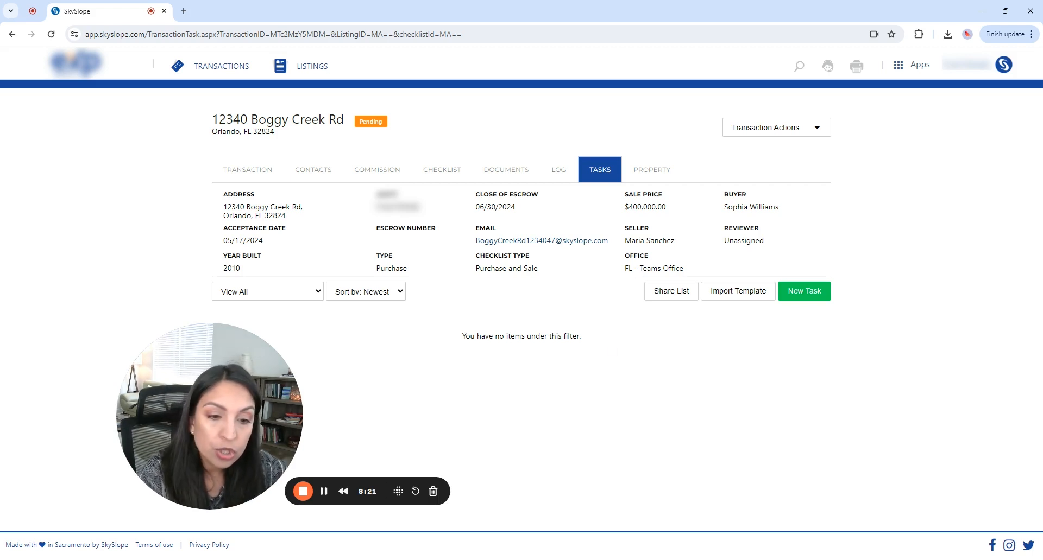
mouse_move(730, 306)
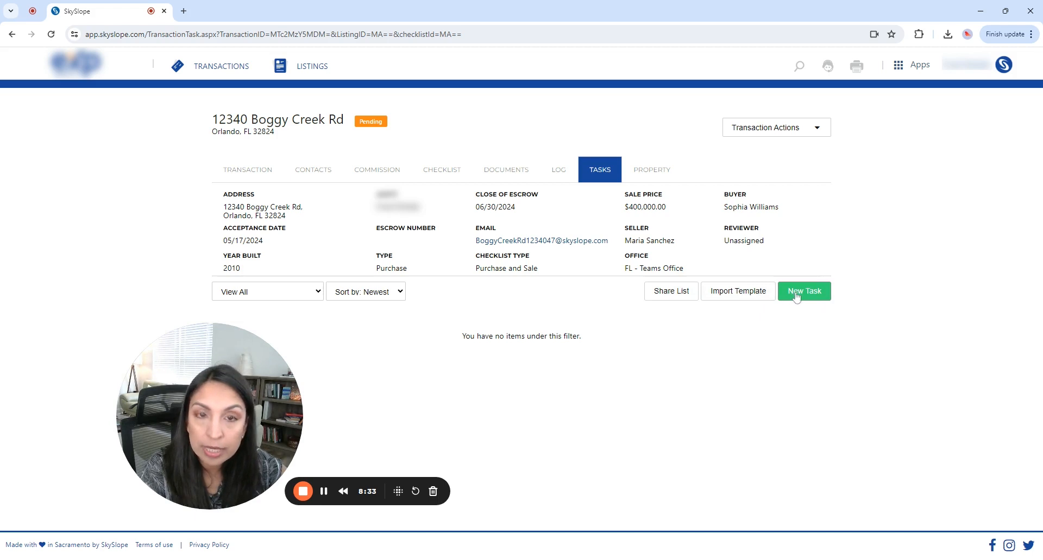
Step: Create a 'follow up with buyer' task due 5 days after Acceptance Date and save it
left_click(804, 291)
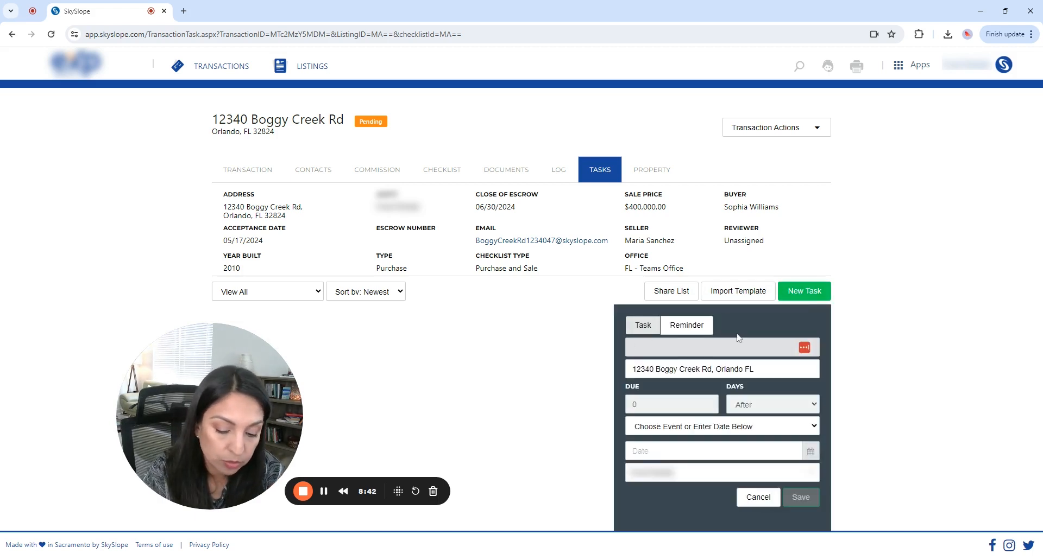
type("follow up")
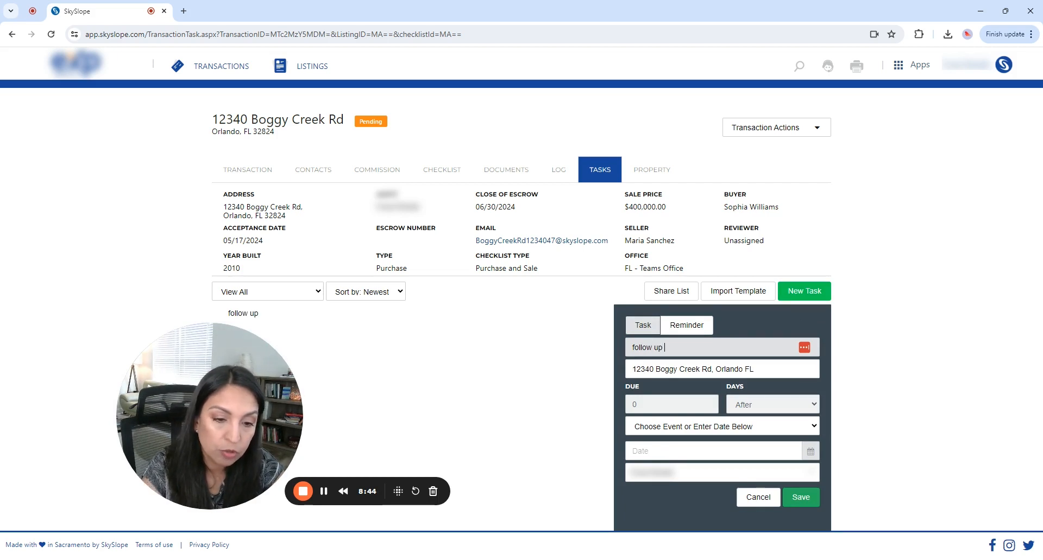
type("with")
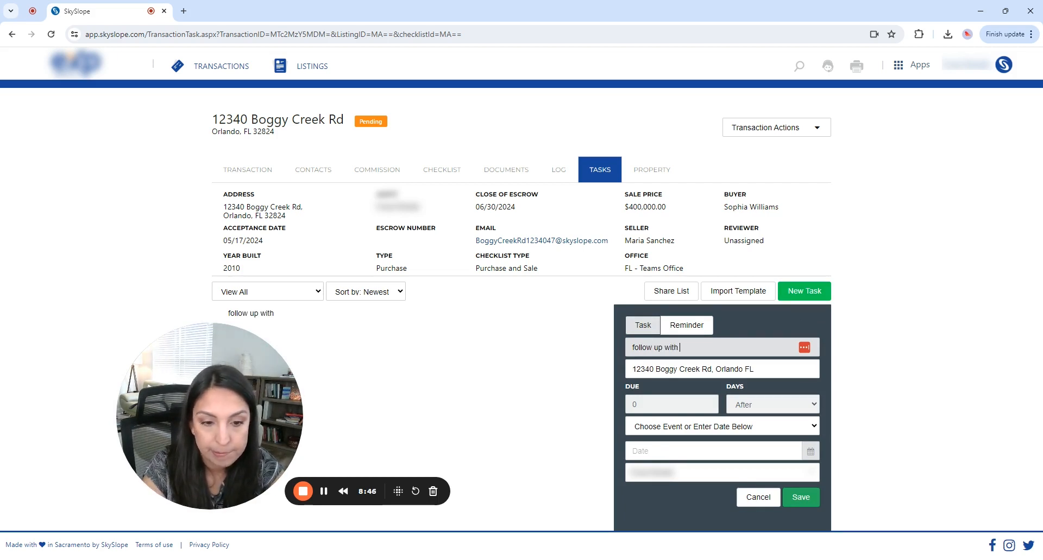
type("buyer")
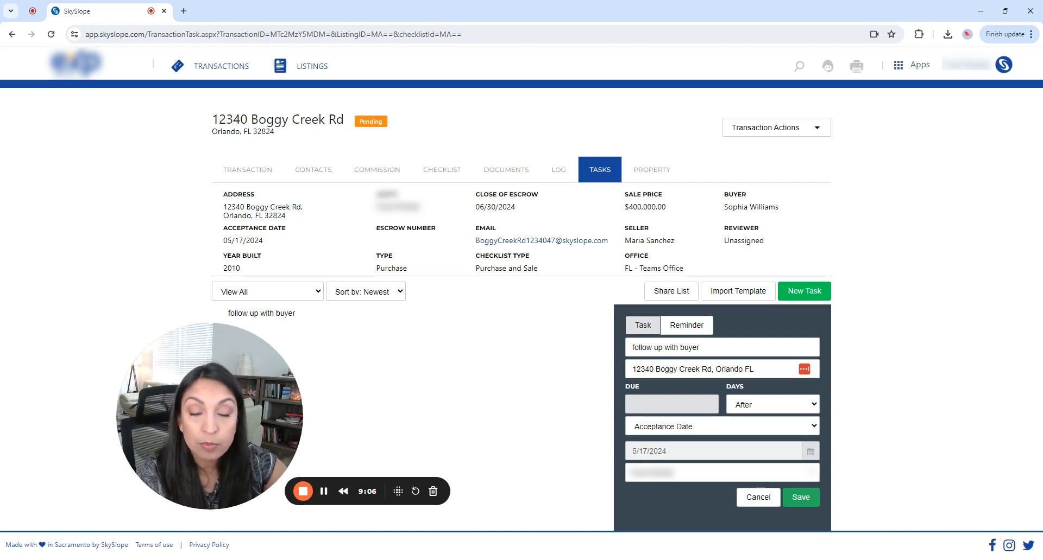
type("5")
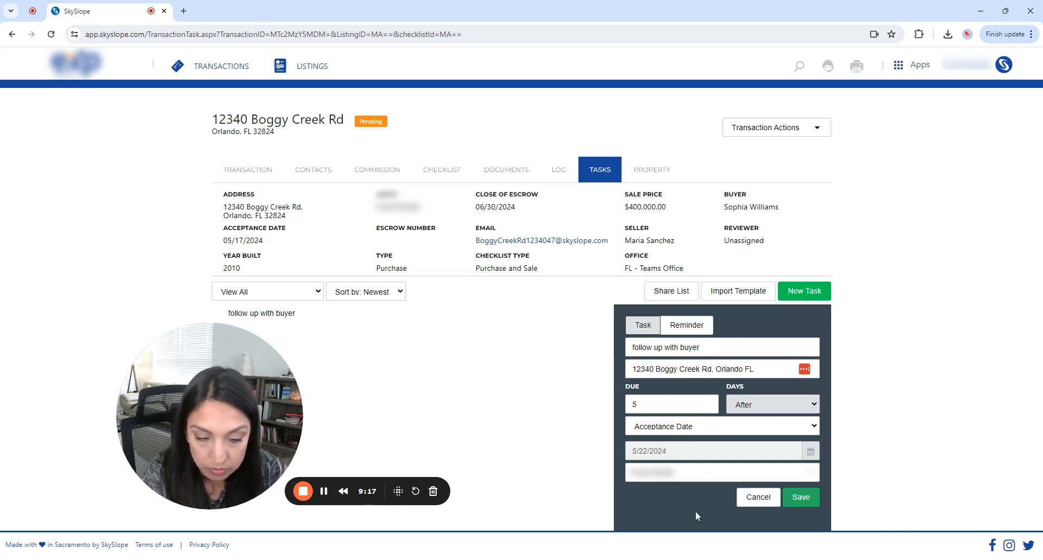
mouse_move(645, 460)
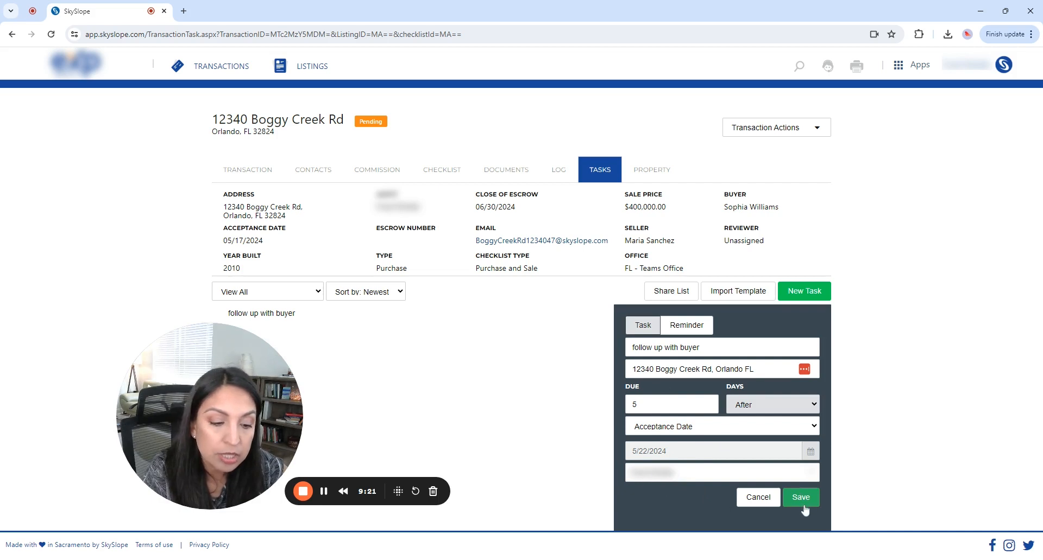
left_click(800, 497)
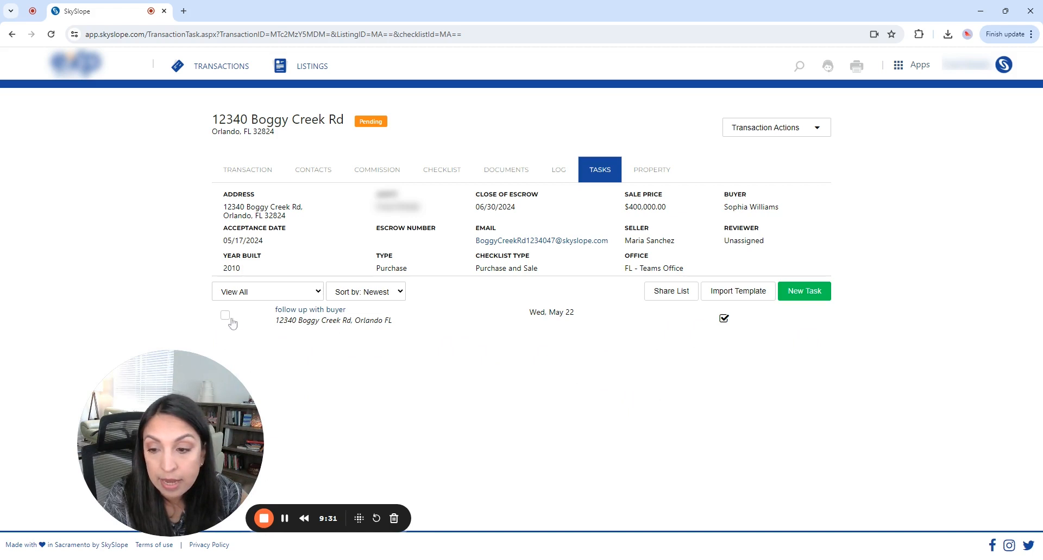
Step: Mark the 'follow up with buyer' task complete, leaving no open tasks
left_click(226, 315)
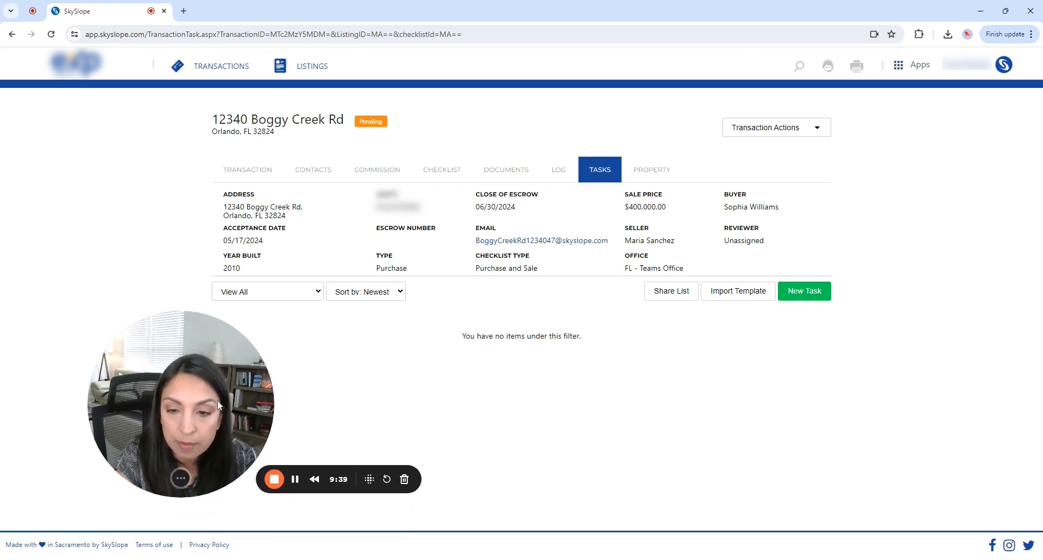
Step: Review the Property page's More Details, Occupancy Status and Home Owner Association sections
left_click(647, 169)
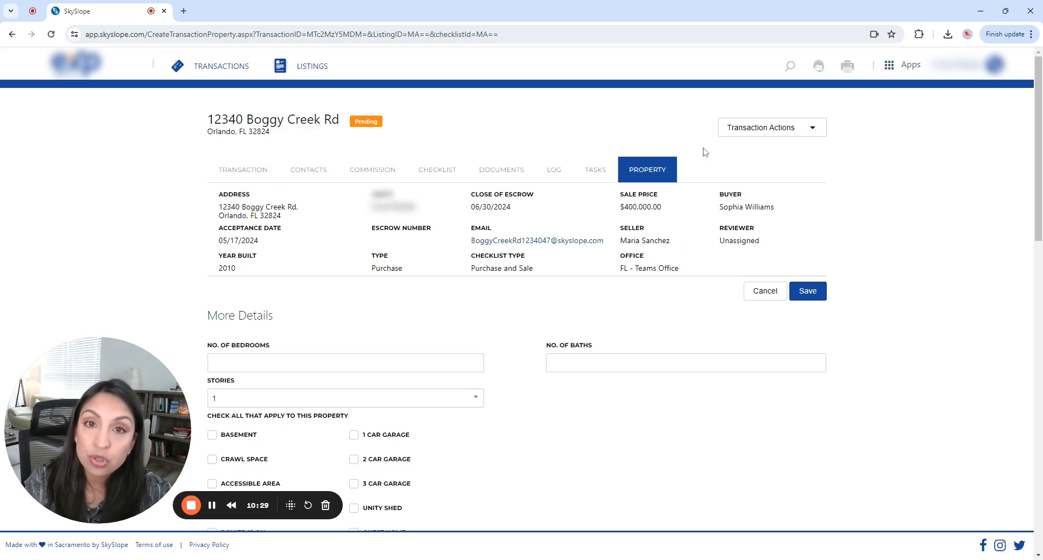
mouse_move(709, 227)
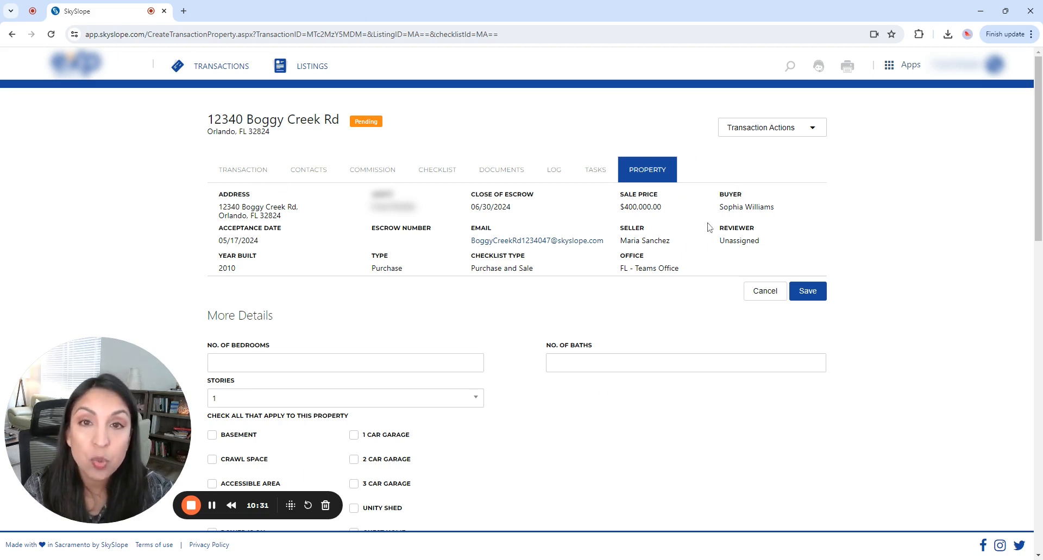
mouse_move(827, 271)
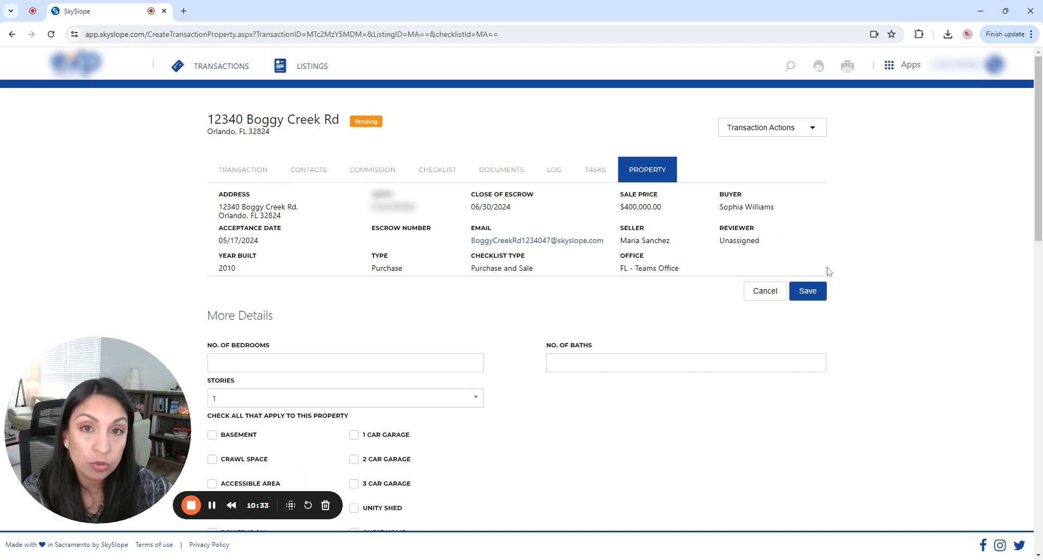
mouse_move(835, 258)
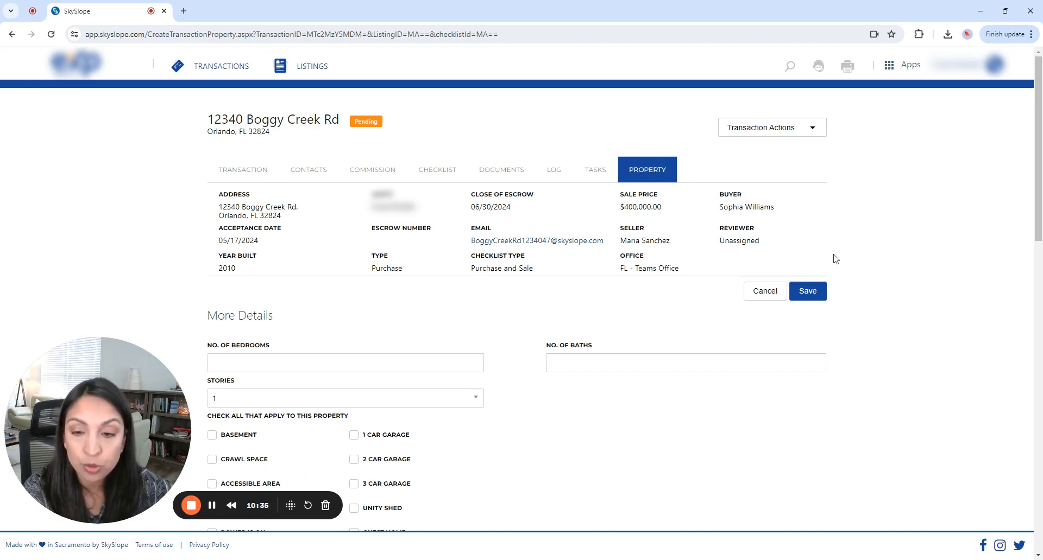
scroll("down", 3)
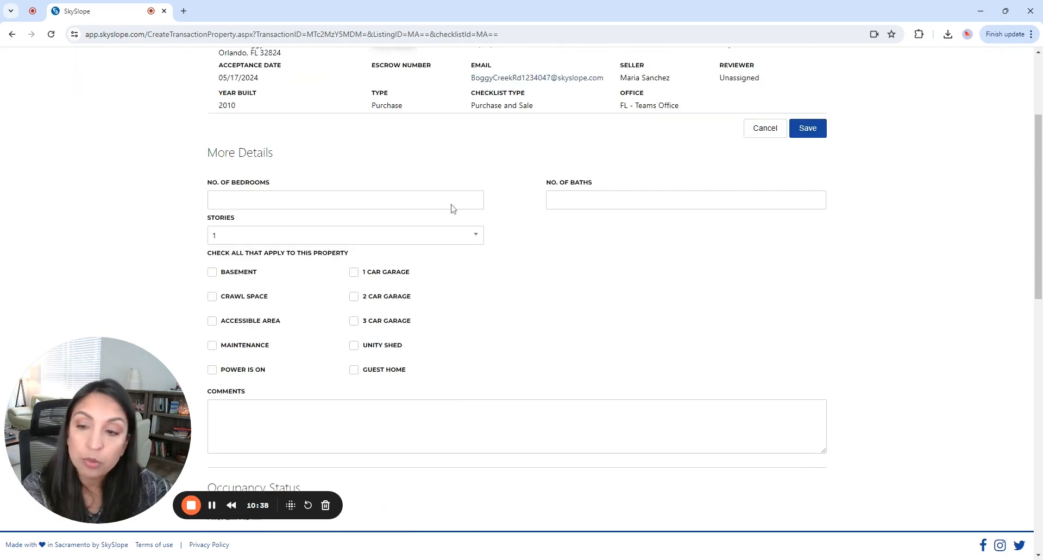
mouse_move(515, 211)
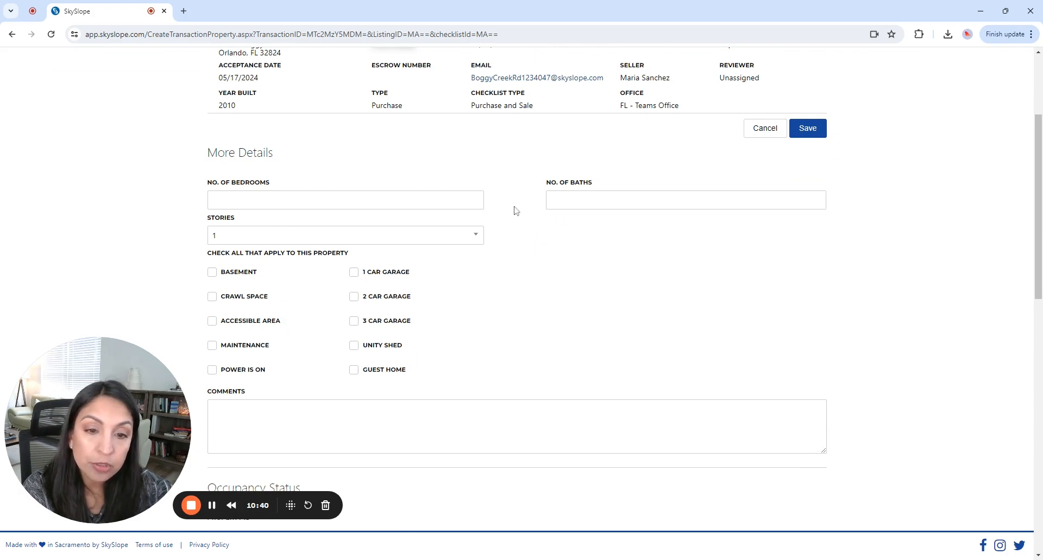
scroll("down", 3)
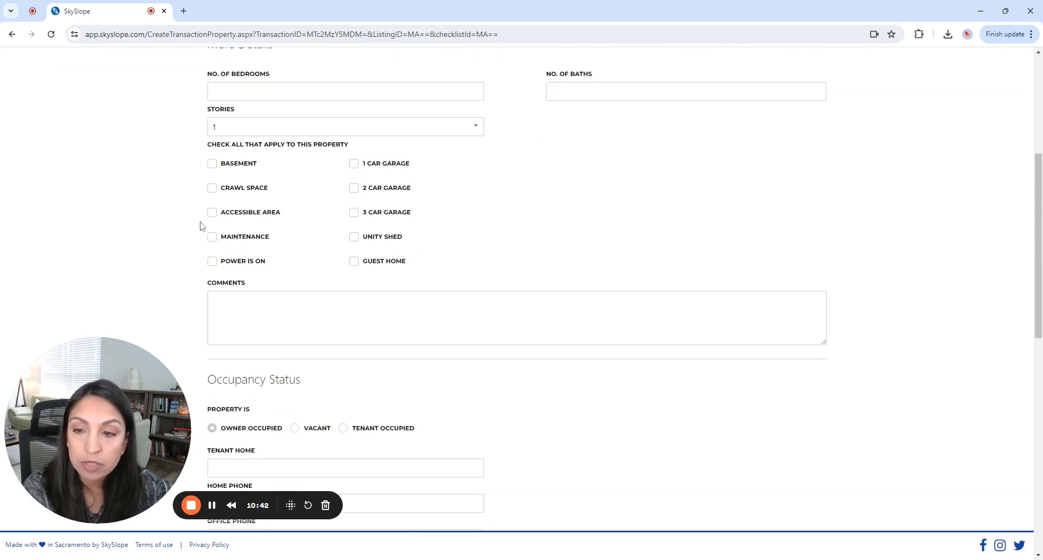
scroll("down", 3)
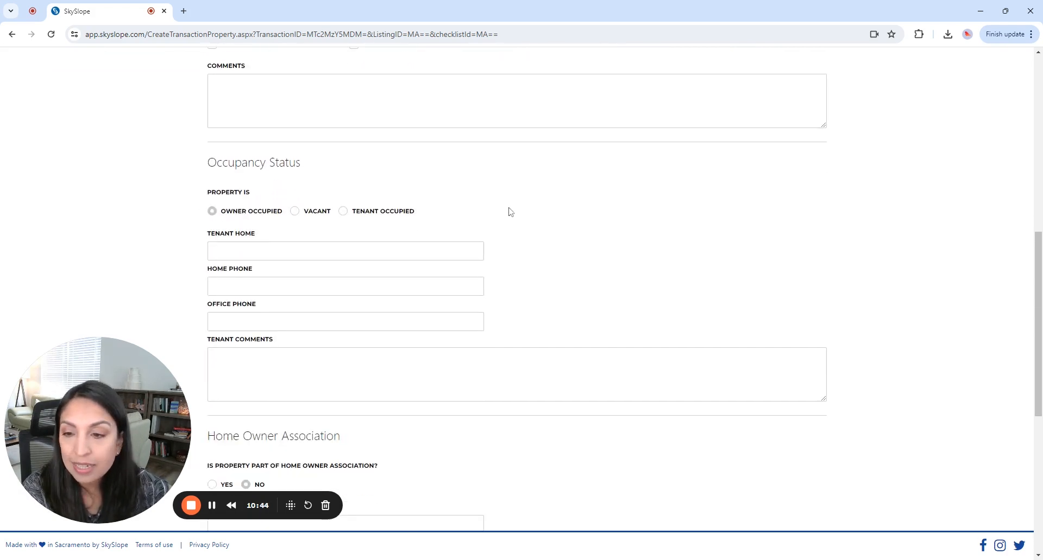
scroll("down", 3)
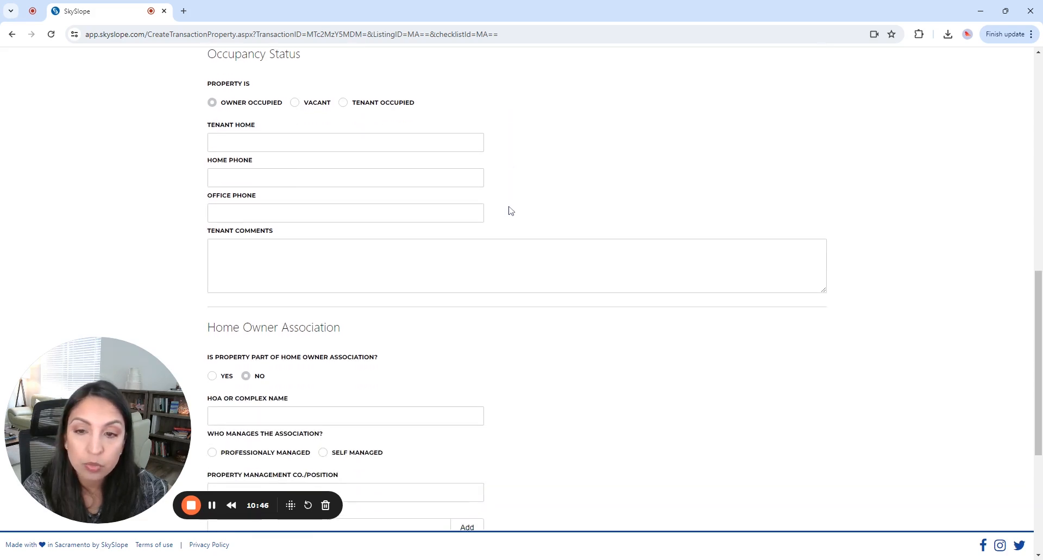
scroll("down", 3)
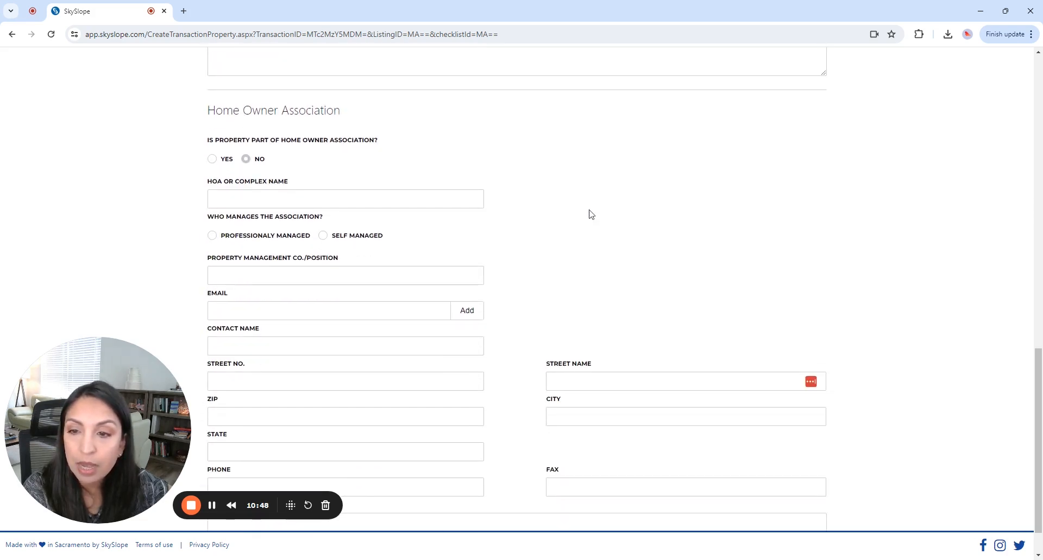
scroll("down", 3)
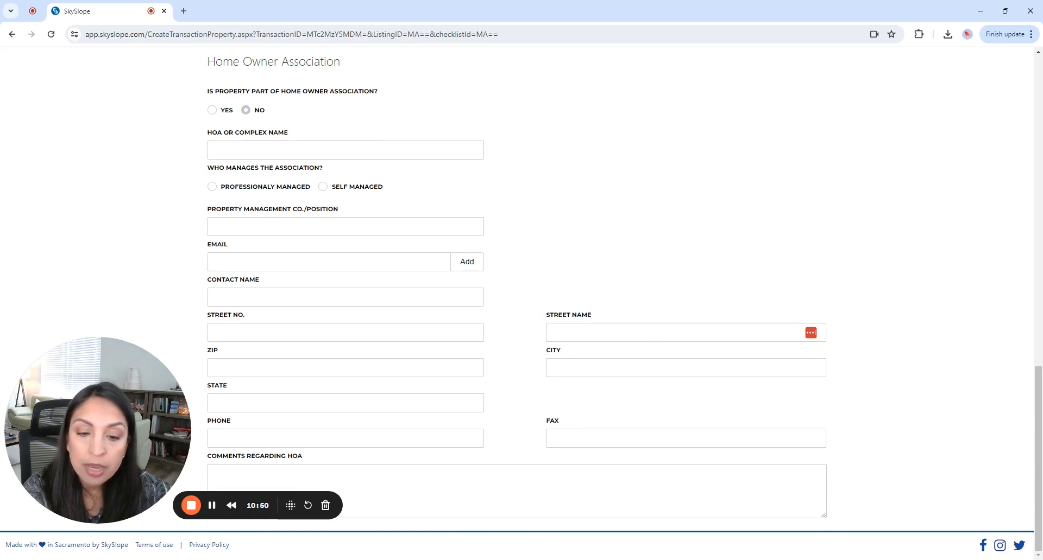